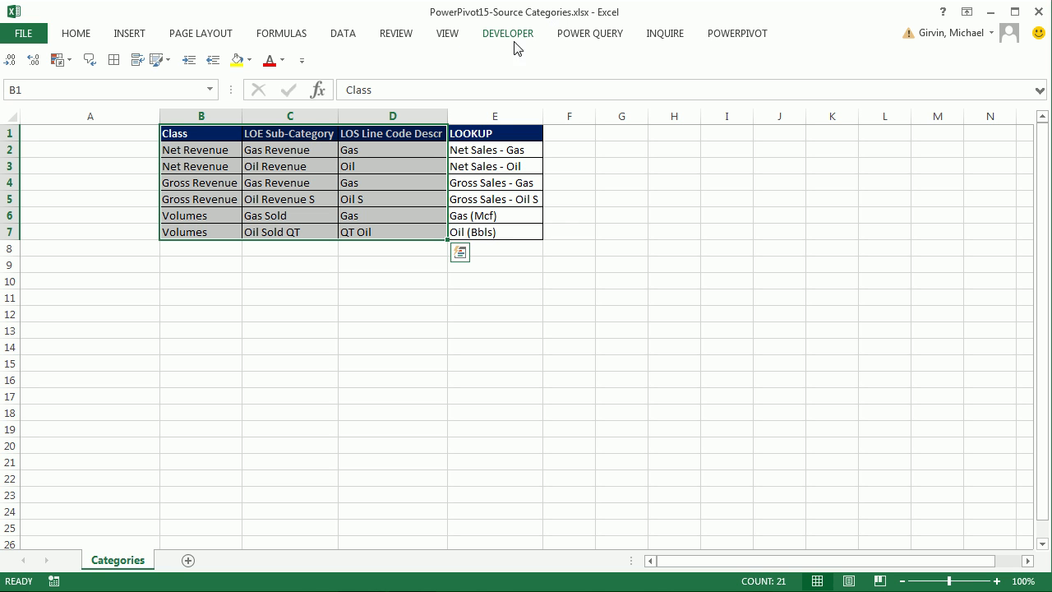
mouse_move(536, 380)
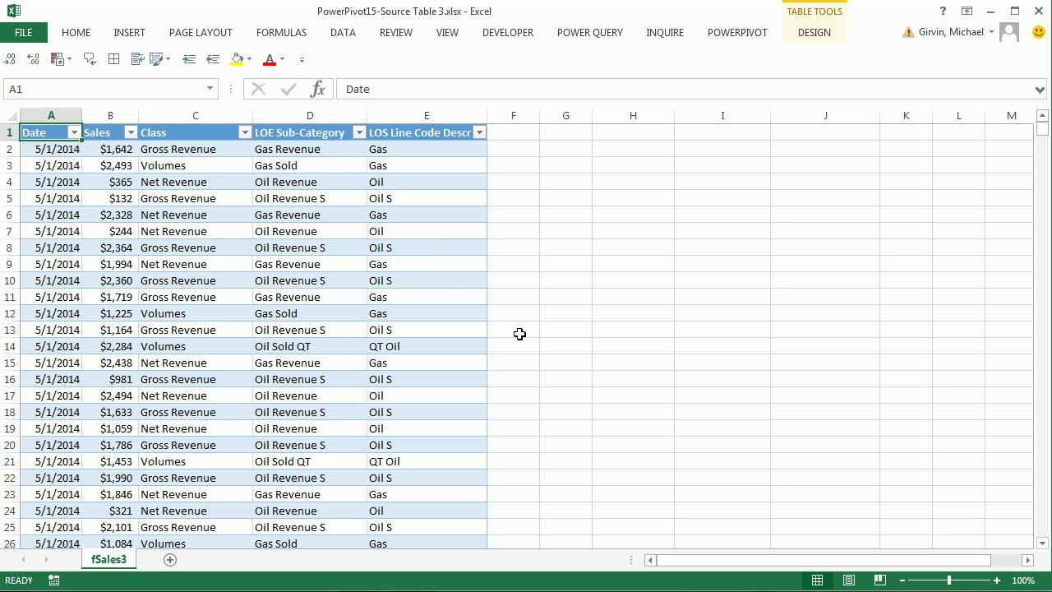
mouse_move(549, 83)
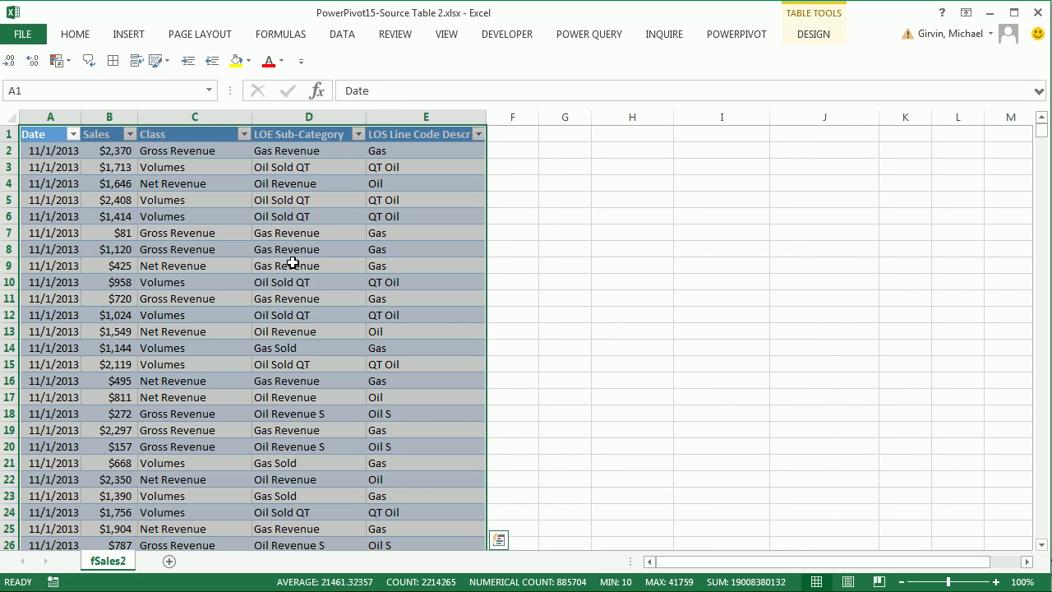
mouse_move(373, 266)
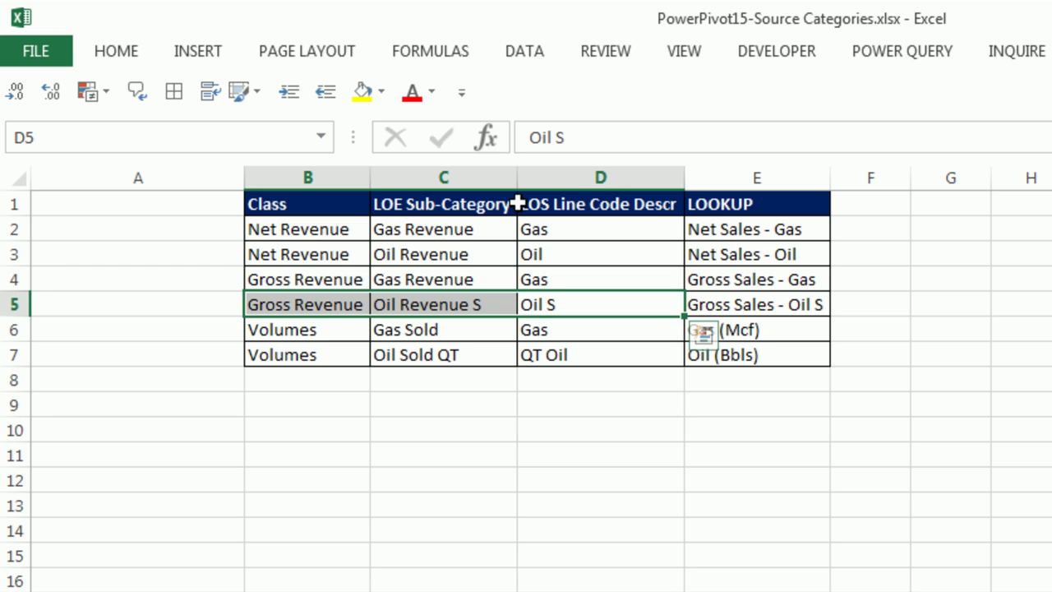
mouse_move(764, 304)
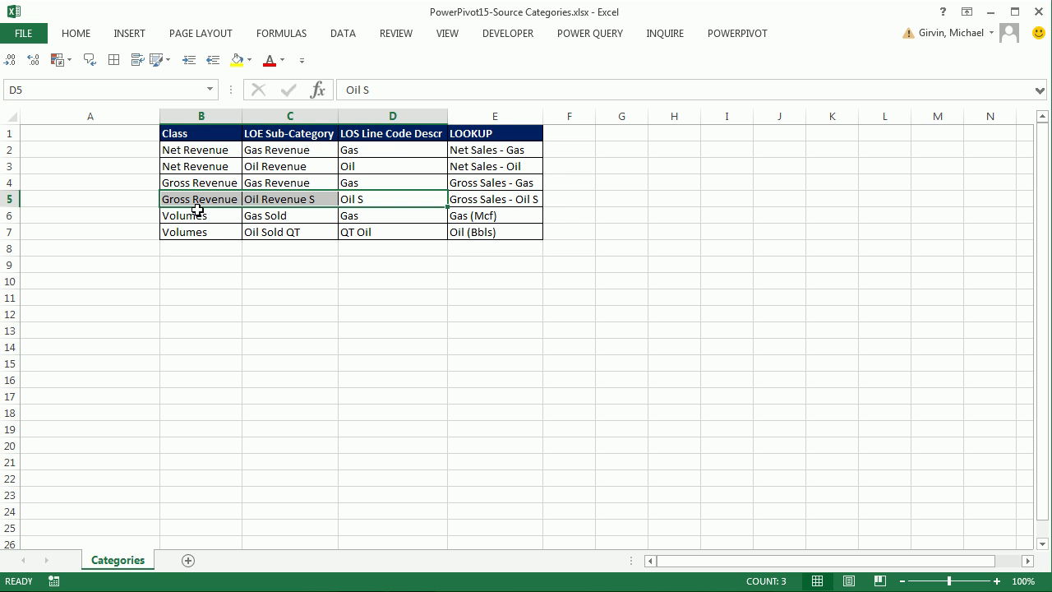
mouse_move(304, 391)
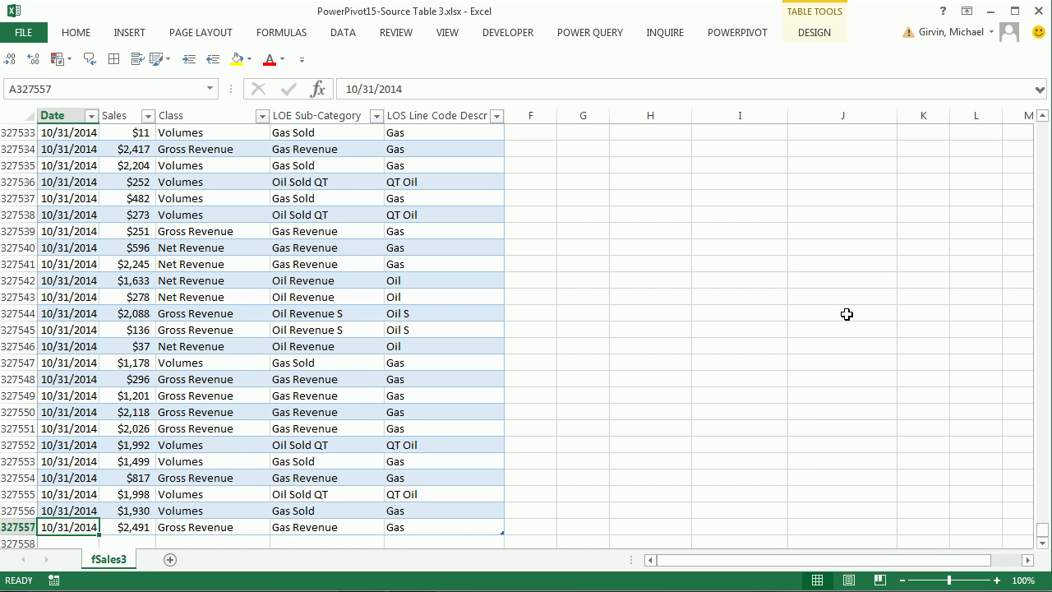
Jump back to the top of the sales table with Ctrl+Home while reviewing the source data.
key(ctrl+Home)
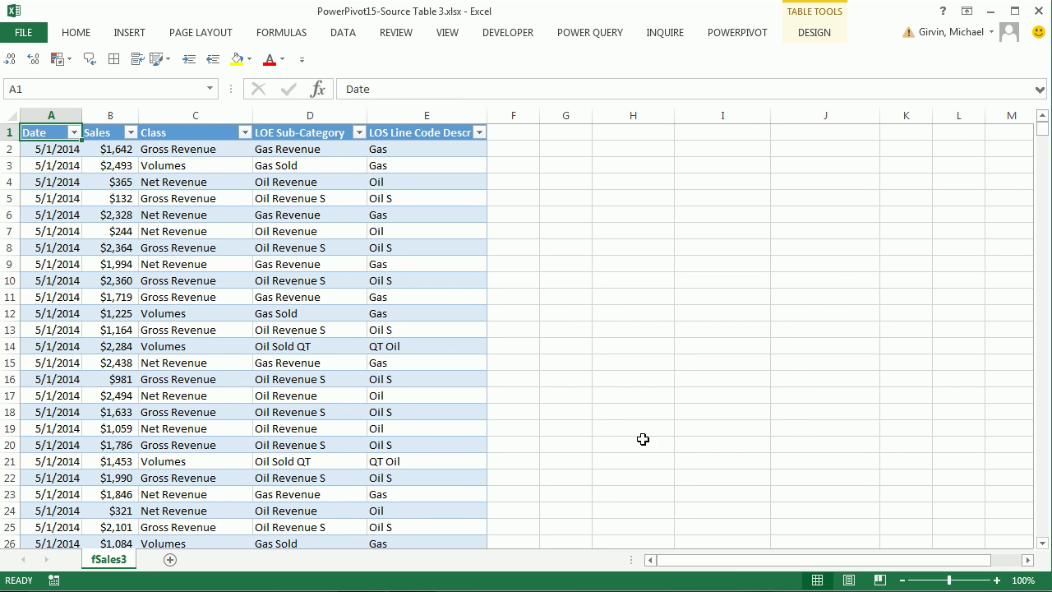
mouse_move(586, 424)
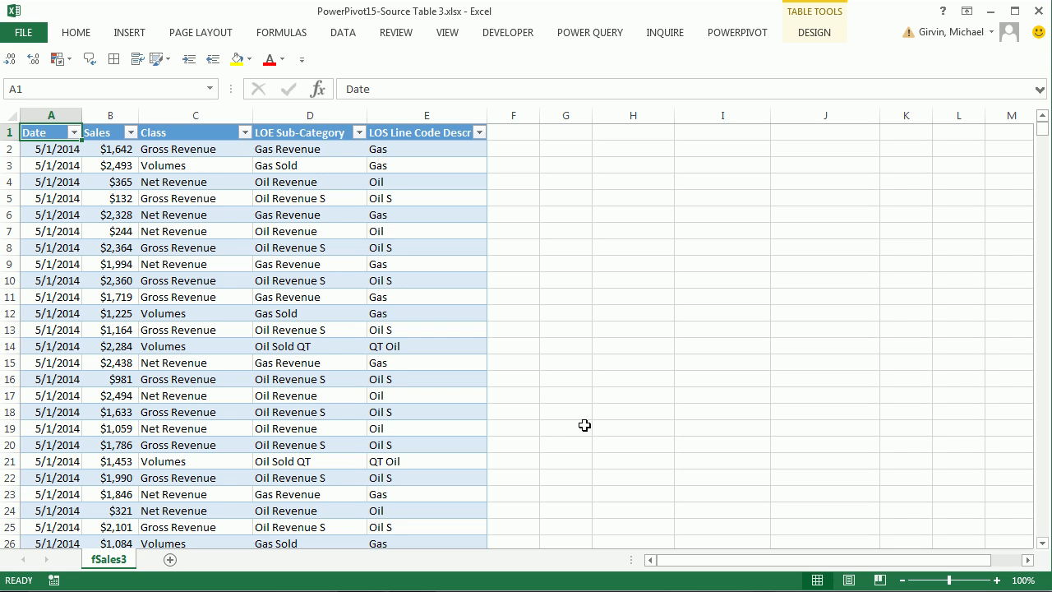
mouse_move(186, 480)
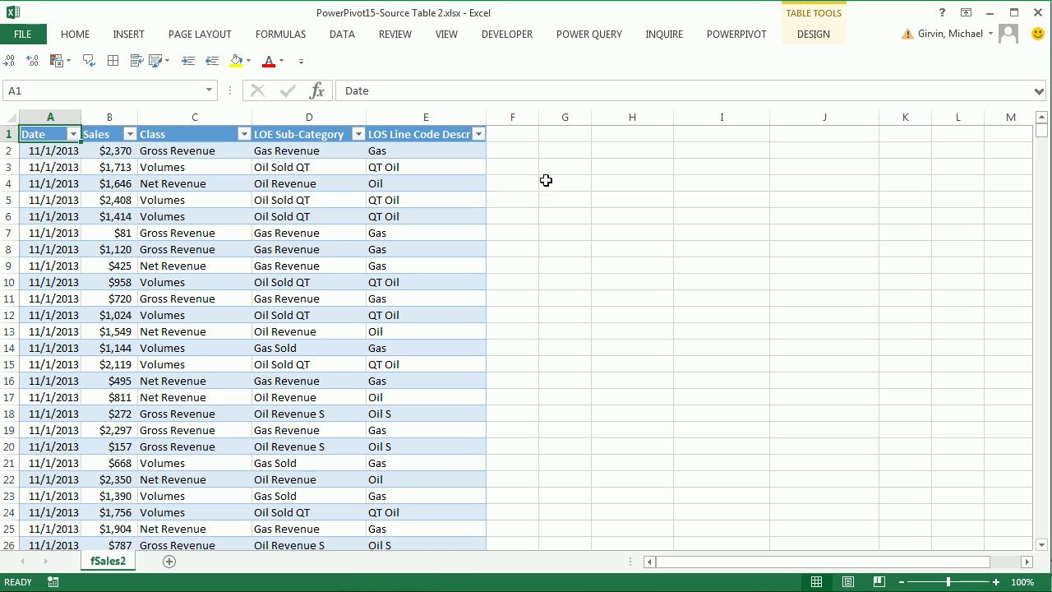
mouse_move(194, 296)
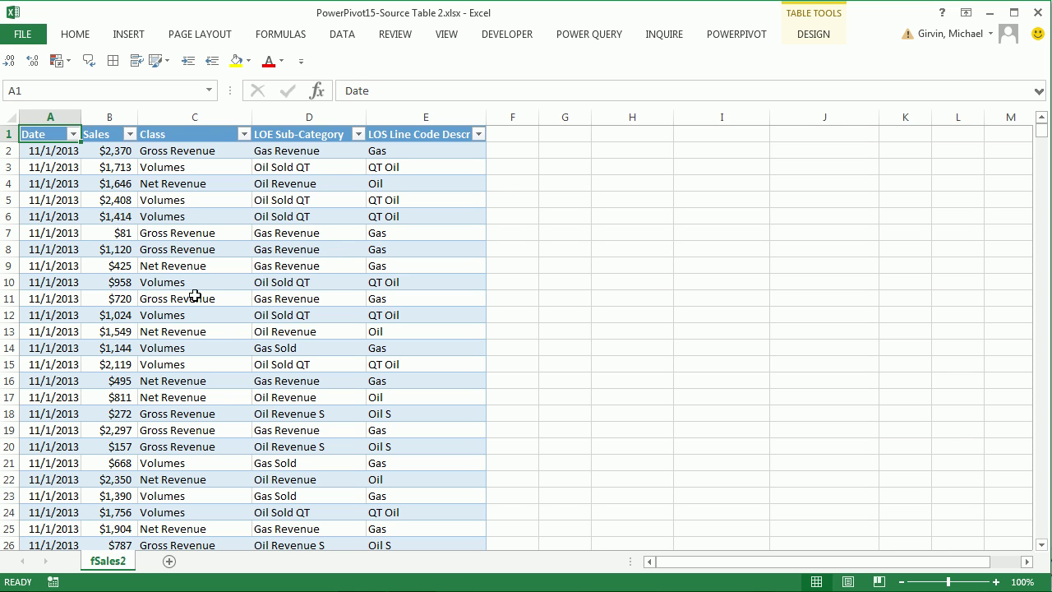
mouse_move(760, 247)
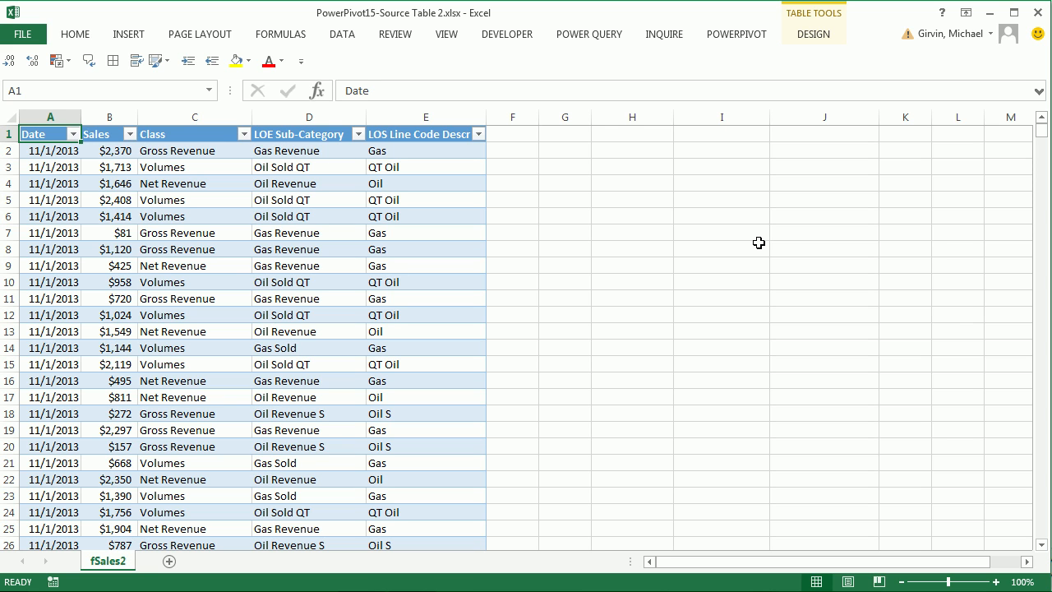
mouse_move(530, 266)
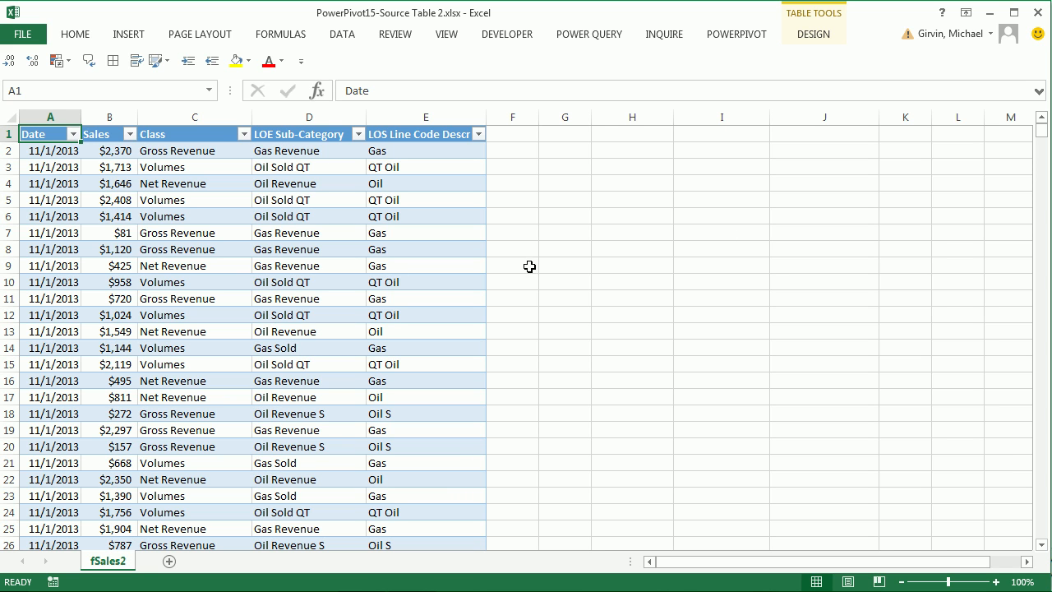
mouse_move(513, 200)
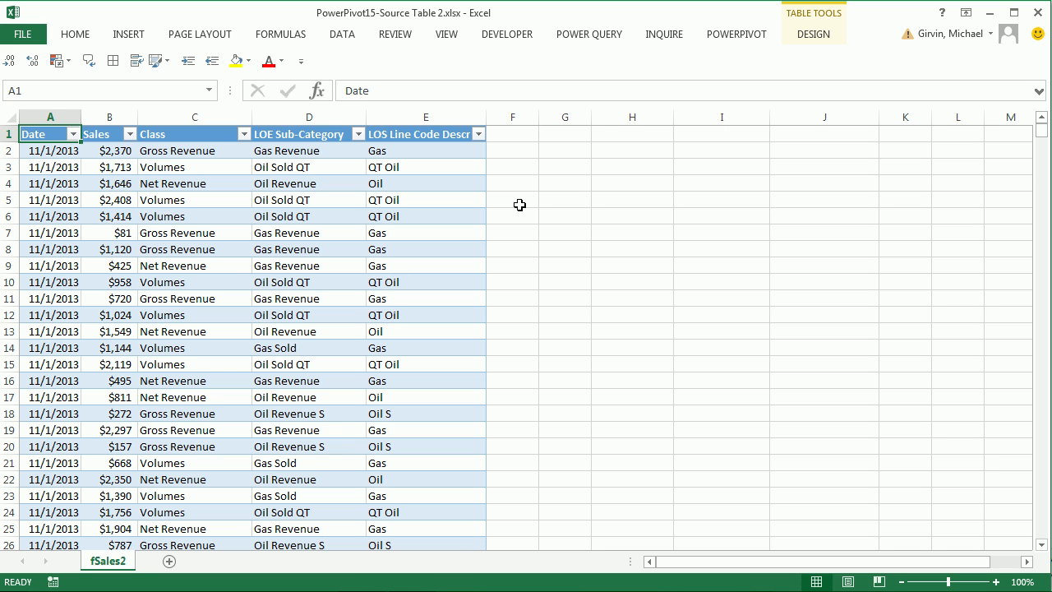
mouse_move(513, 210)
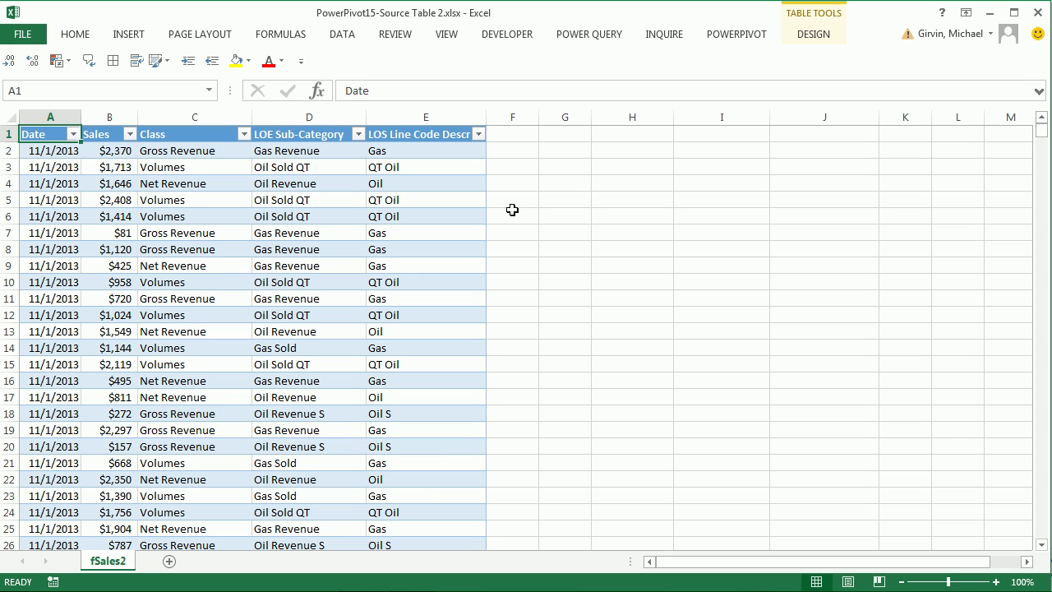
mouse_move(592, 164)
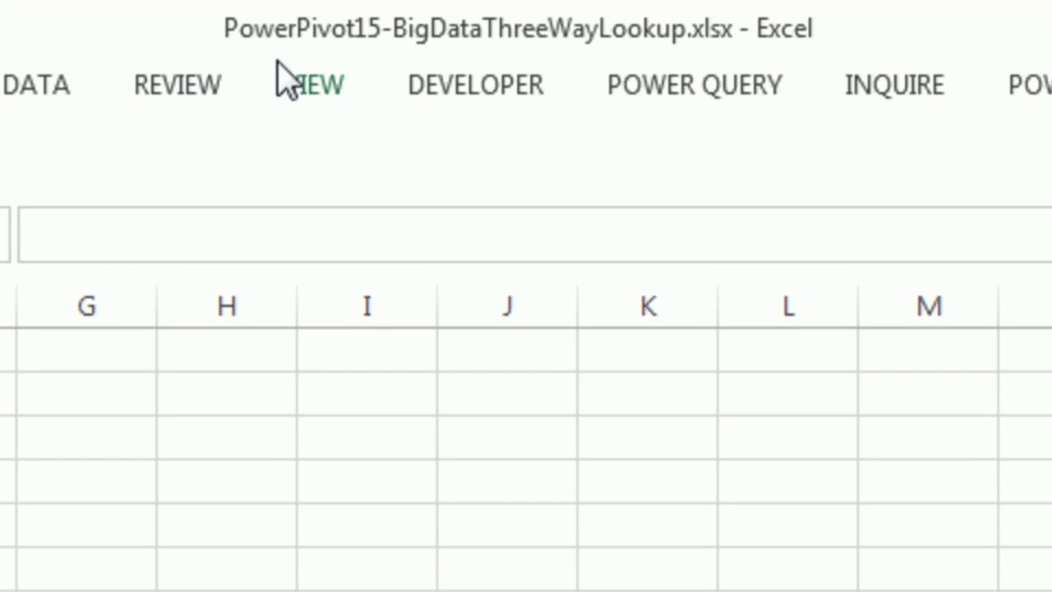
mouse_move(118, 527)
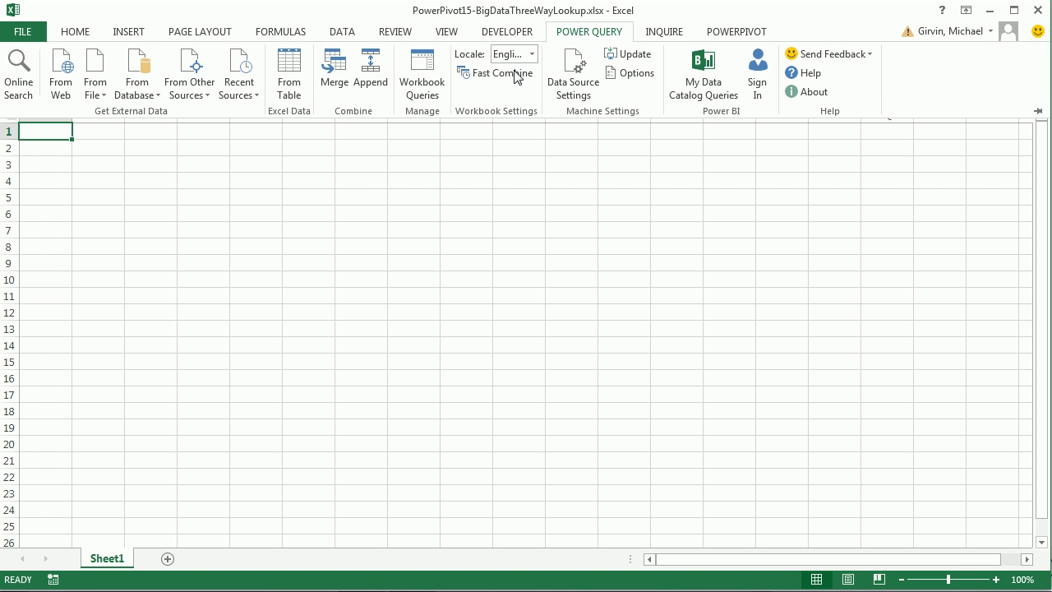
Import fSales11 from the Source Table 1 workbook as an Only Create Connection query.
click(96, 74)
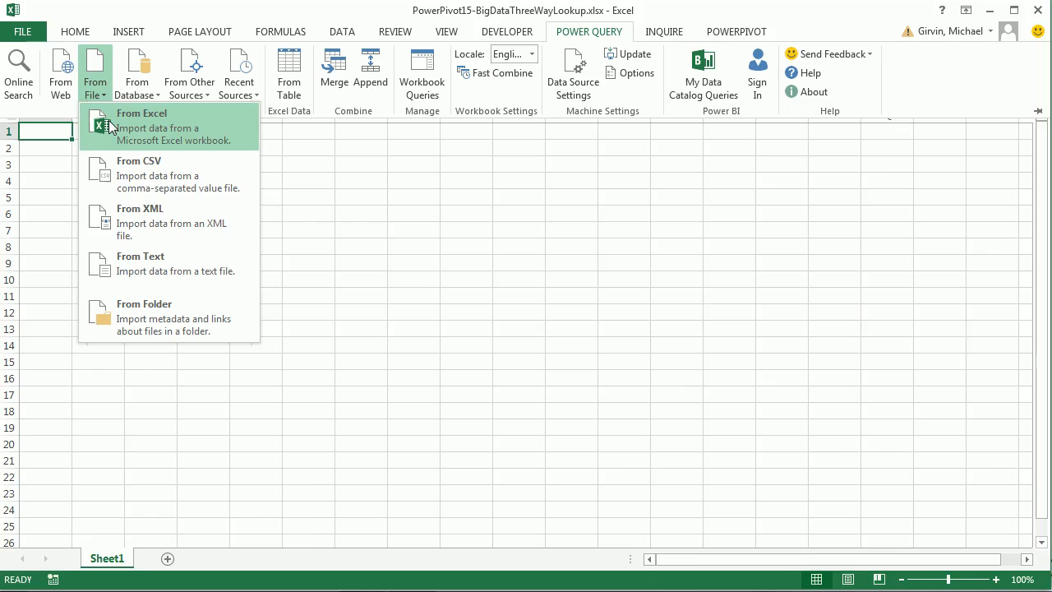
click(141, 112)
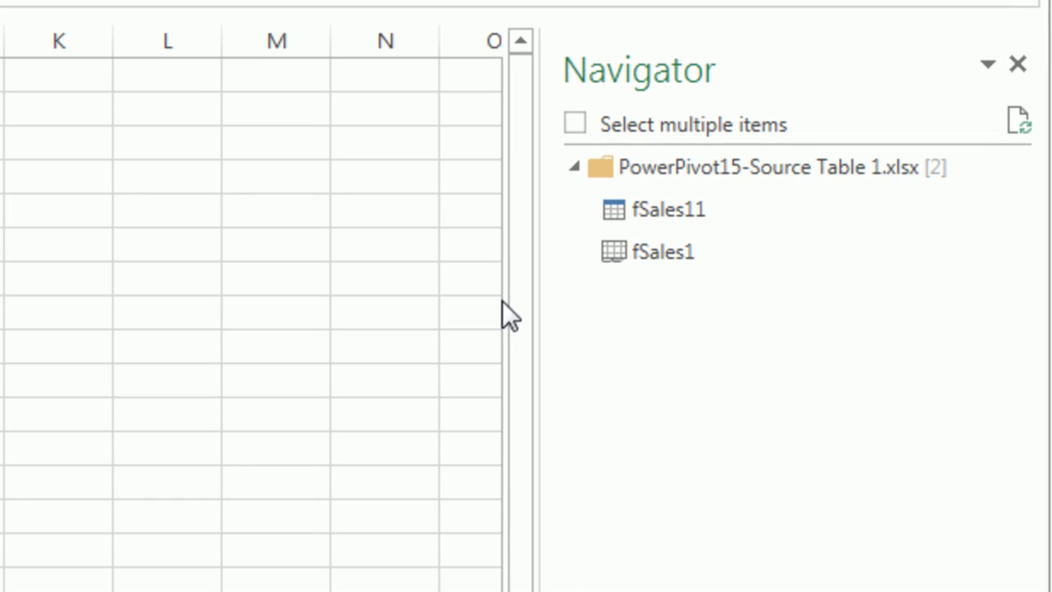
mouse_move(633, 222)
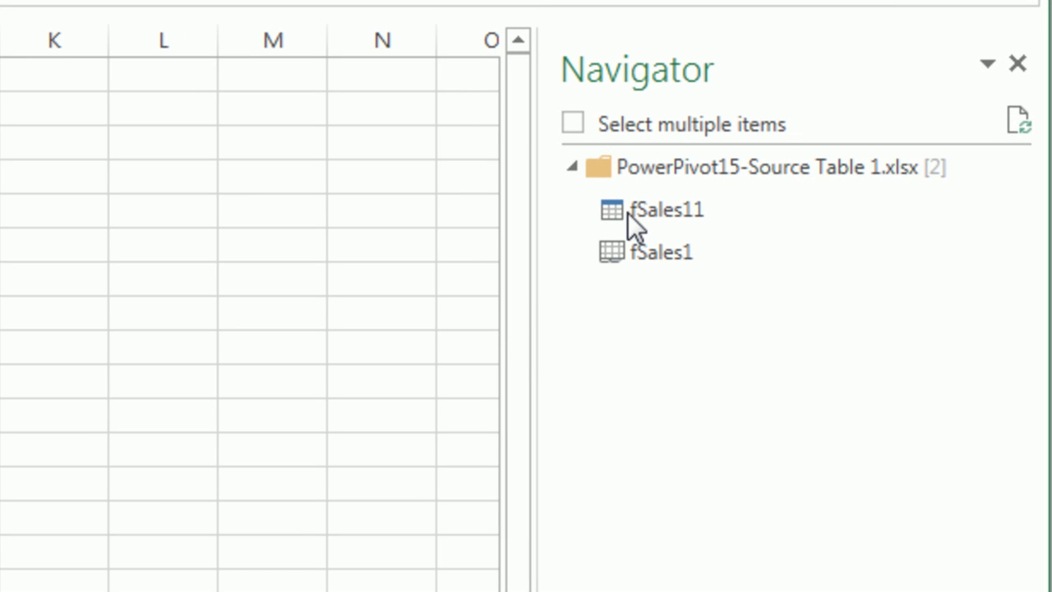
right_click(666, 210)
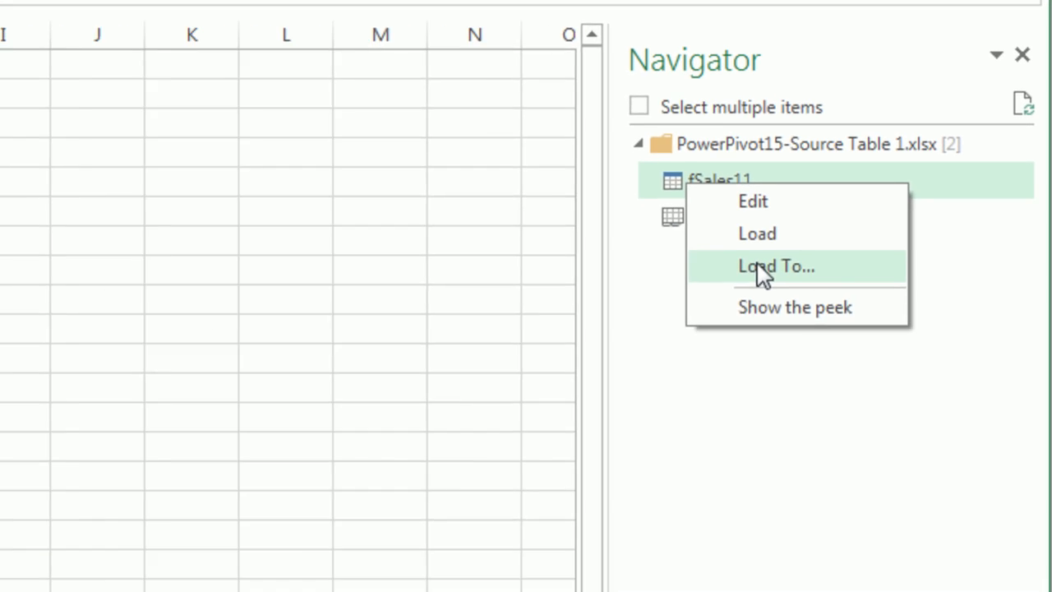
click(776, 266)
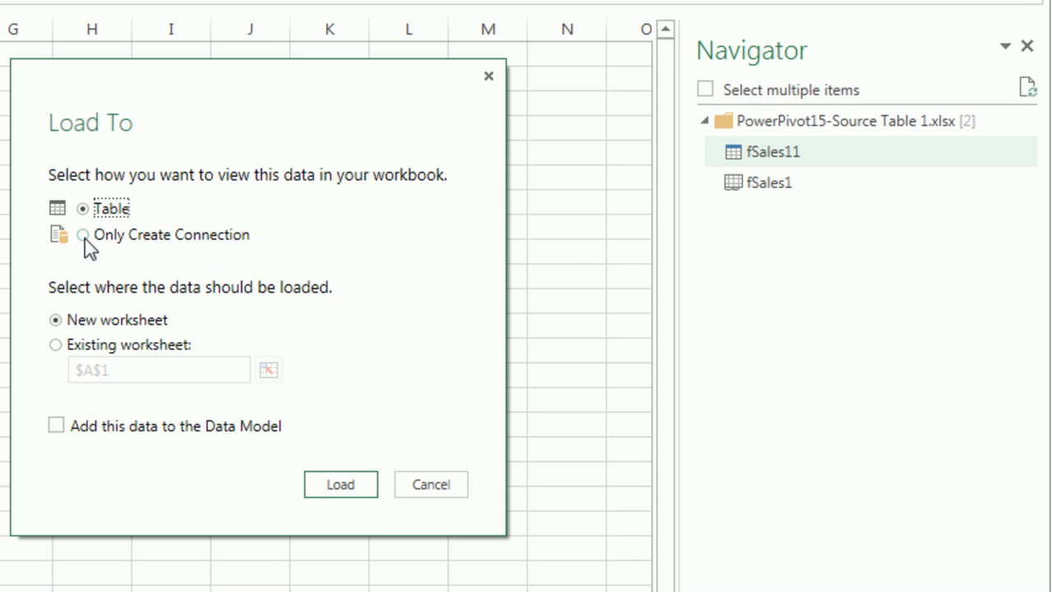
click(82, 234)
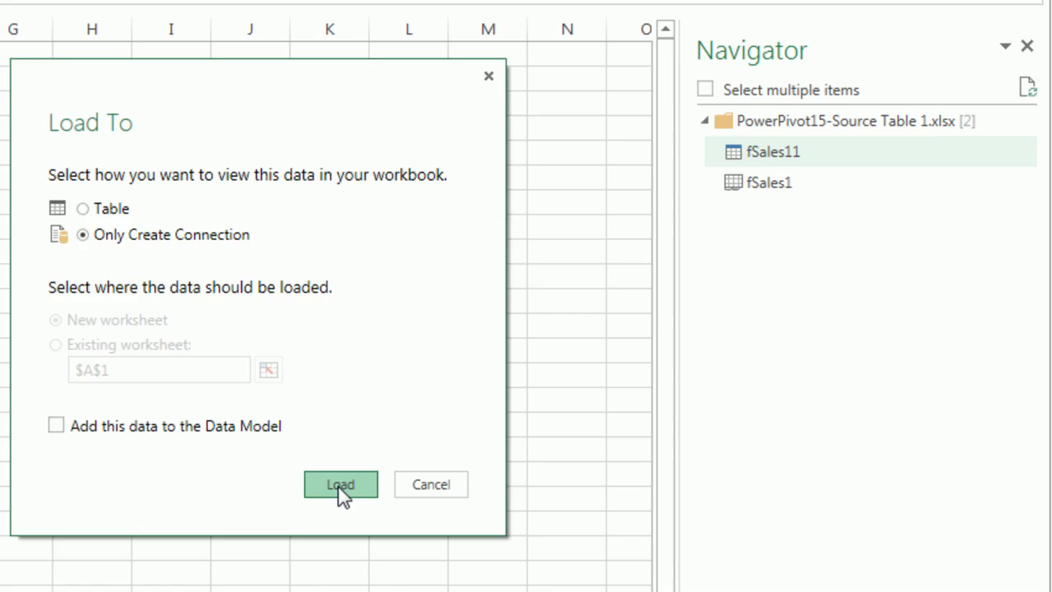
click(340, 483)
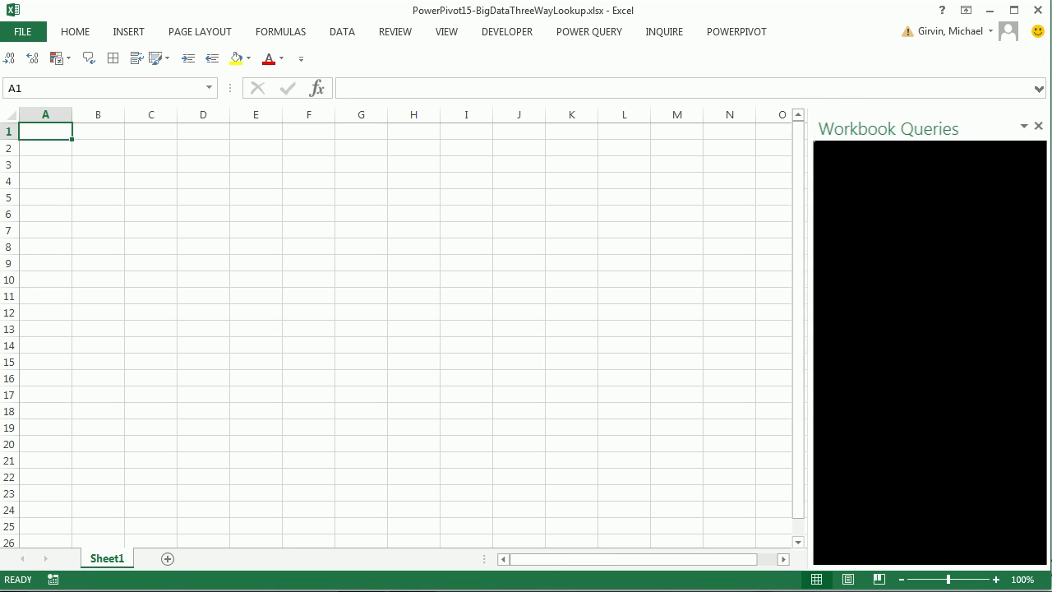
Import fSales21 from the Source Table 2 workbook as a connection-only query.
click(589, 31)
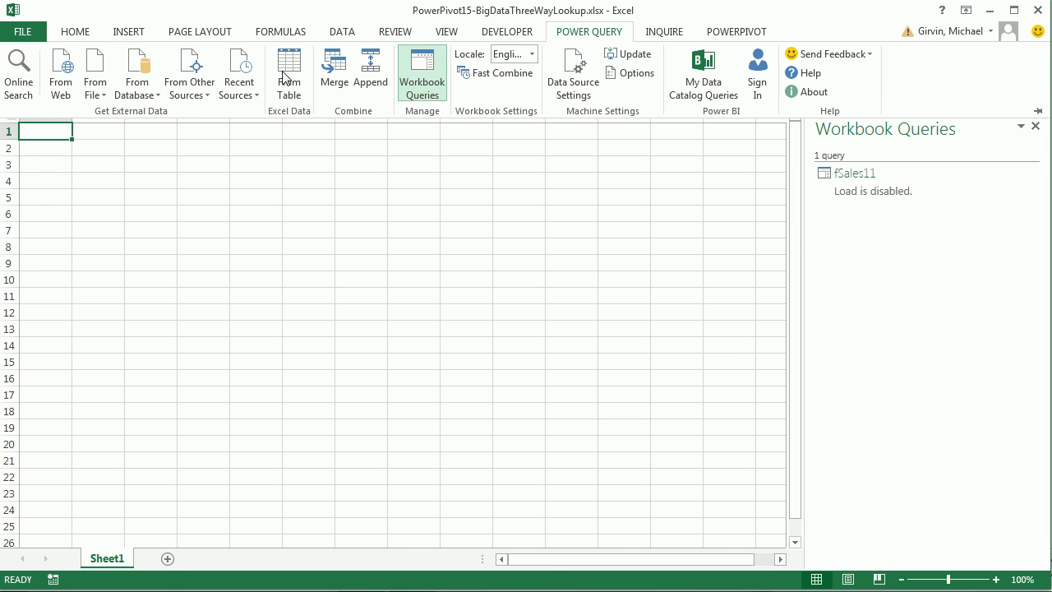
click(95, 73)
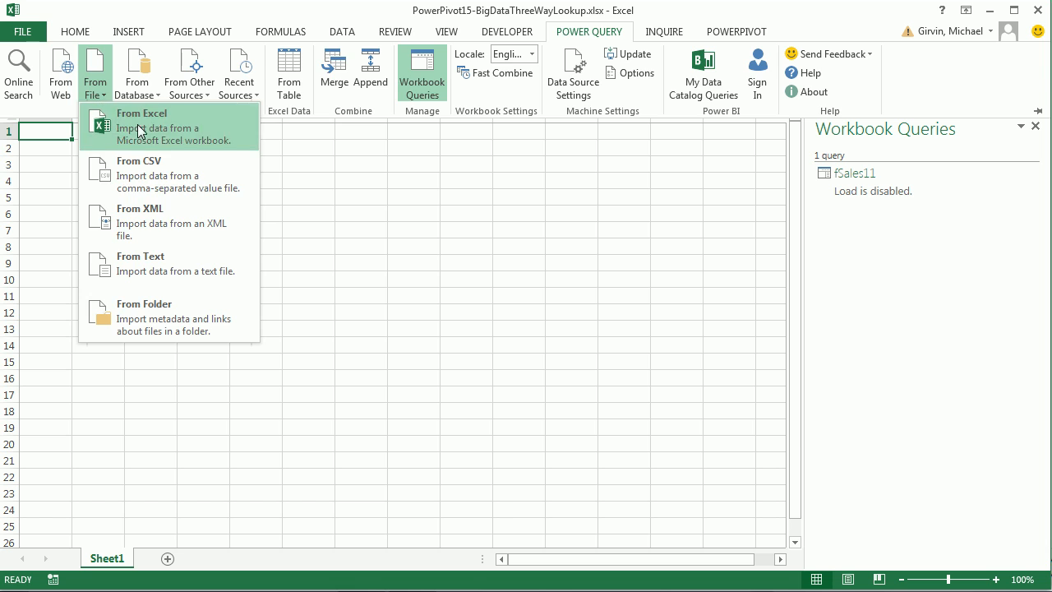
click(142, 112)
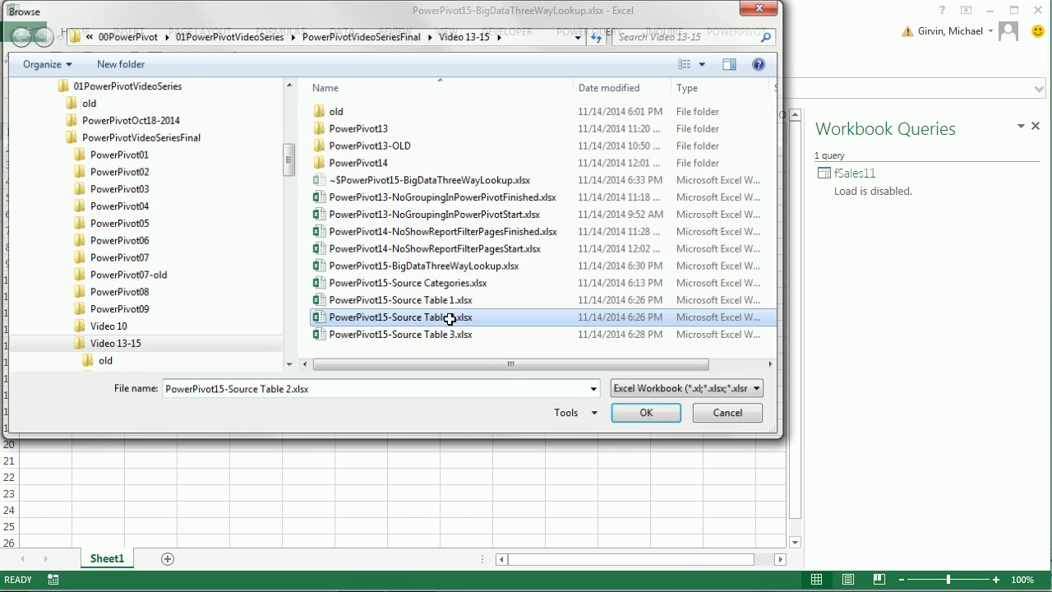
click(644, 411)
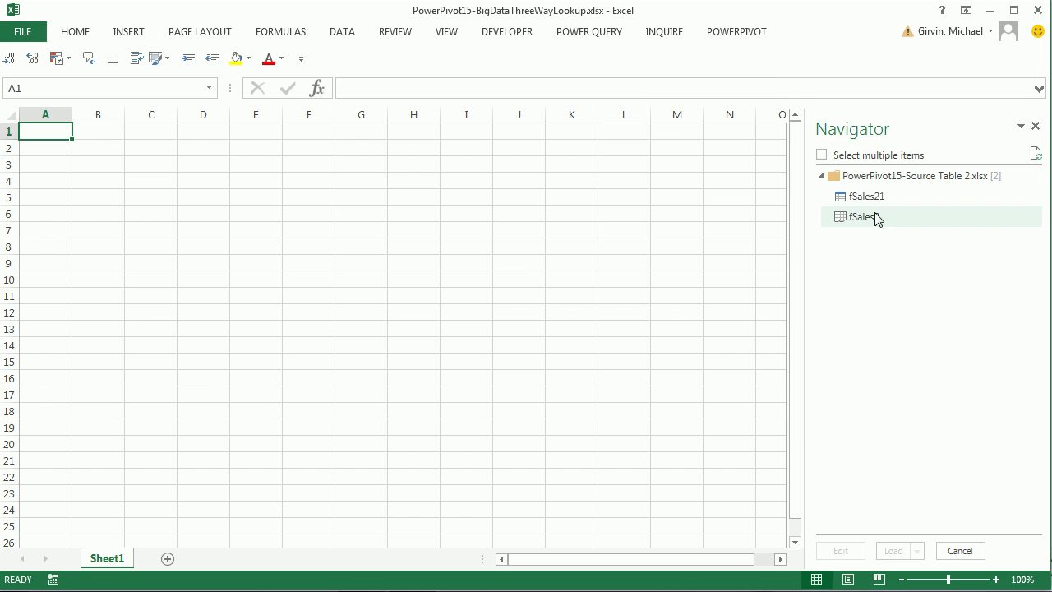
right_click(865, 195)
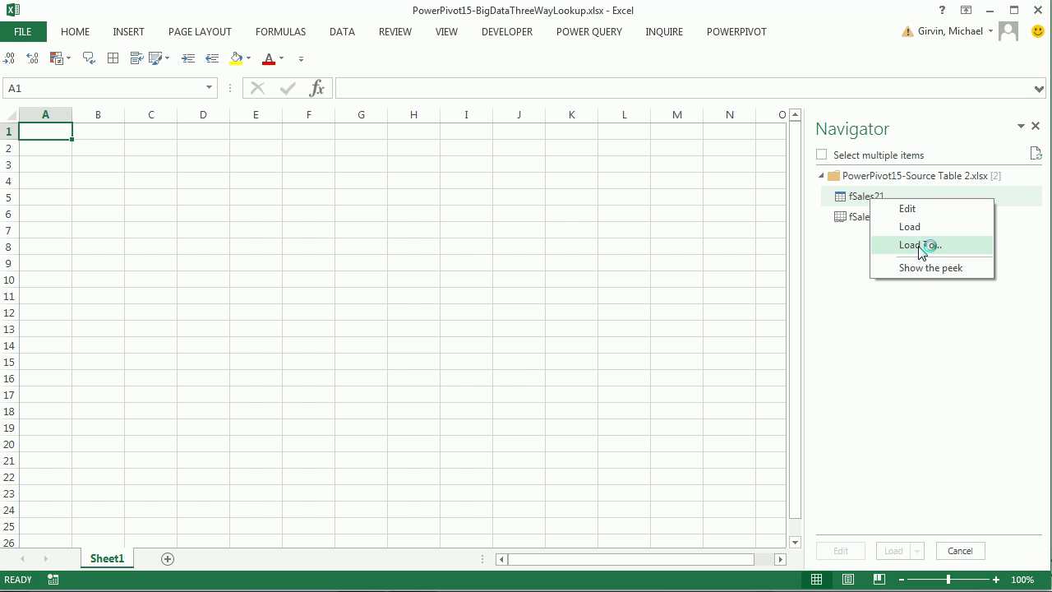
click(919, 245)
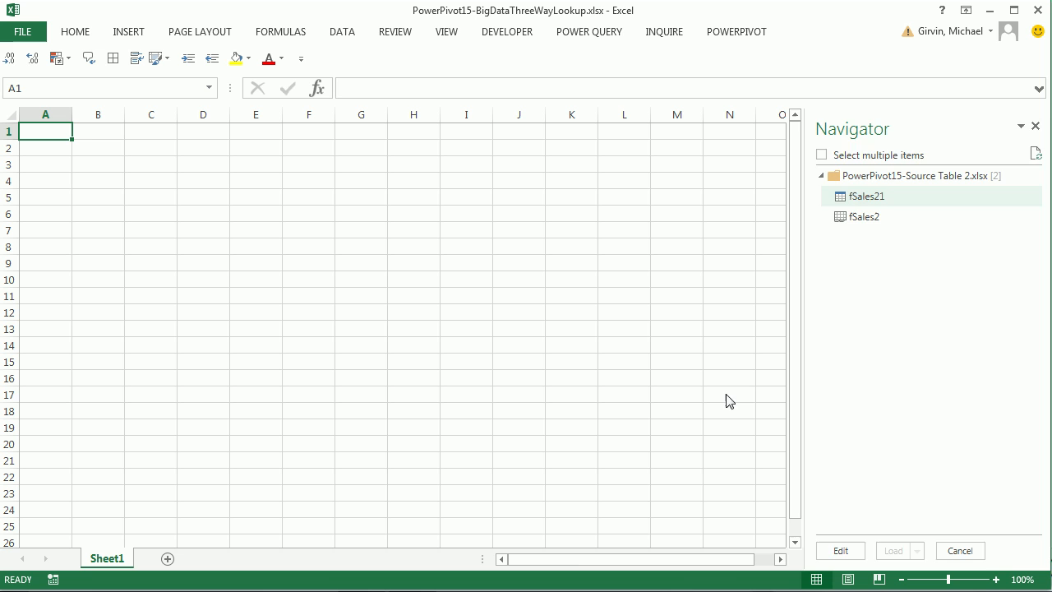
click(891, 551)
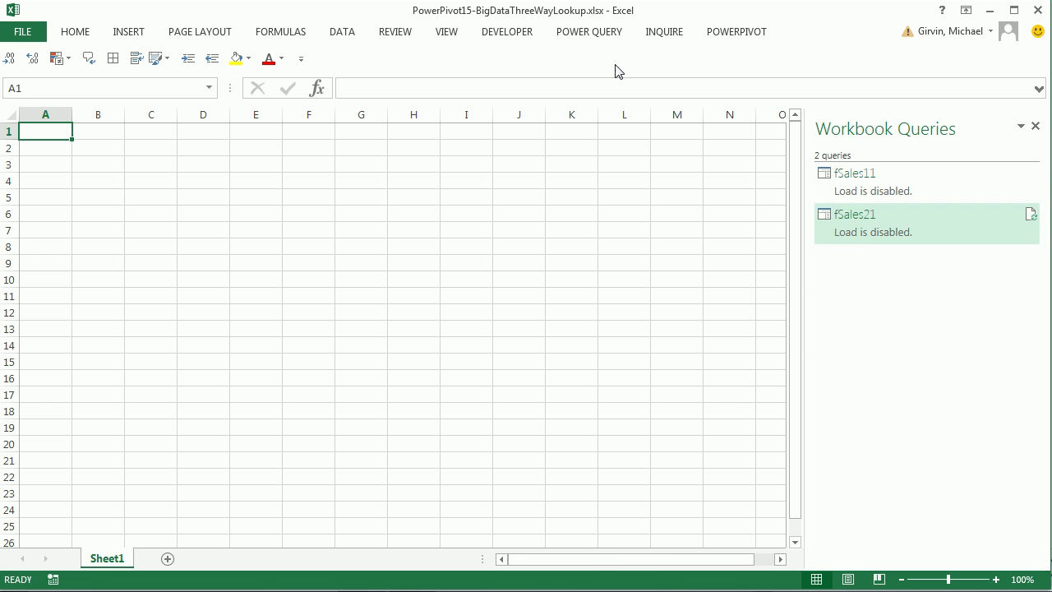
Import fSales31 from the Source Table 3 workbook as a connection-only query.
click(96, 70)
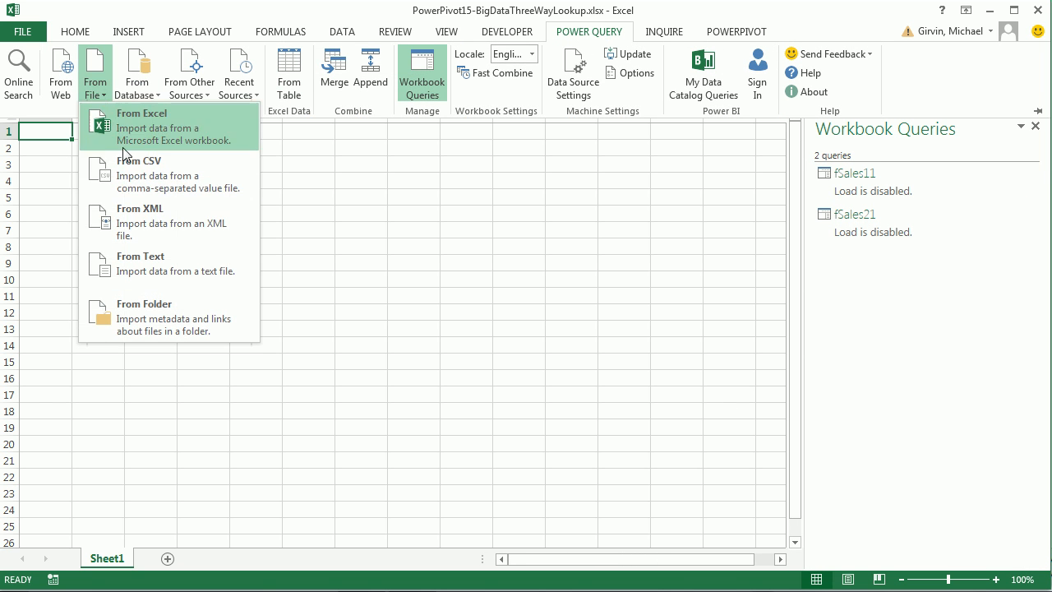
click(141, 127)
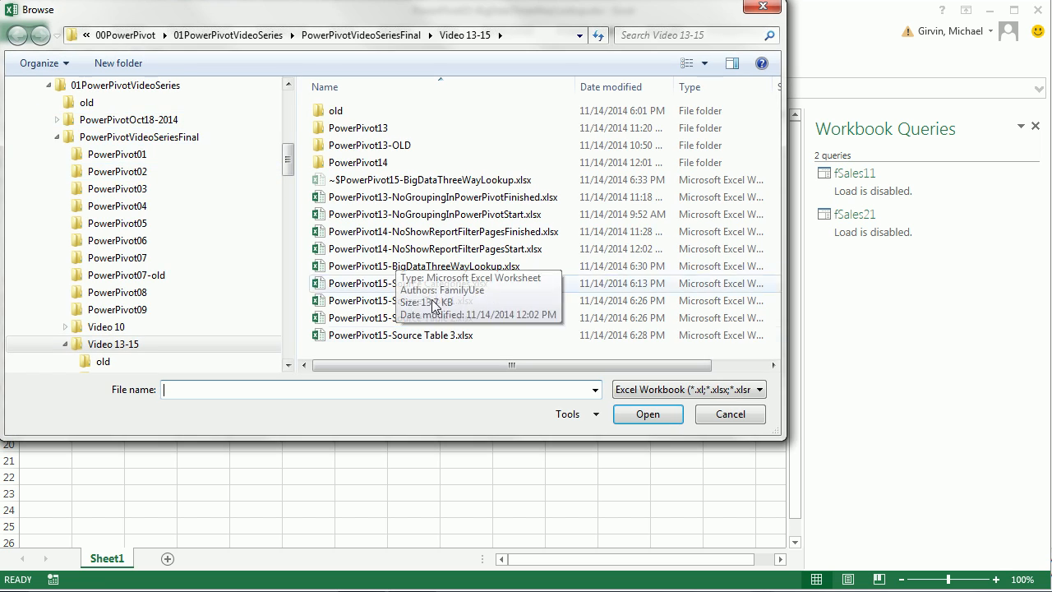
click(647, 414)
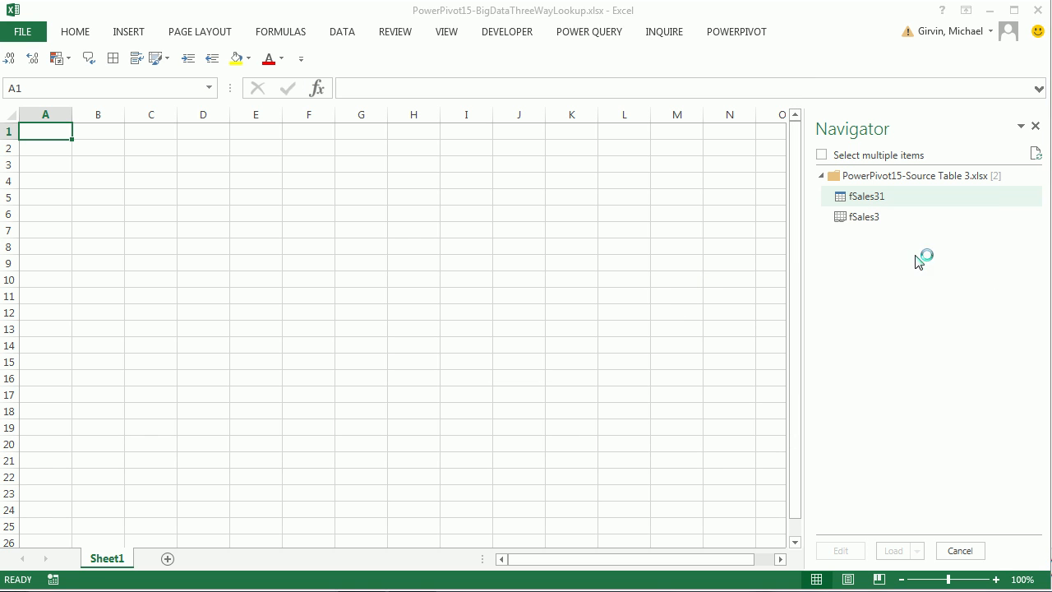
click(893, 551)
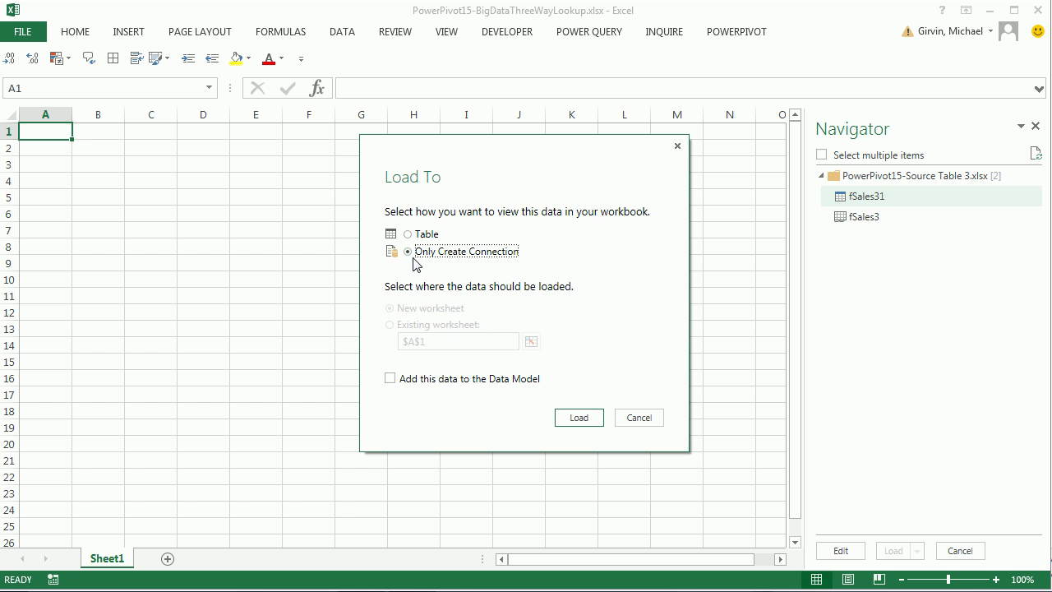
click(578, 418)
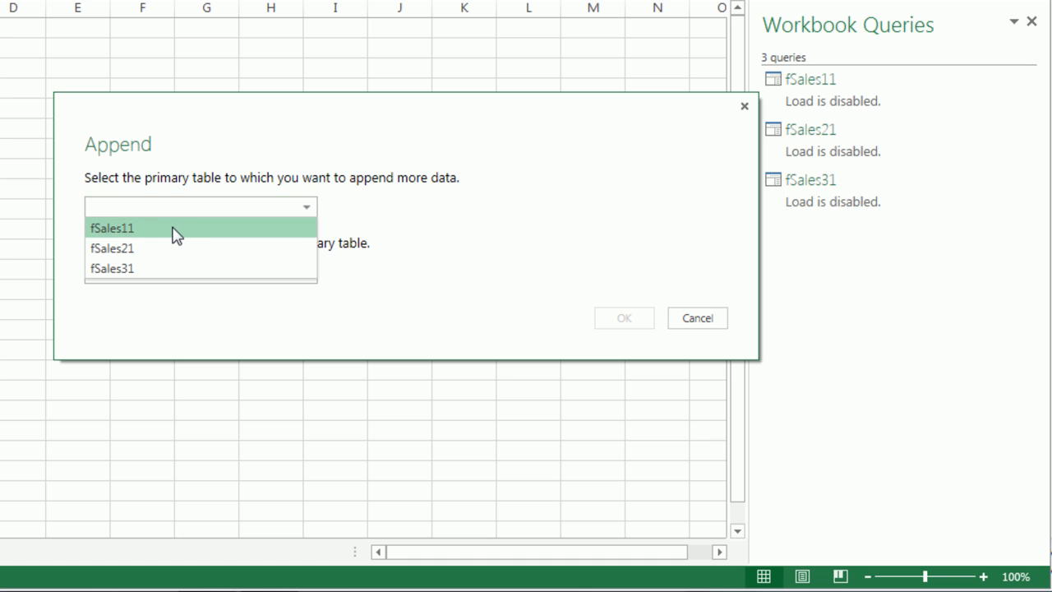
Append fSales21 onto fSales11 with fSales11 as the primary table.
click(112, 227)
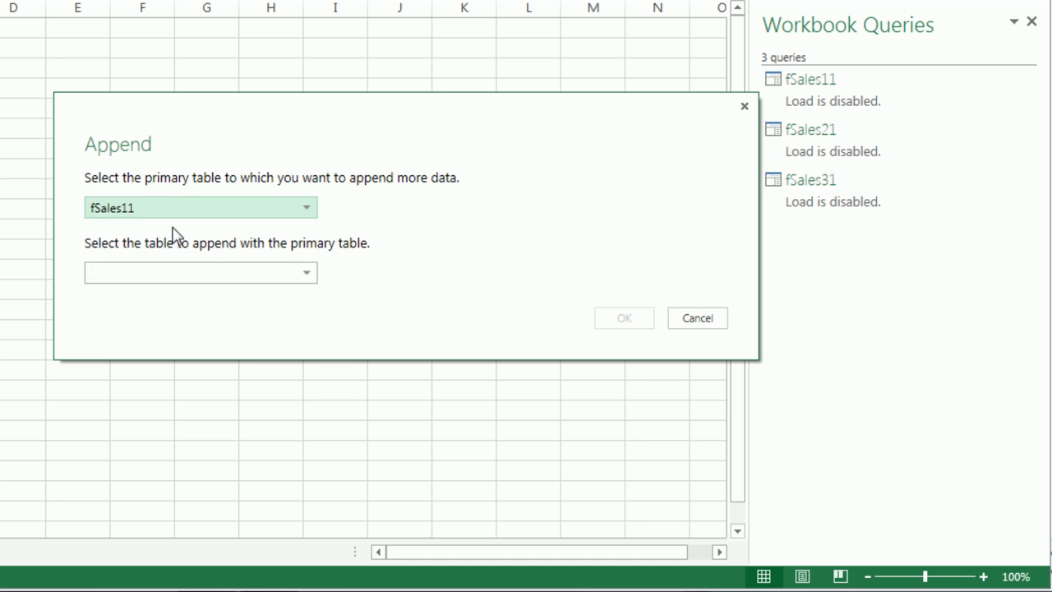
click(306, 273)
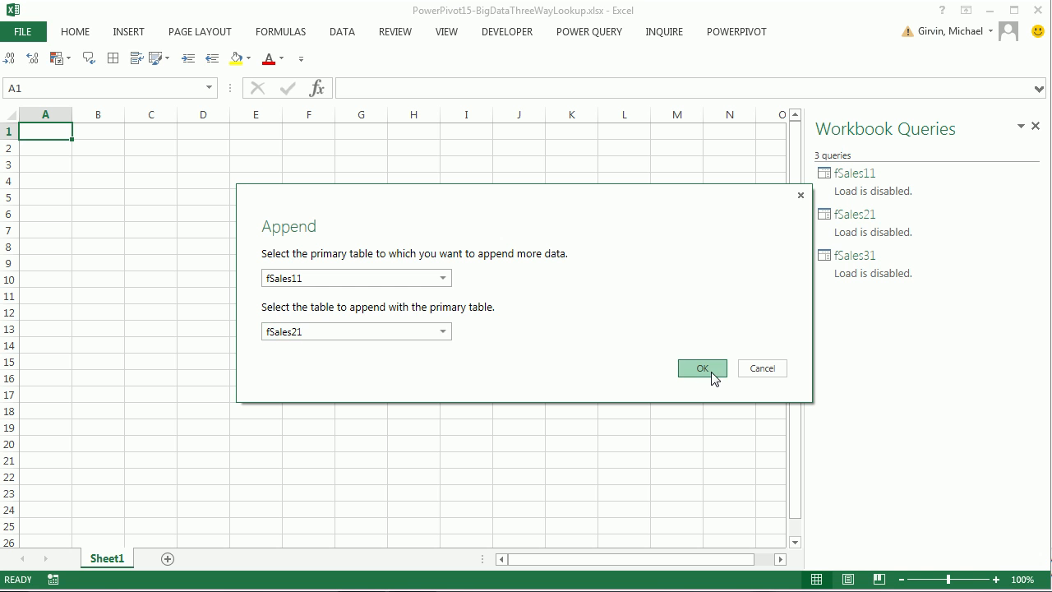
click(700, 368)
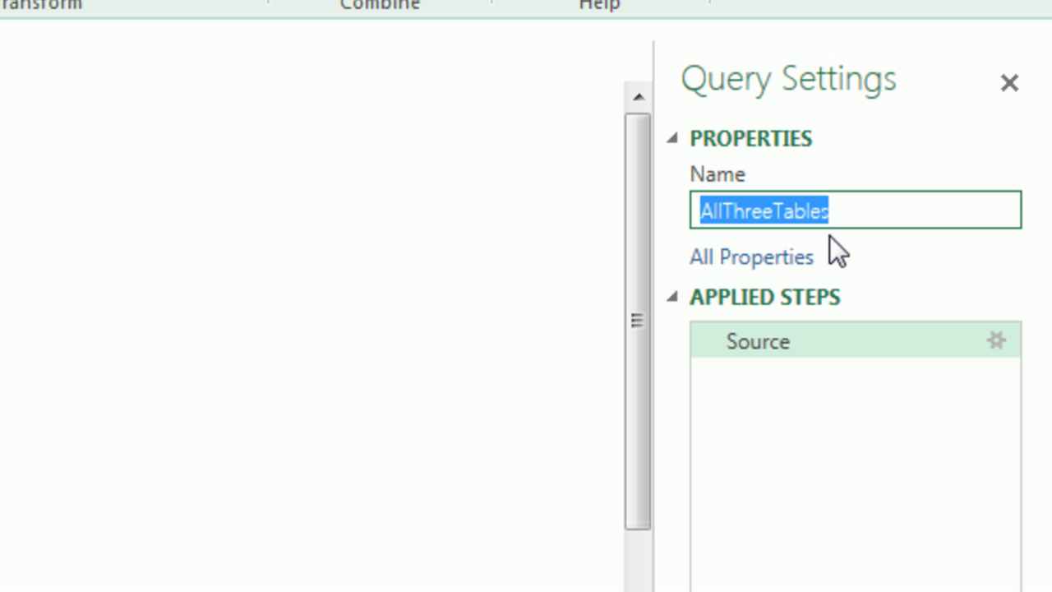
mouse_move(752, 256)
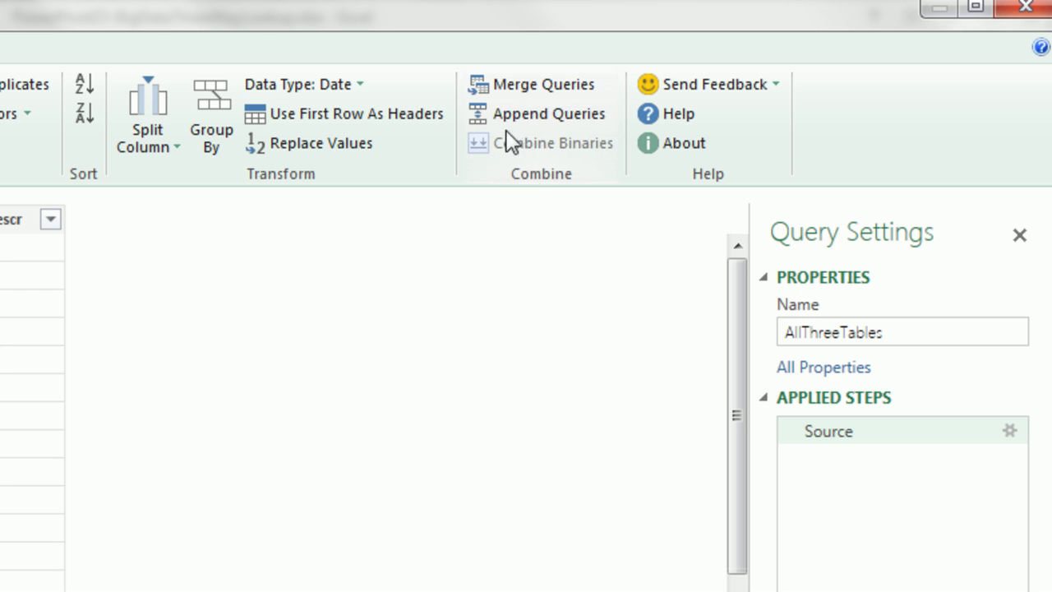
Append fSales31 to the AllThreeTables query as well.
click(549, 113)
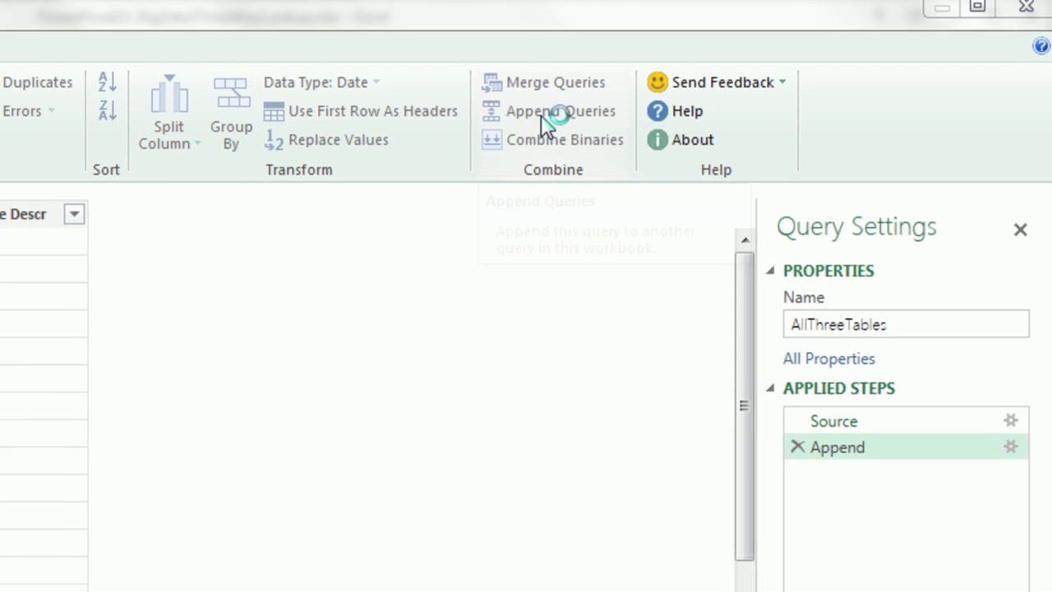
click(562, 112)
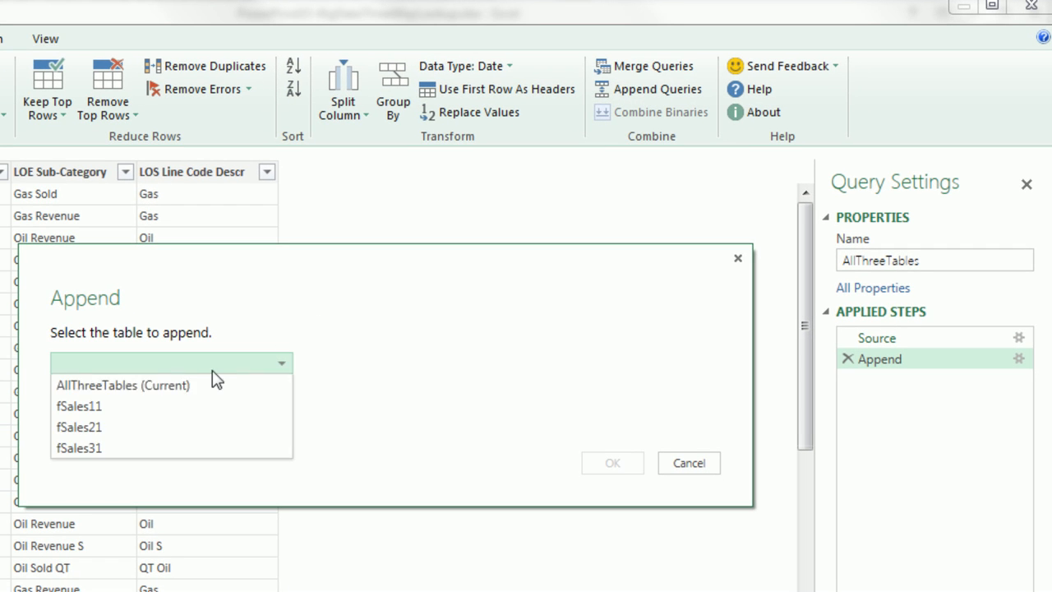
click(79, 447)
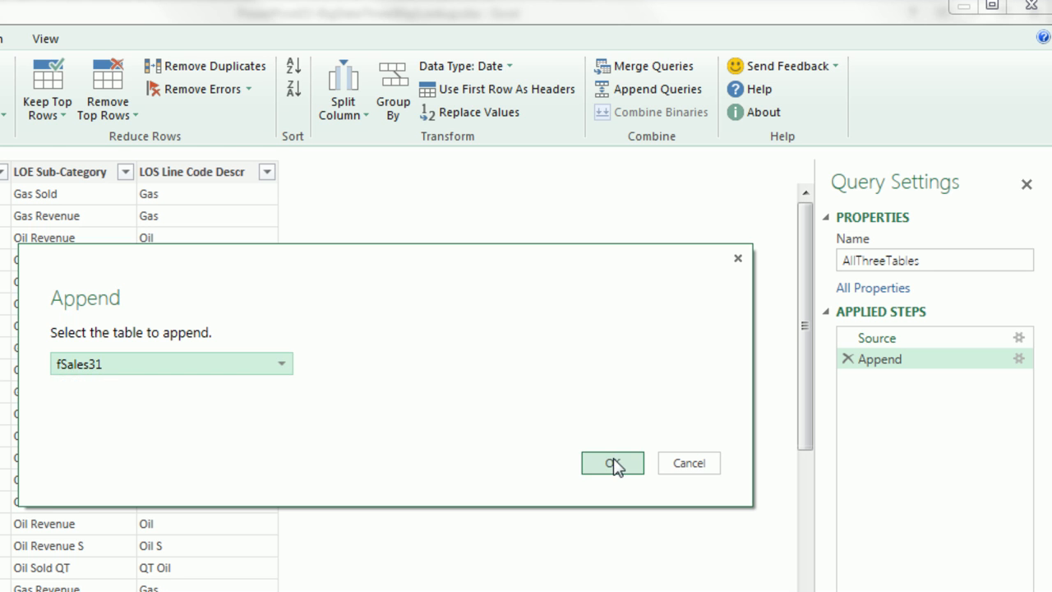
click(612, 463)
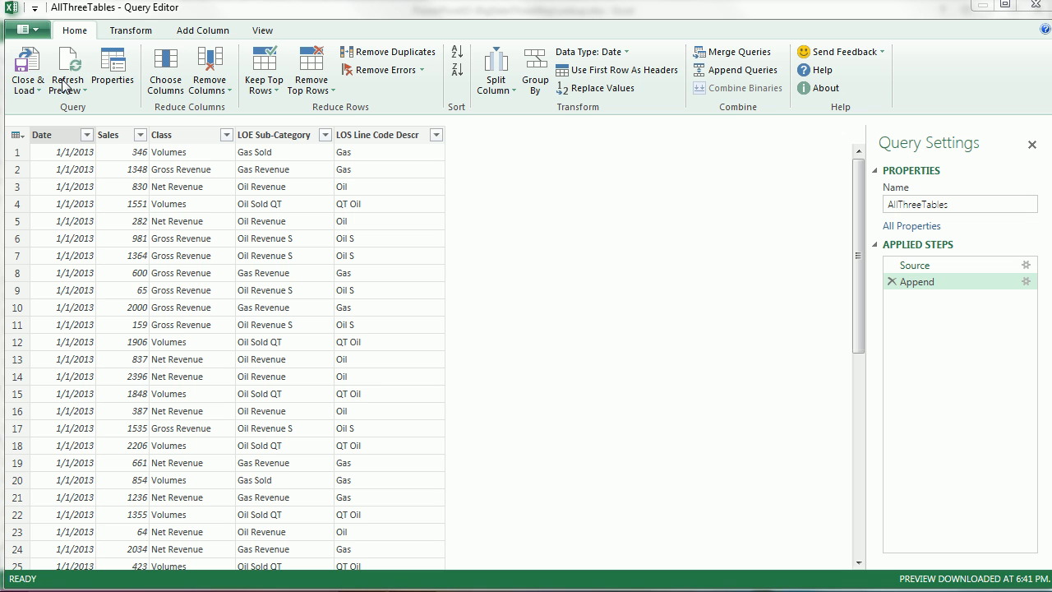
Load AllThreeTables as a connection only, added to the Data Model.
click(26, 69)
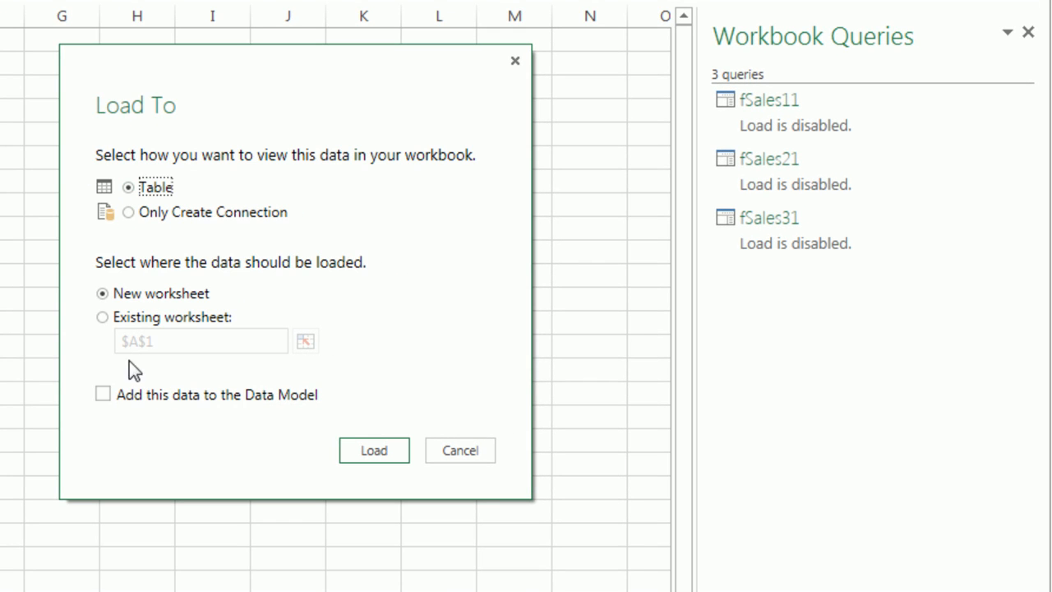
click(102, 395)
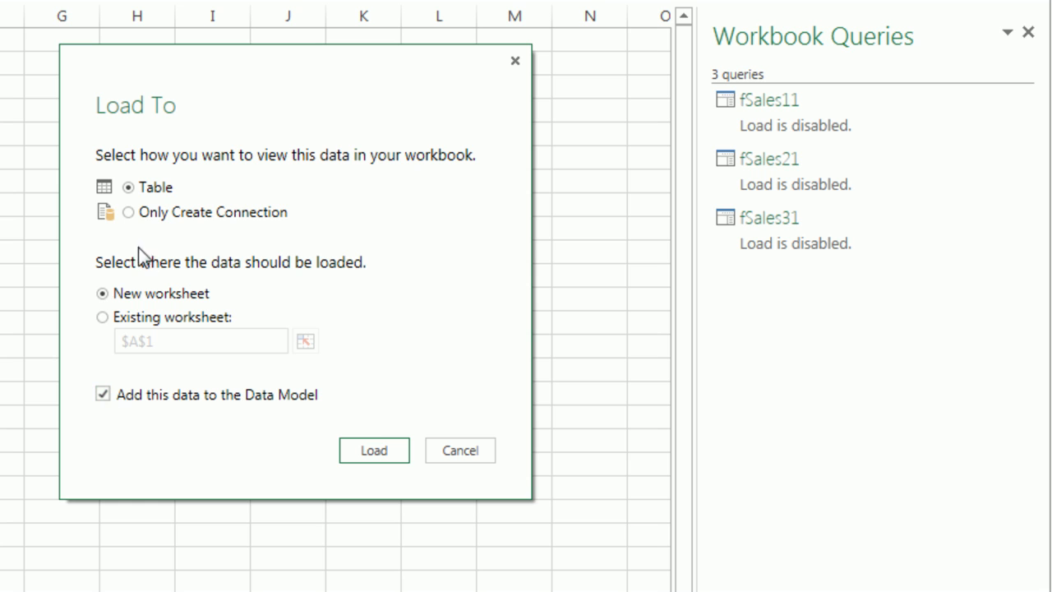
click(129, 210)
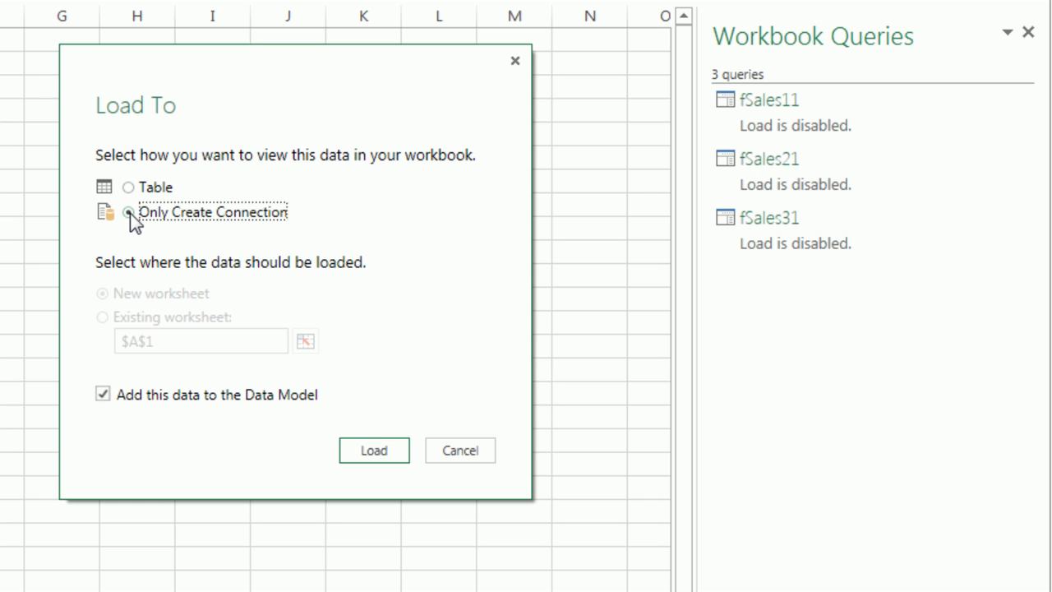
click(128, 210)
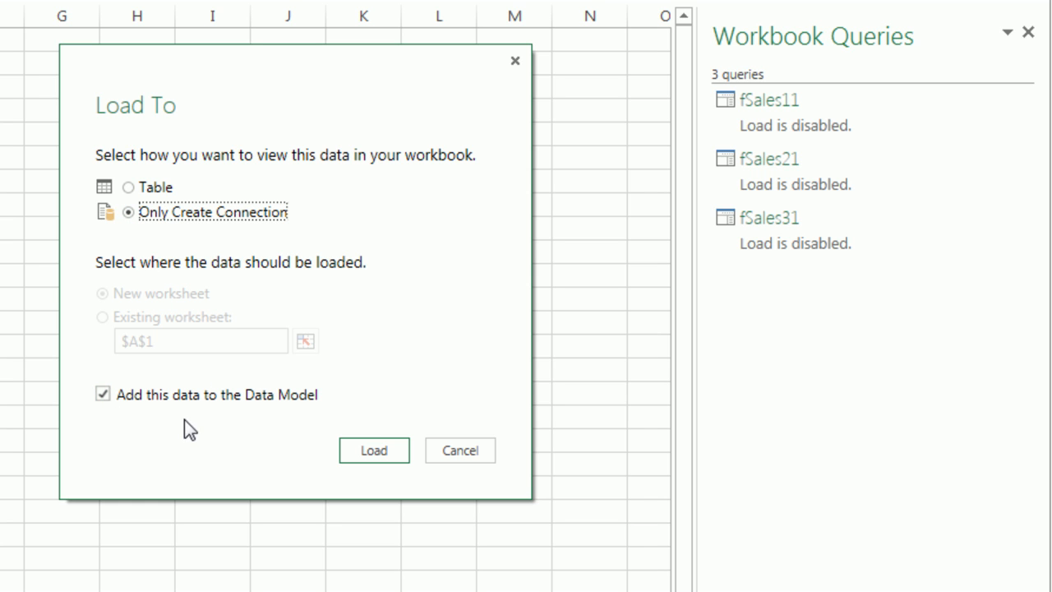
click(373, 450)
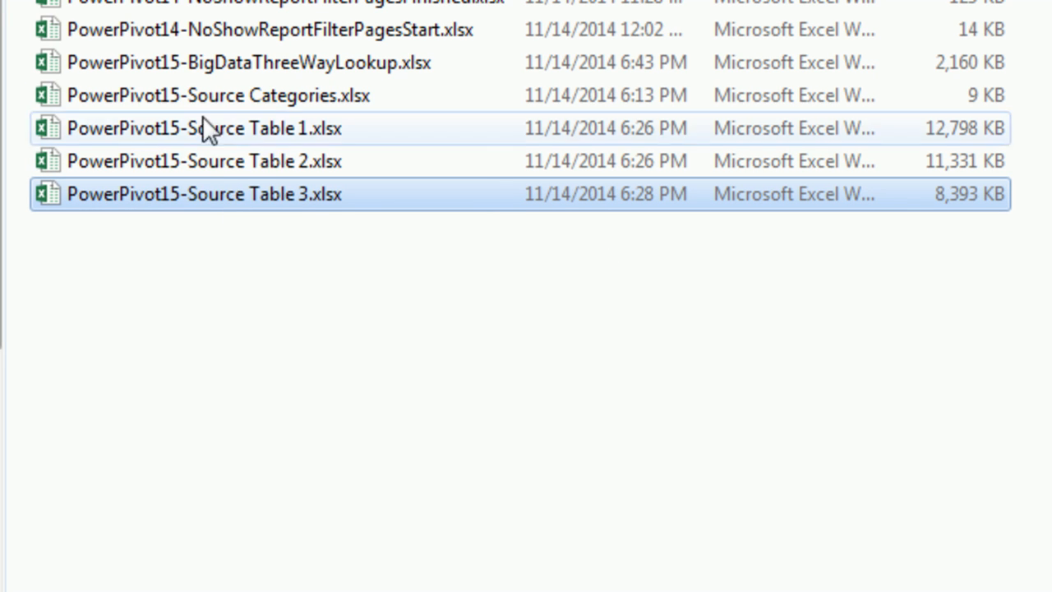
mouse_move(152, 57)
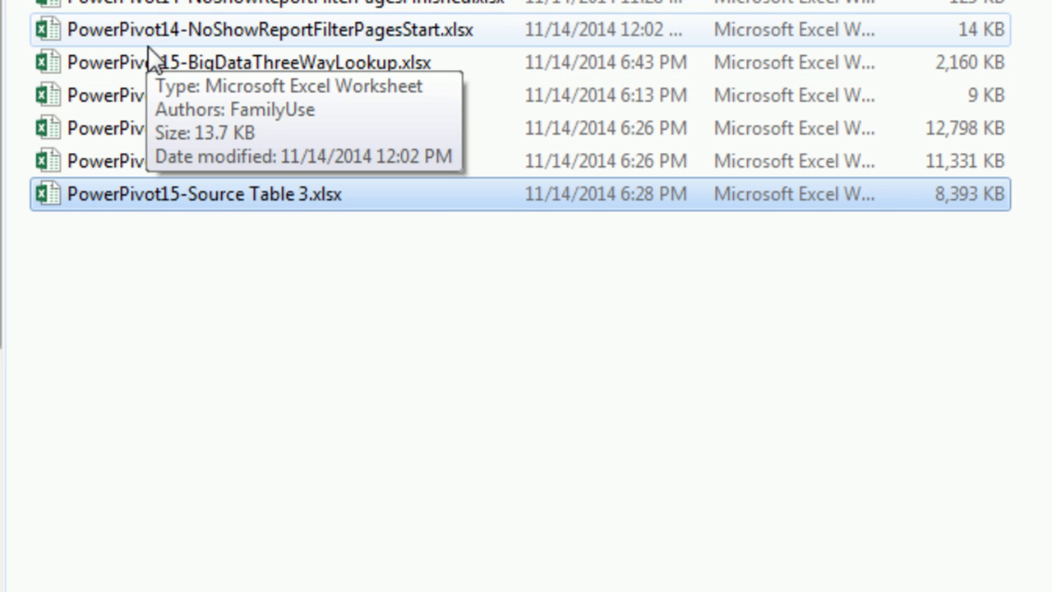
mouse_move(929, 90)
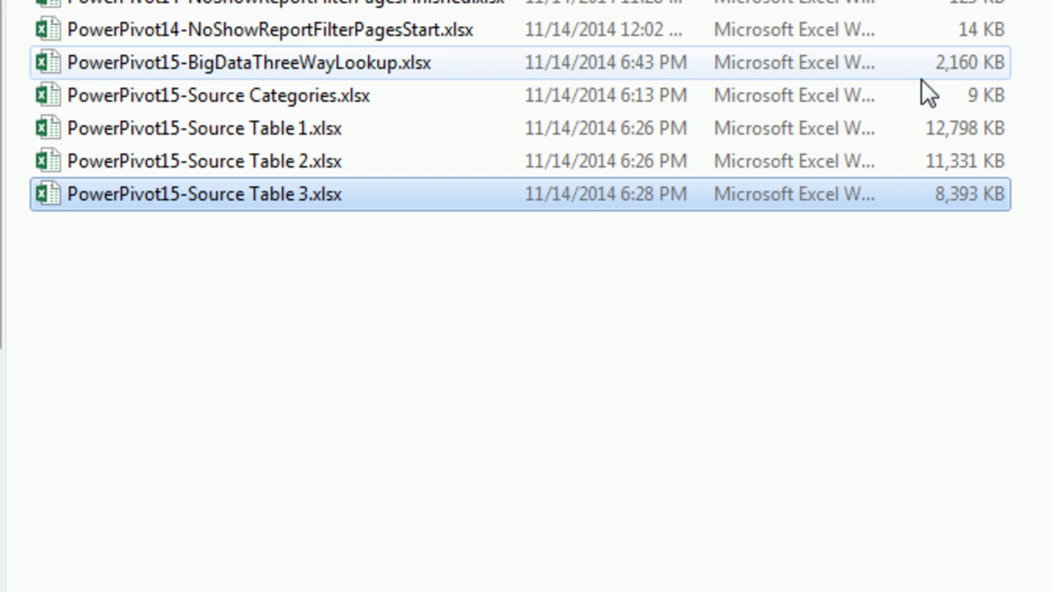
mouse_move(960, 85)
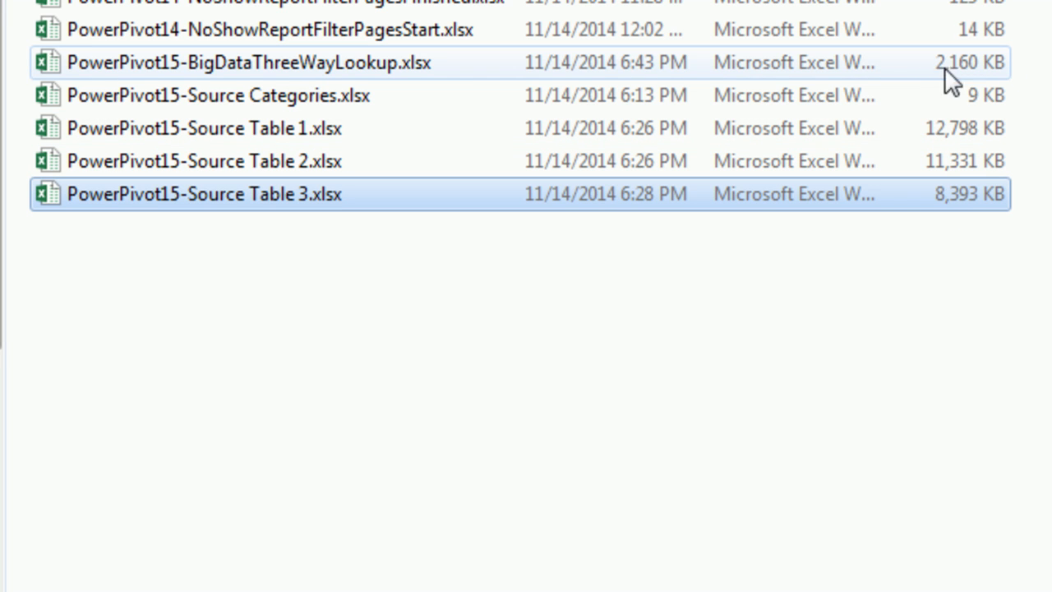
mouse_move(919, 250)
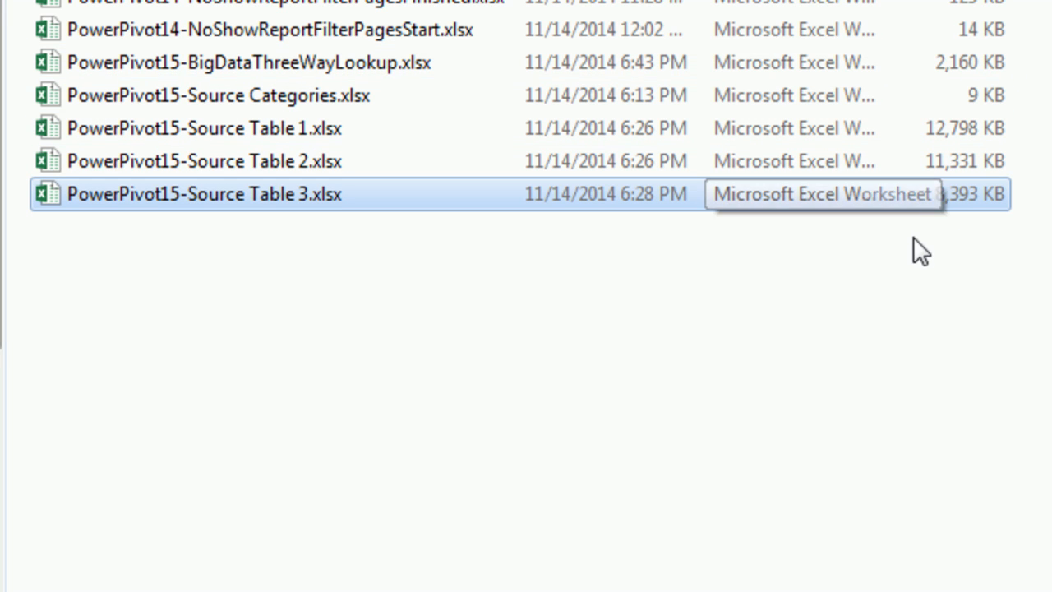
mouse_move(815, 267)
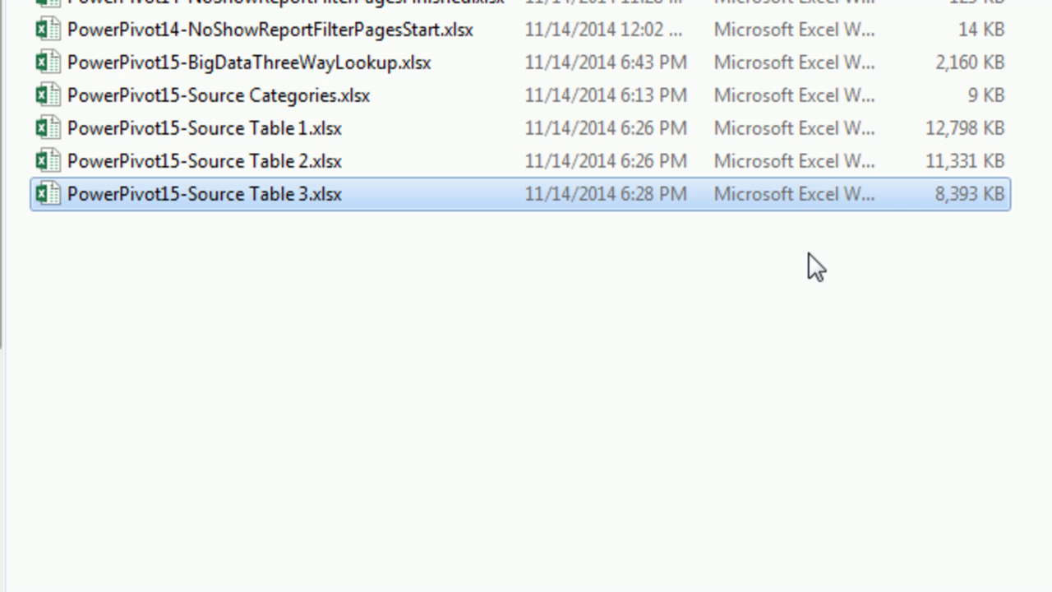
Return to the workbook and start an Excel-file import for the Source Categories workbook.
double_click(247, 62)
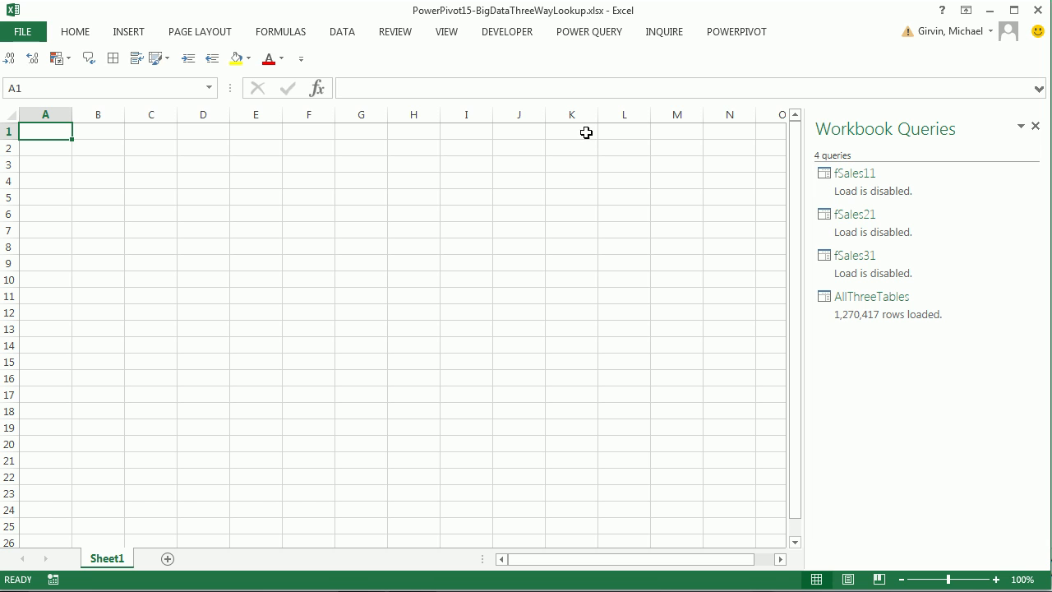
click(736, 31)
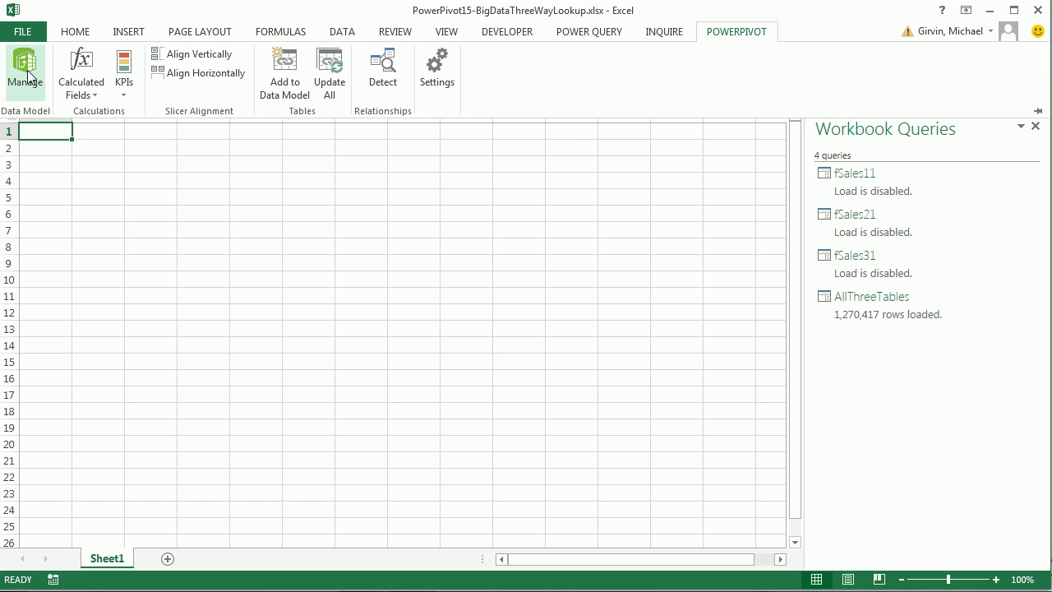
key(alt)
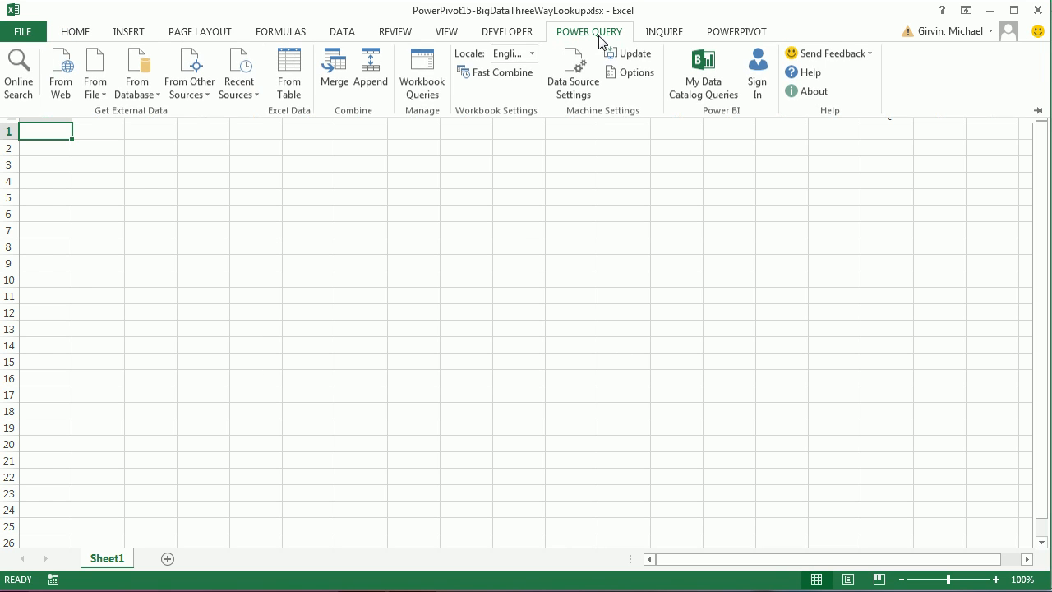
click(96, 72)
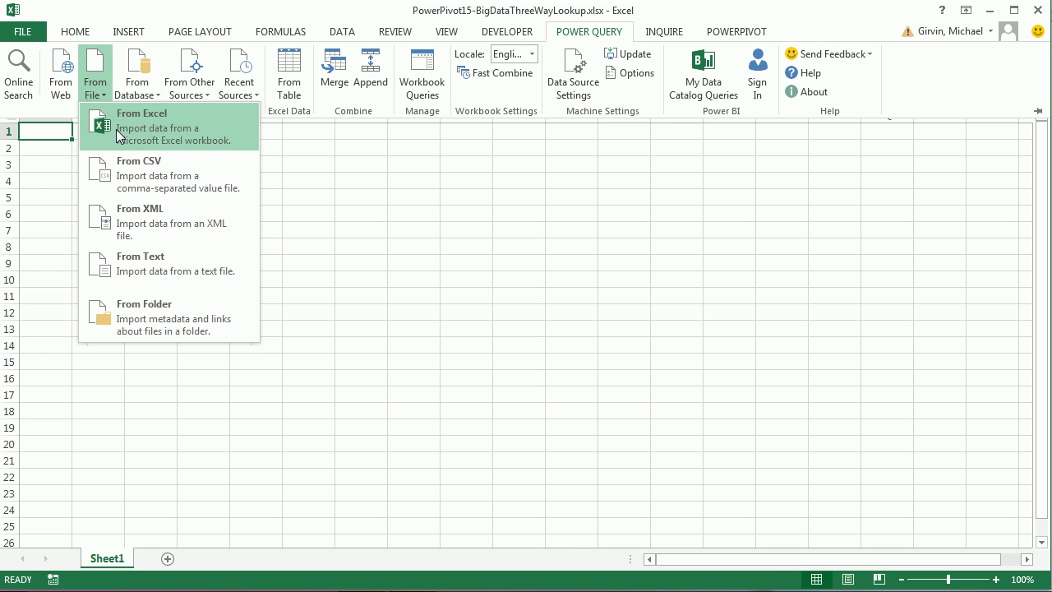
click(141, 112)
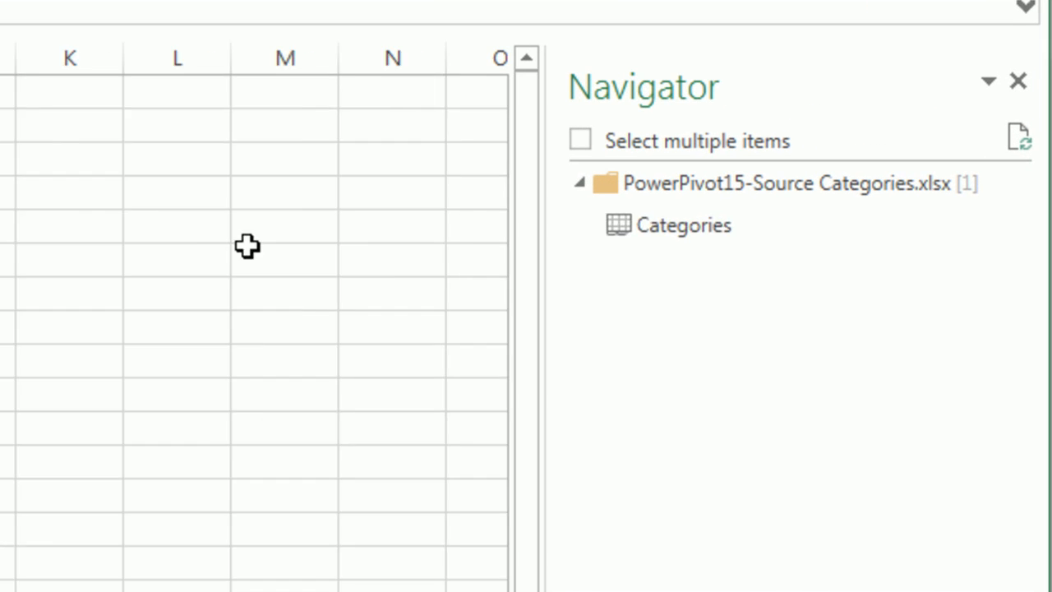
Edit the Categories query, use its first row as headers (Class, LOE Sub-Category, LOS Line Code Descr, LOOKUP), then close and load.
right_click(681, 223)
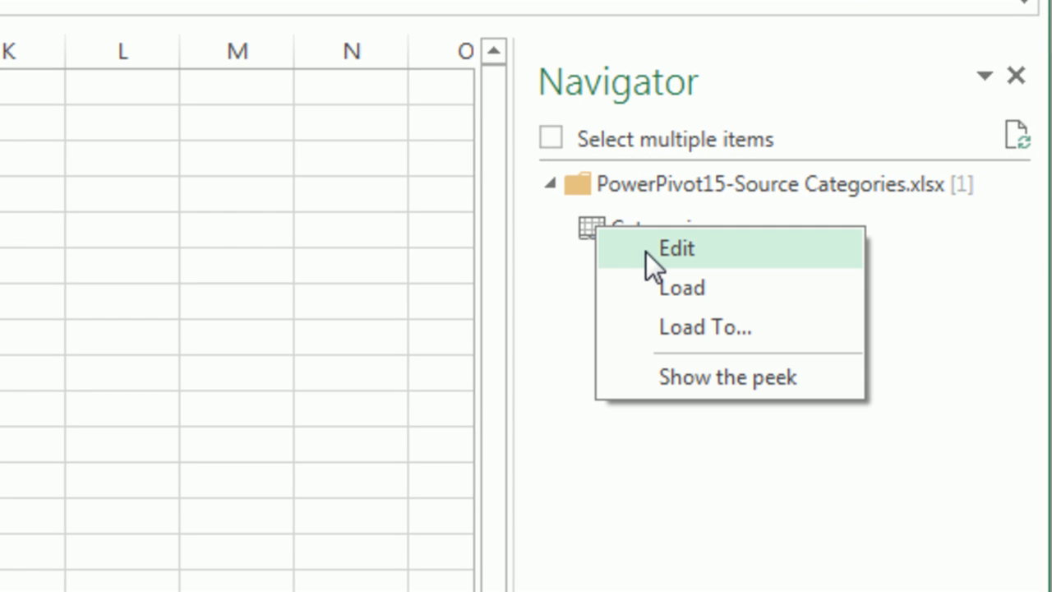
click(676, 248)
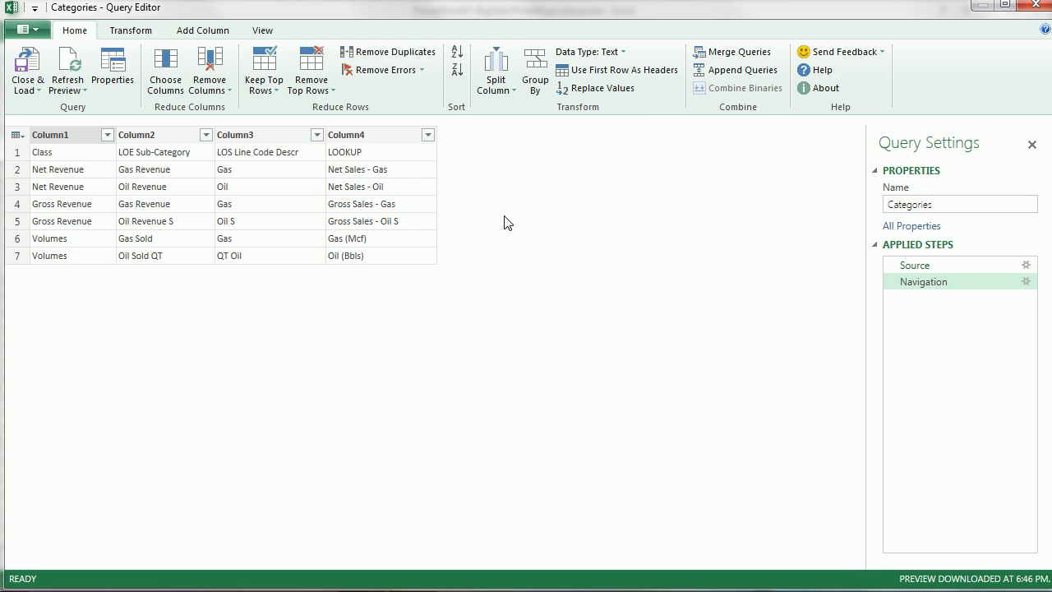
mouse_move(352, 228)
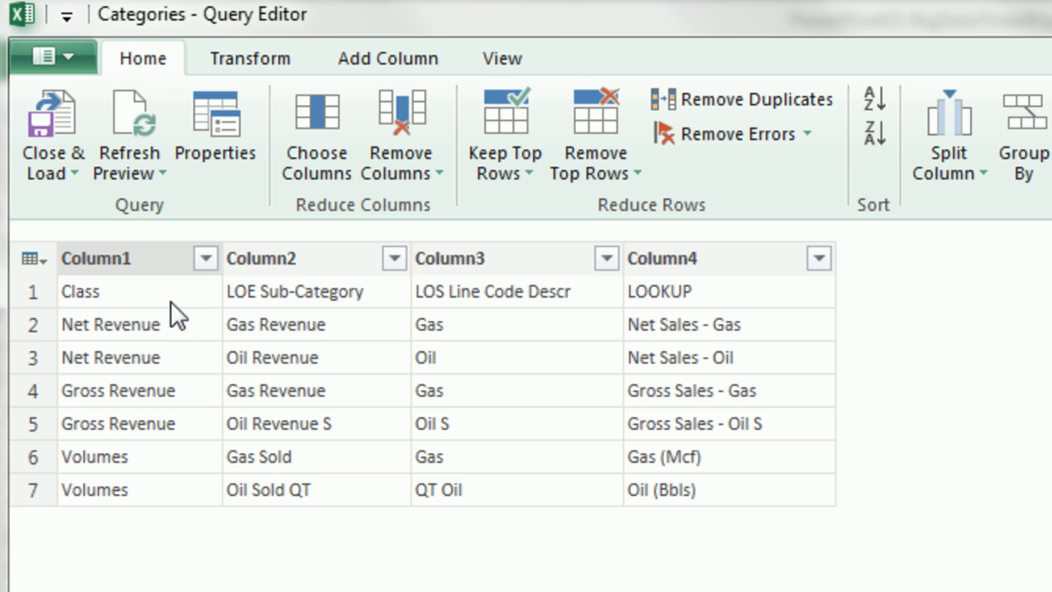
mouse_move(355, 436)
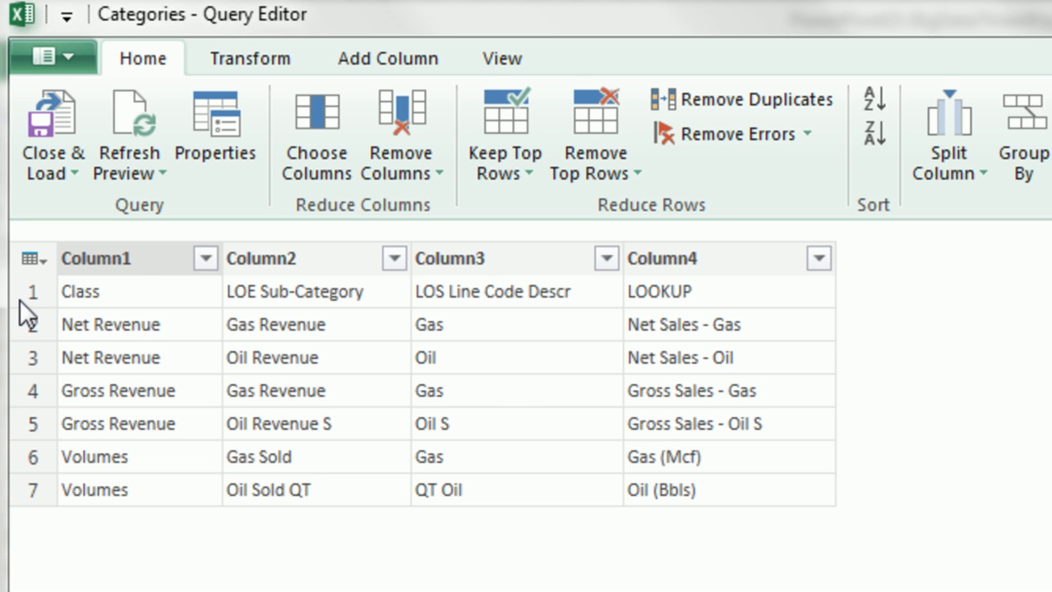
mouse_move(90, 283)
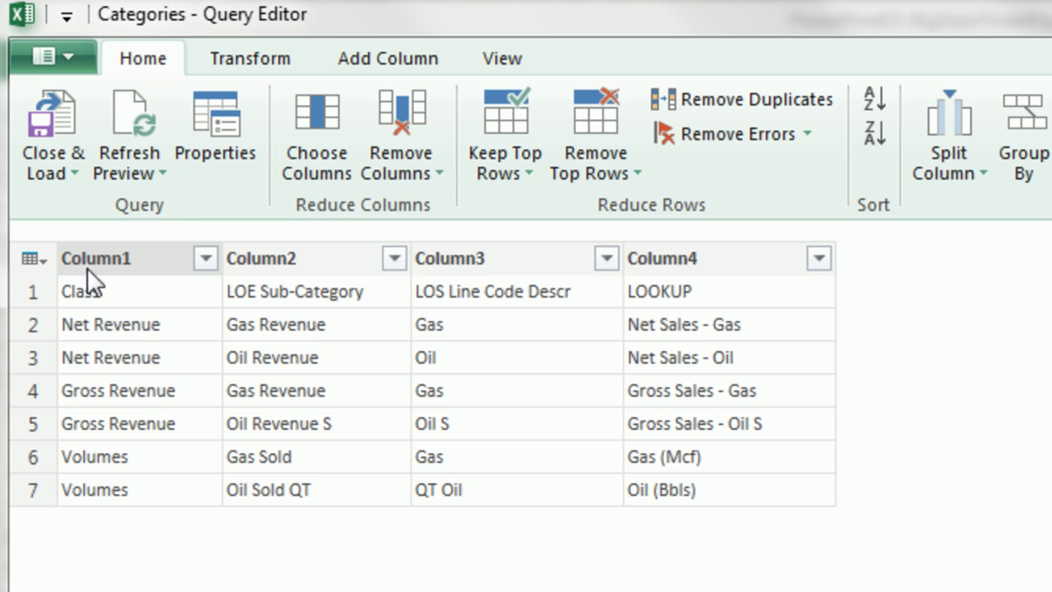
click(29, 258)
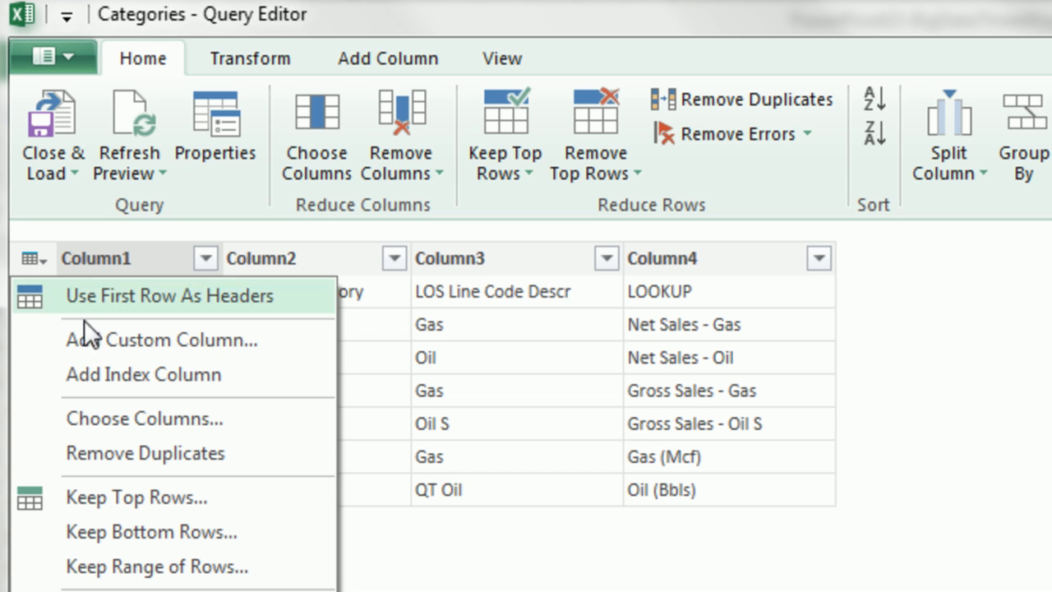
mouse_move(98, 313)
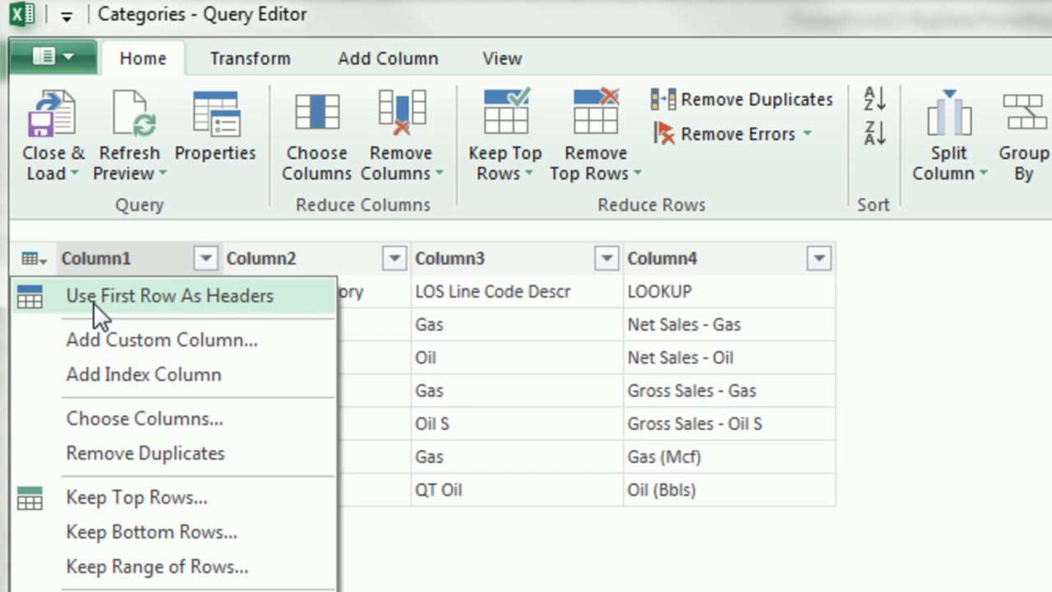
click(169, 296)
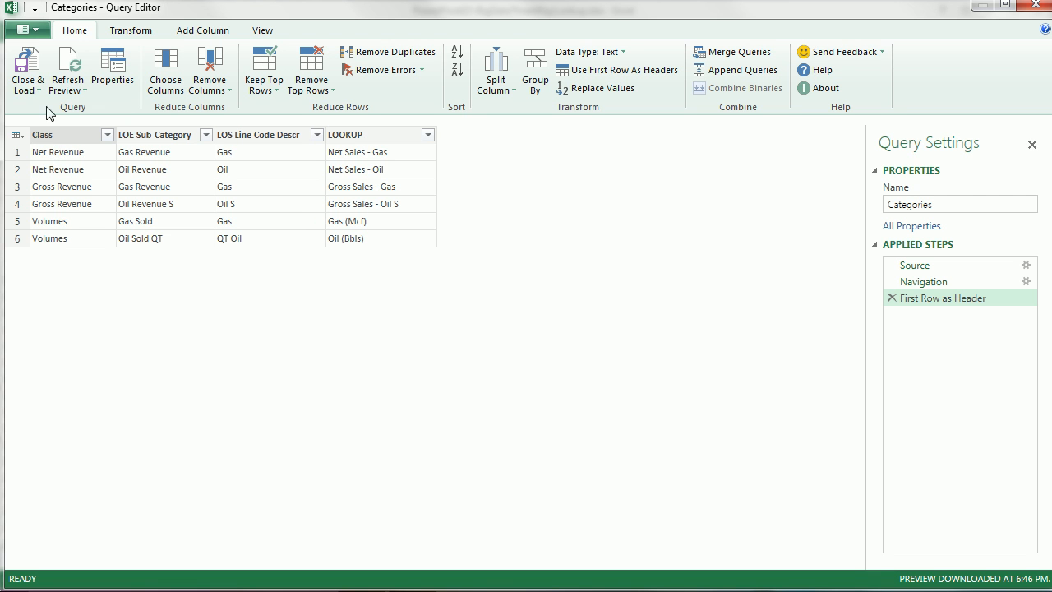
click(26, 69)
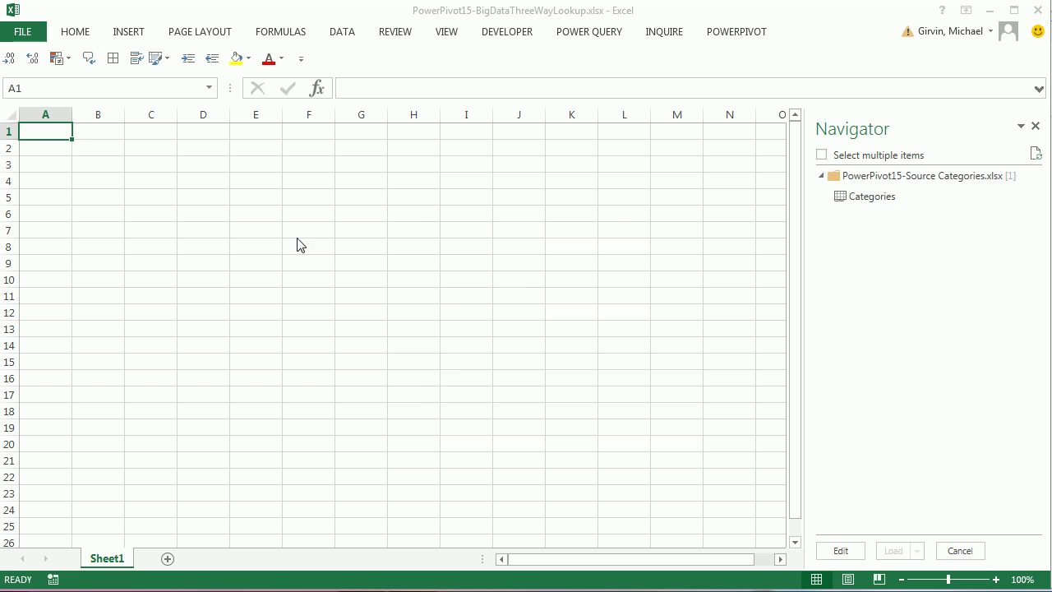
Load Categories as a connection only, added to the Data Model.
click(916, 551)
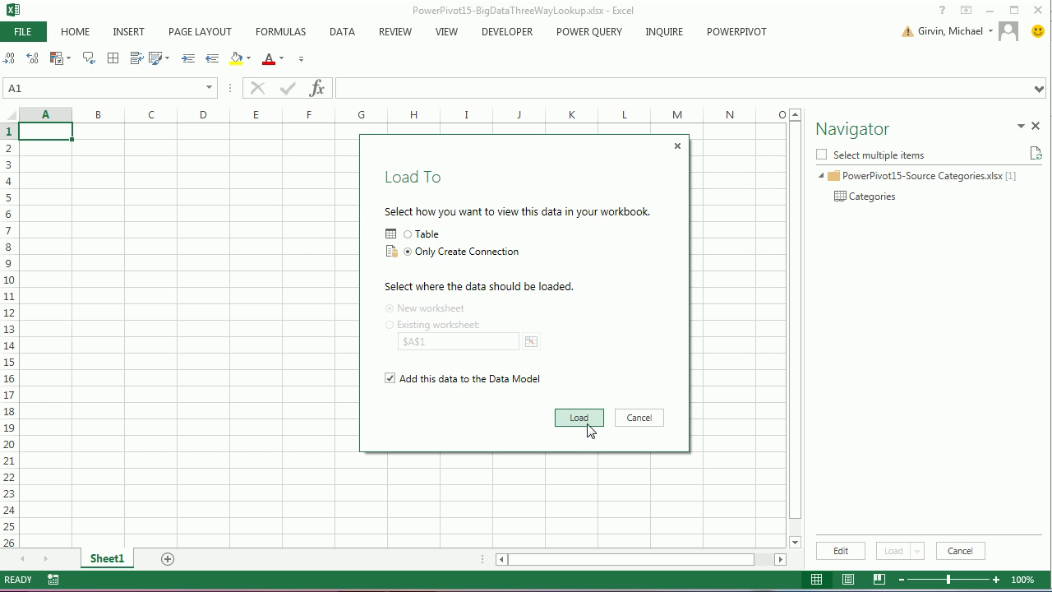
click(579, 417)
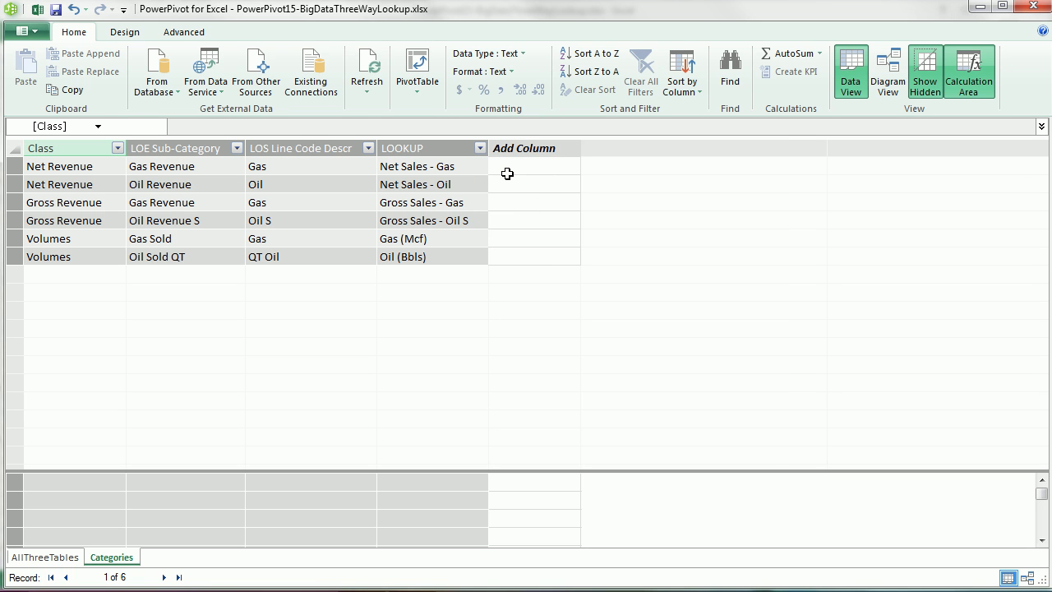
mouse_move(515, 165)
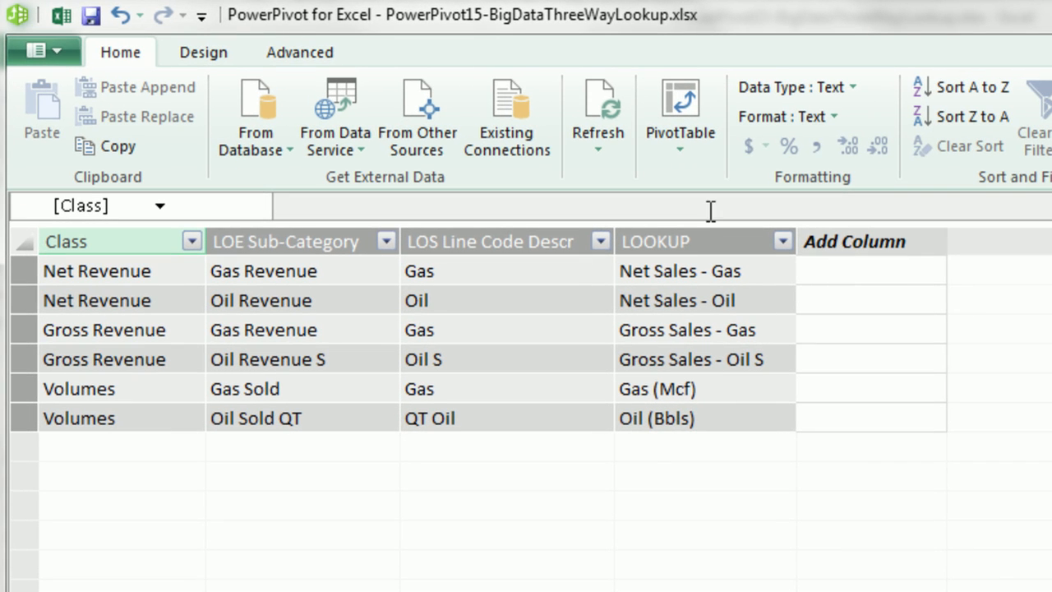
mouse_move(684, 468)
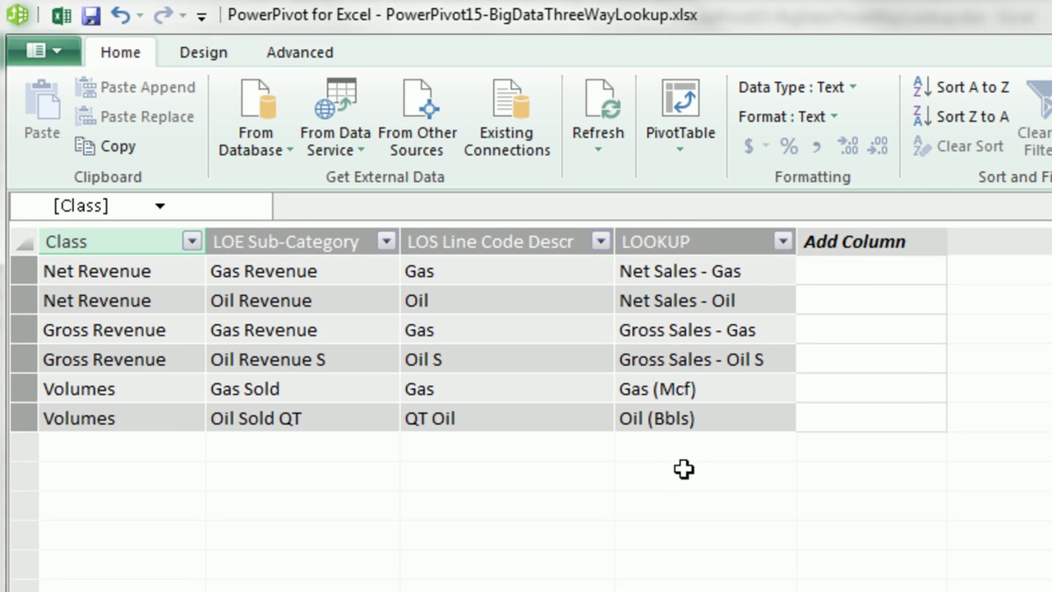
mouse_move(727, 332)
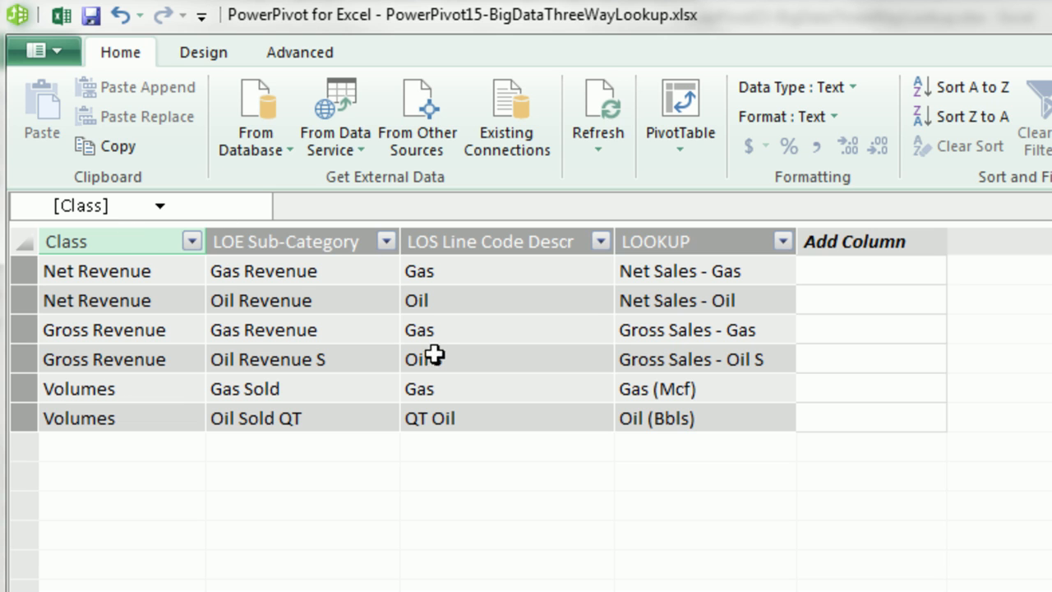
Start a new column after LOOKUP in the Power Pivot Categories table.
click(851, 240)
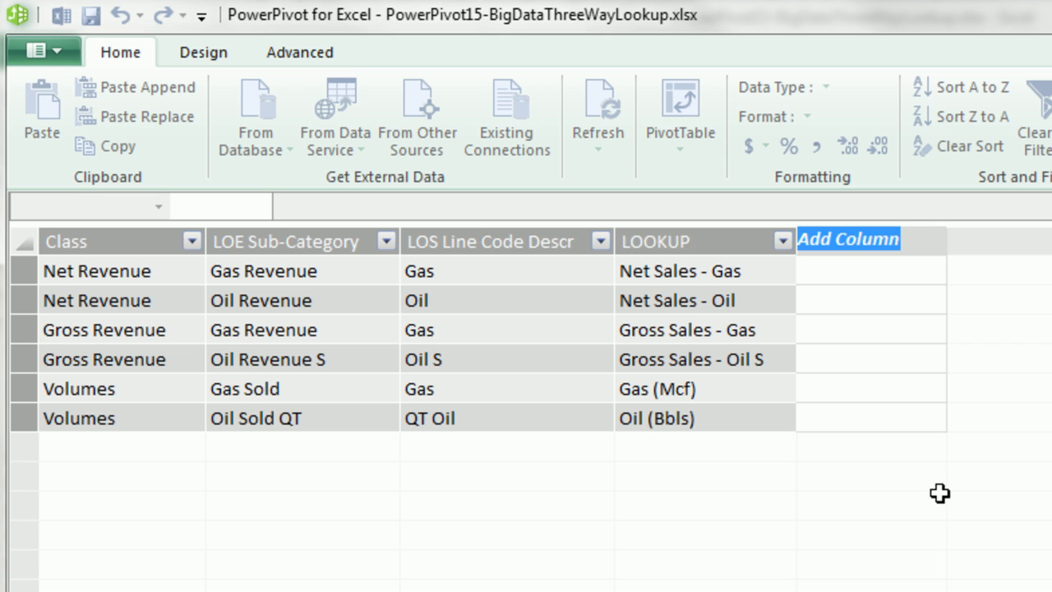
Name the column JoinToGetPrimary and enter =Categories[Class]&Categories[LOE Sub-Category]&Categories[LOS Line Code Descr].
text(JoinToGetPrimary)
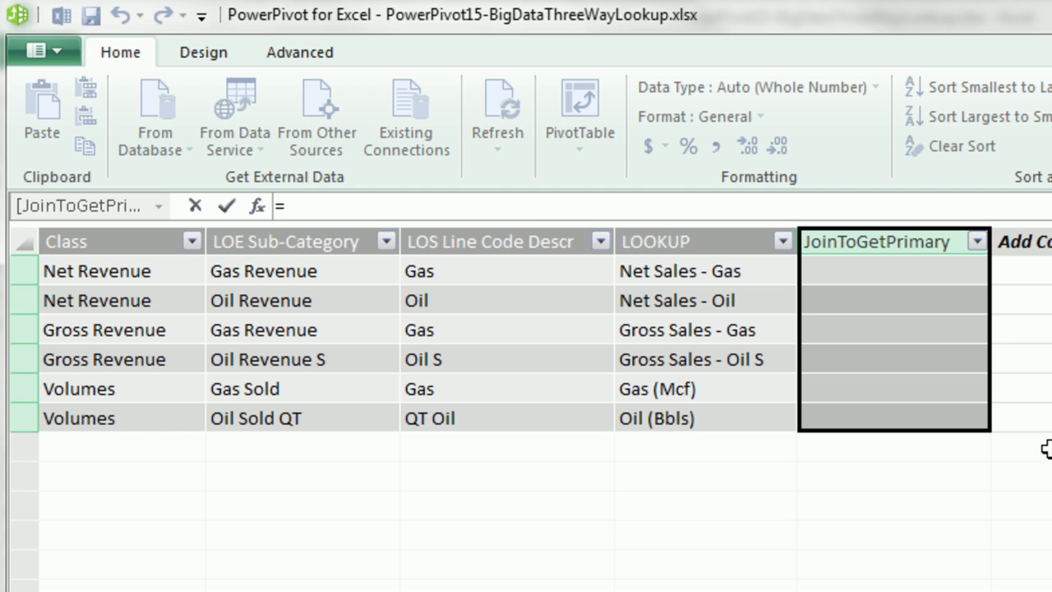
text(c)
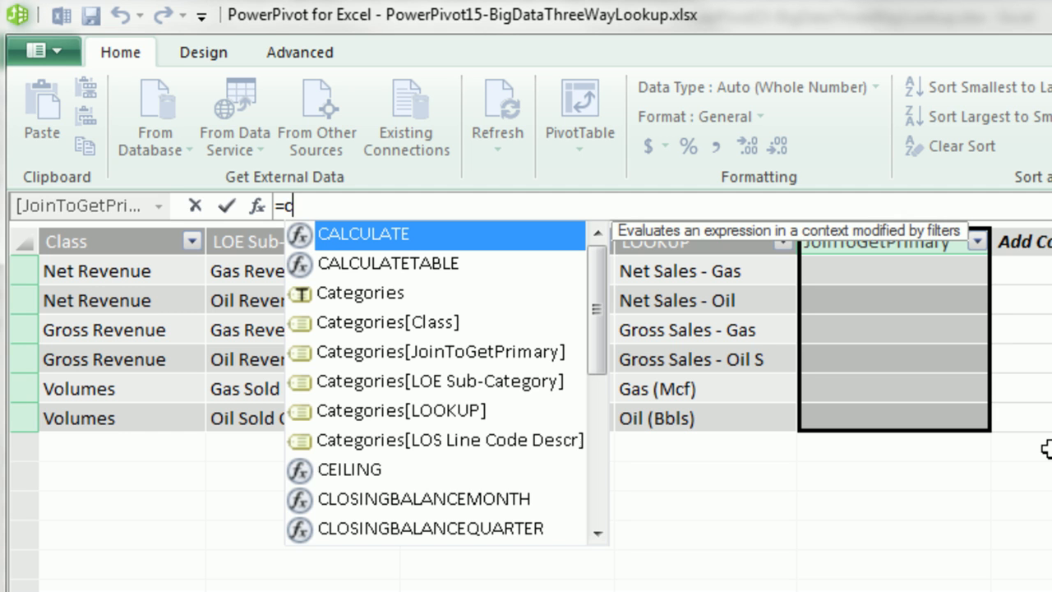
text(a)
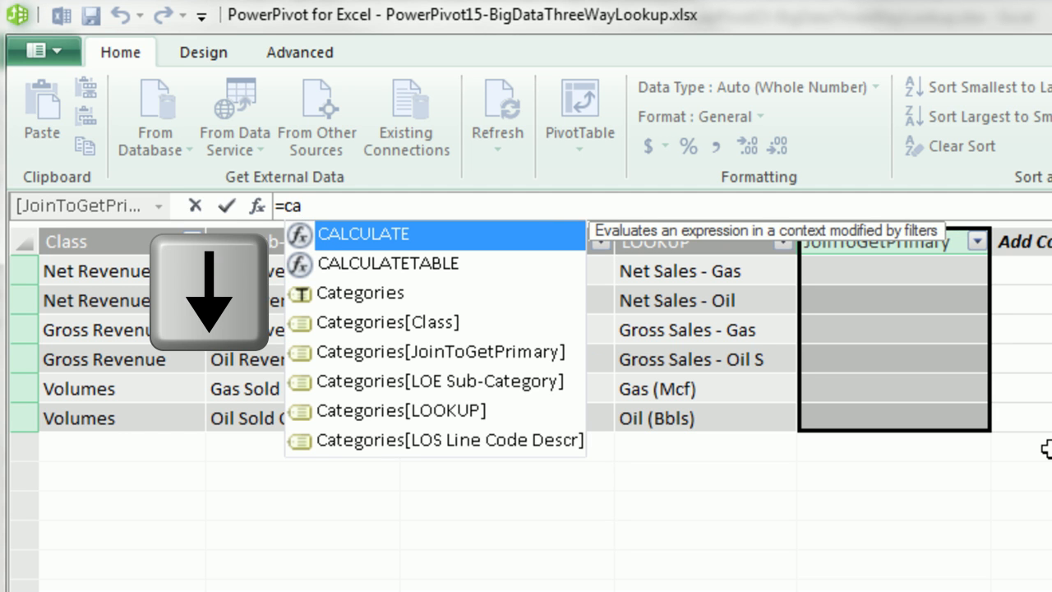
key(Tab)
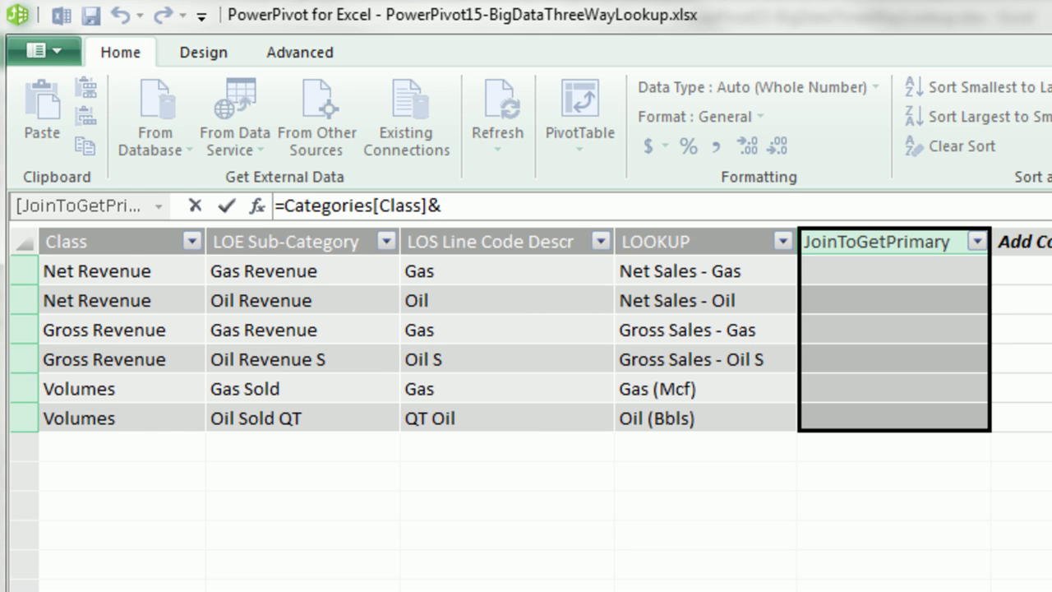
text(ca)
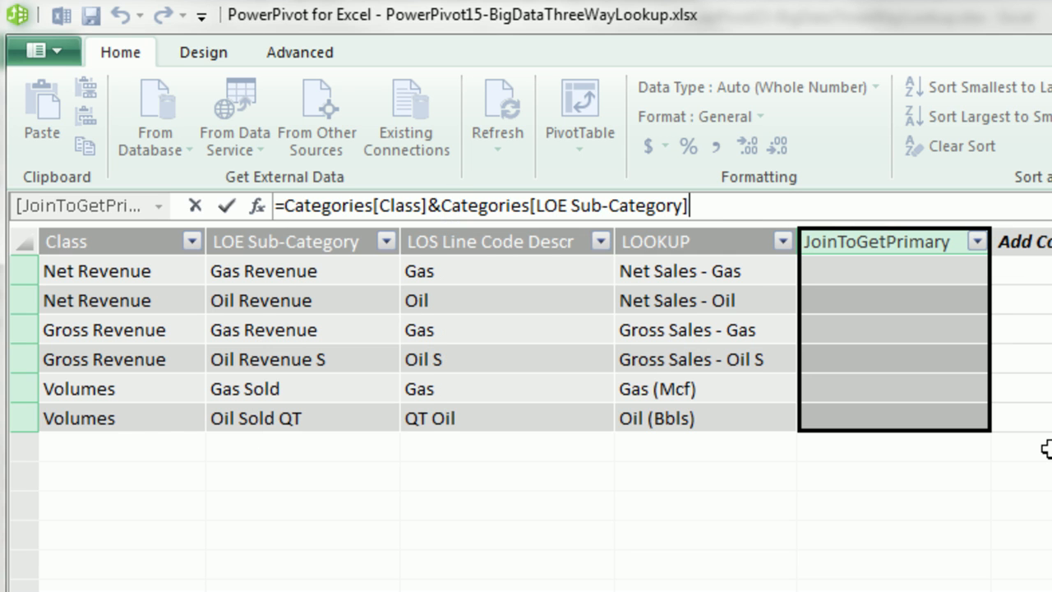
text(&)
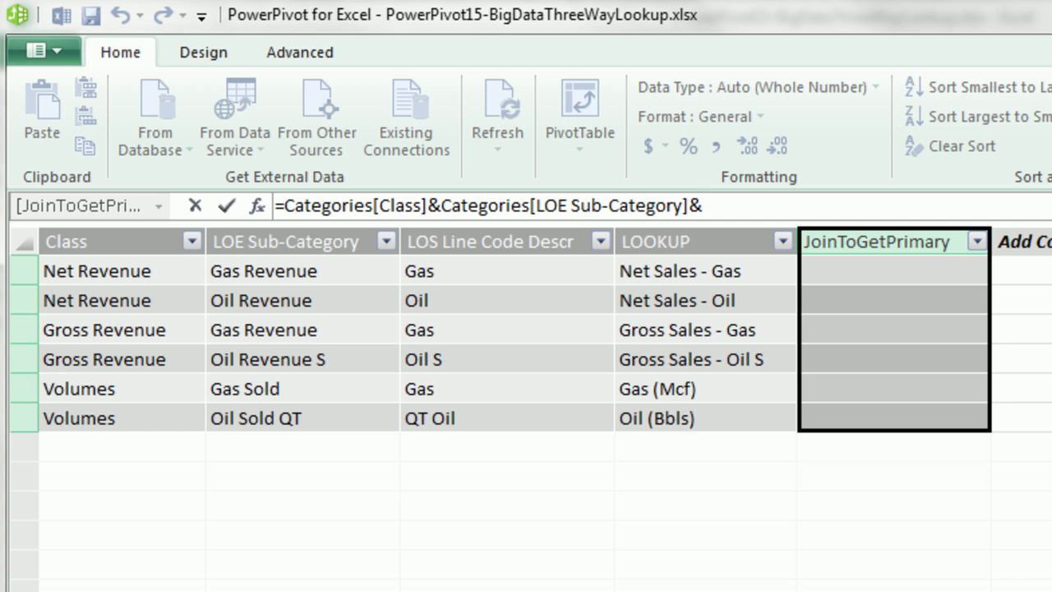
text(ca)
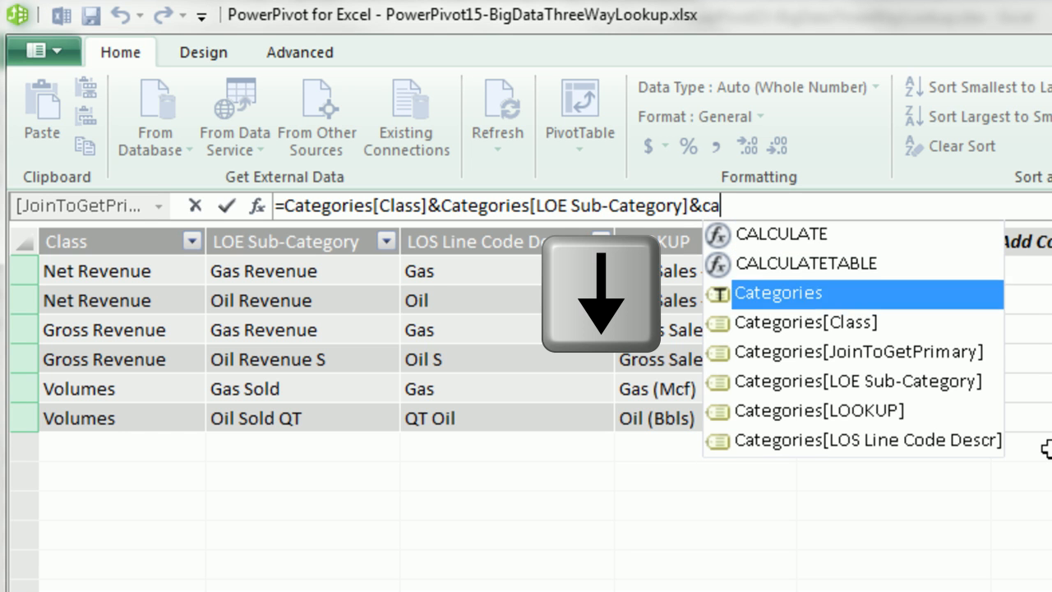
key(Tab)
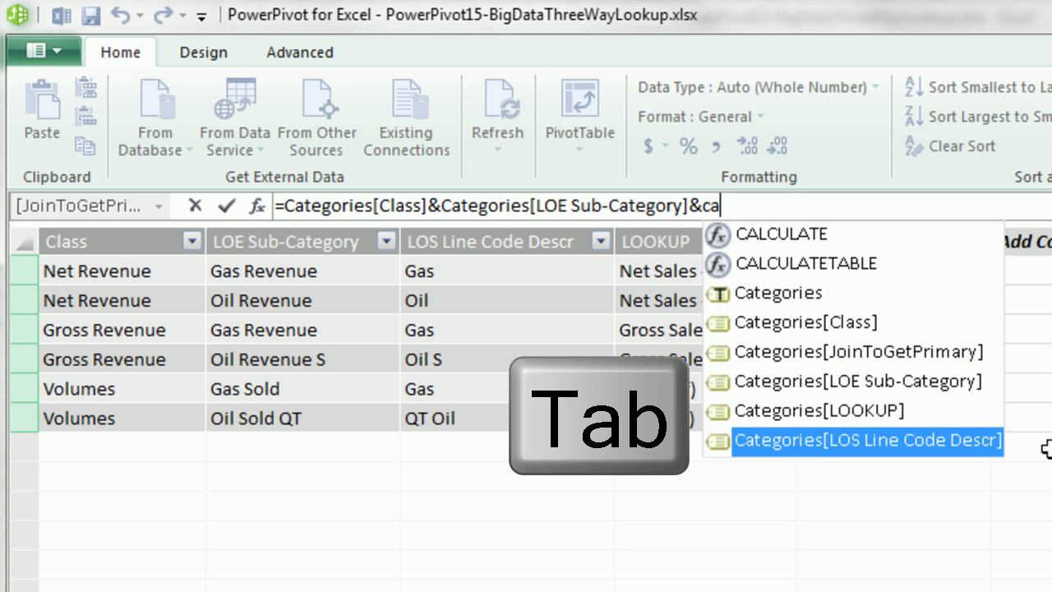
key(Tab)
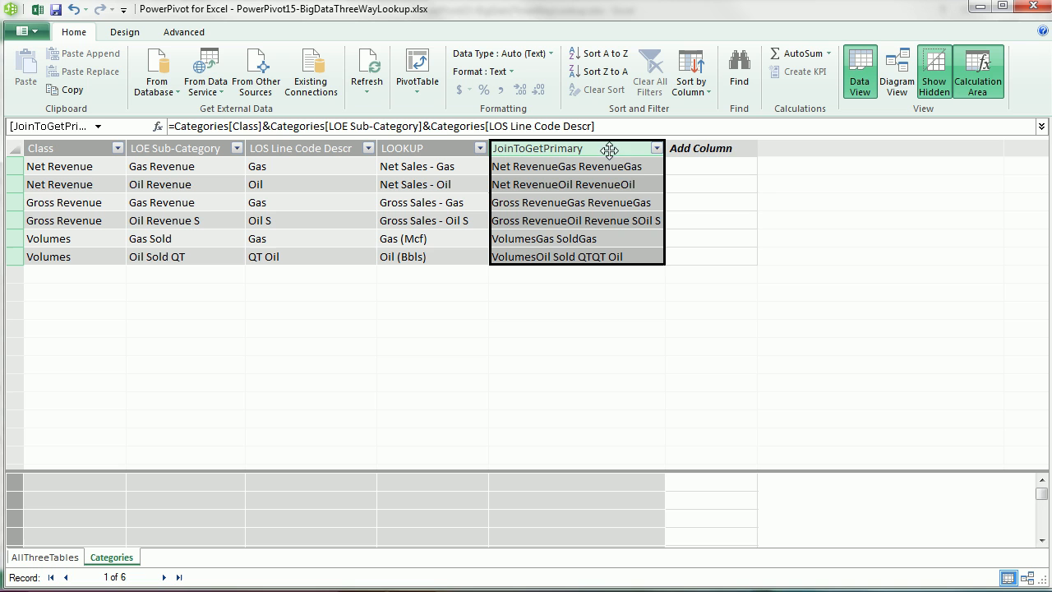
mouse_move(634, 157)
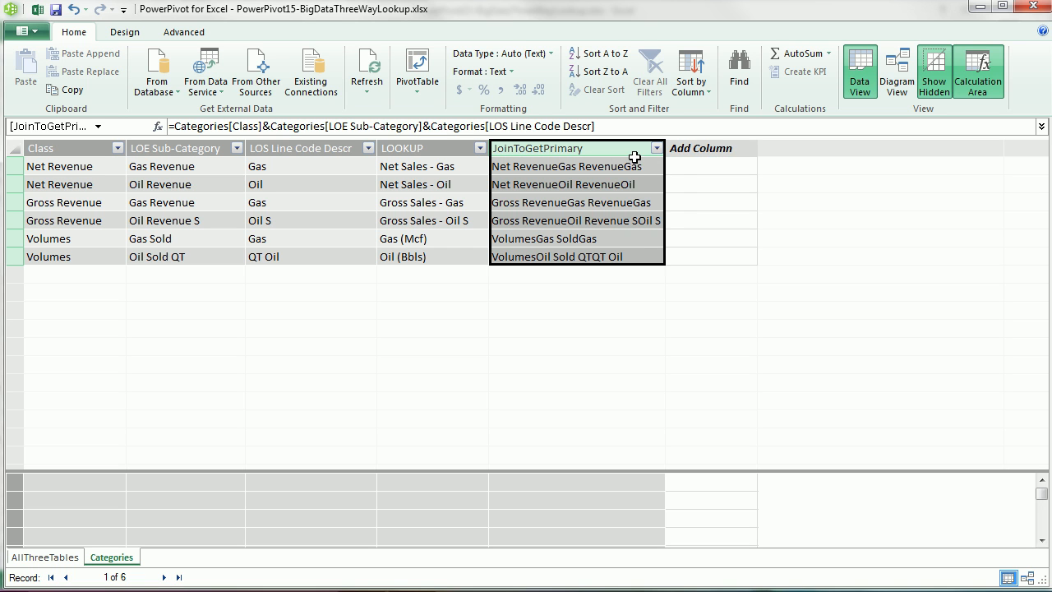
mouse_move(630, 234)
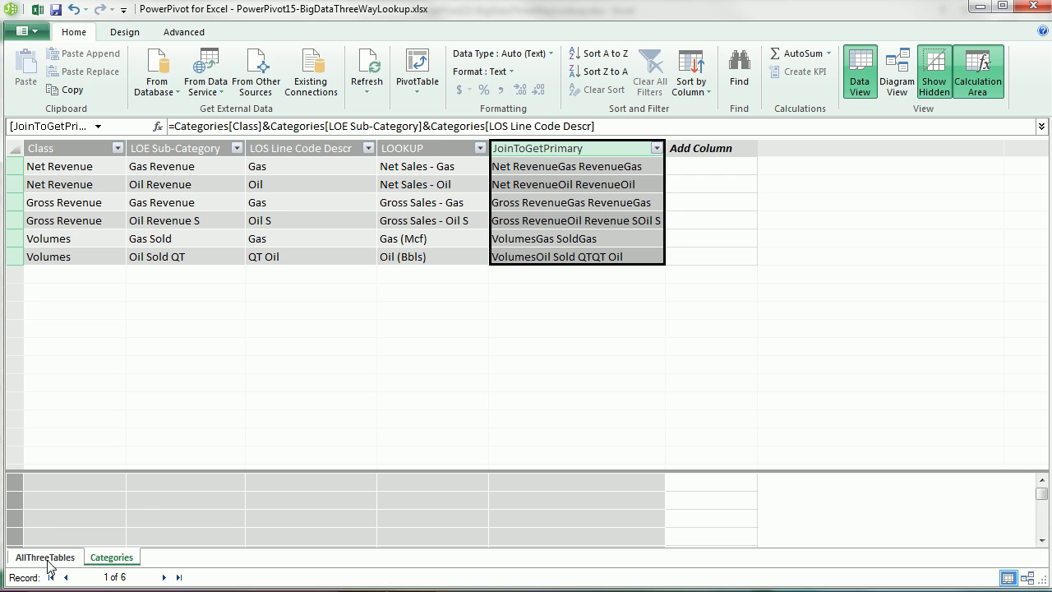
Show the AllThreeTables sheet holding the 1,270,417 sales rows.
click(45, 556)
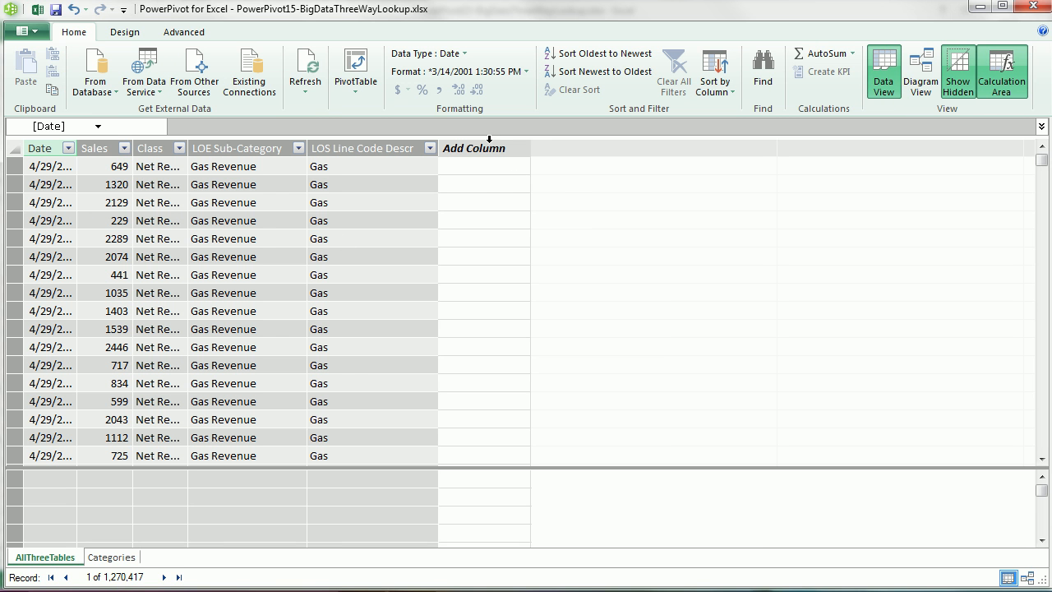
mouse_move(474, 148)
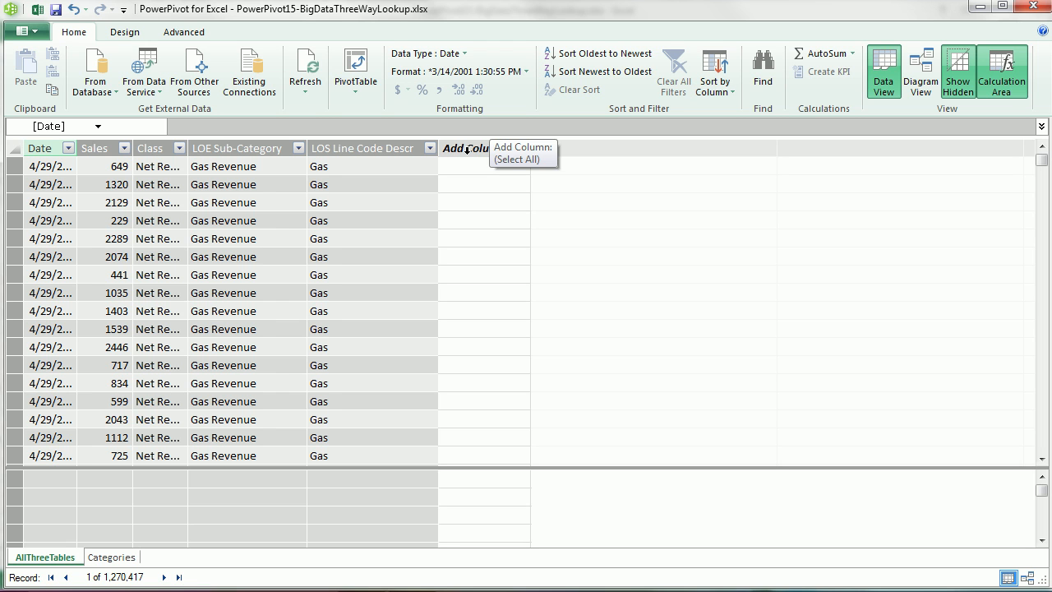
mouse_move(463, 151)
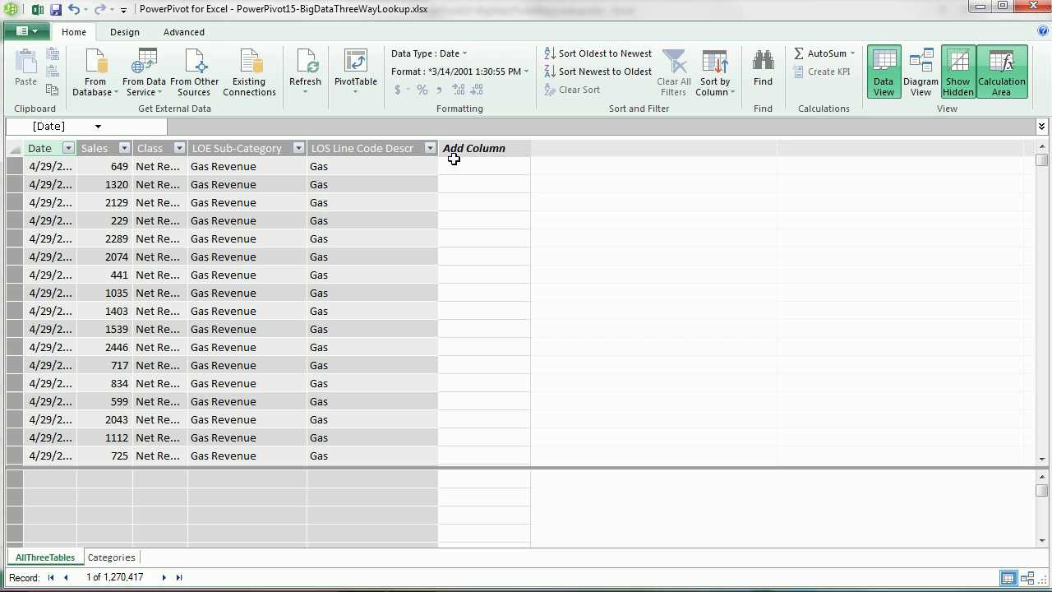
mouse_move(483, 178)
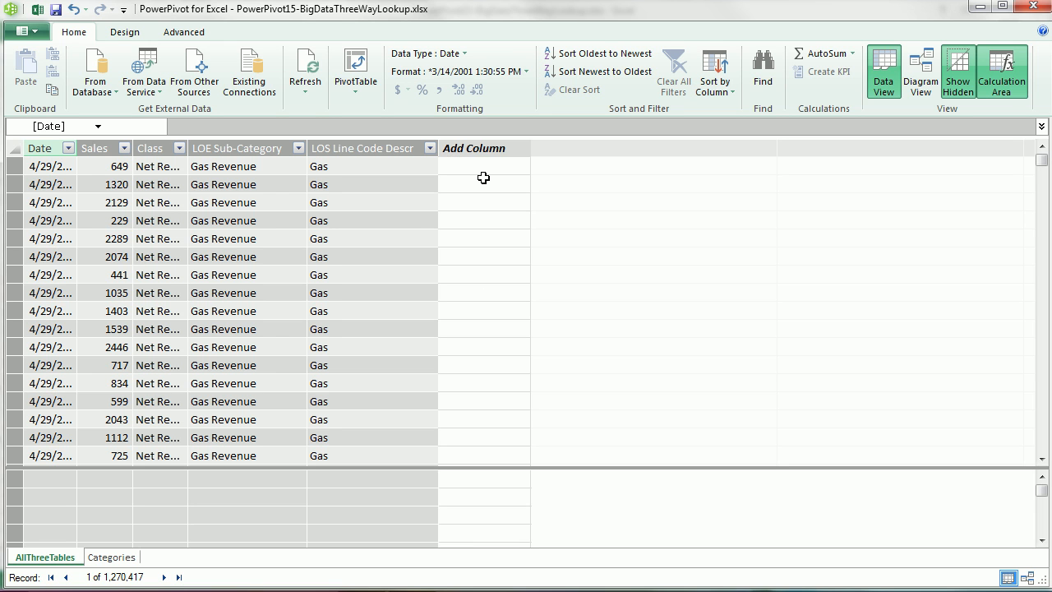
mouse_move(480, 240)
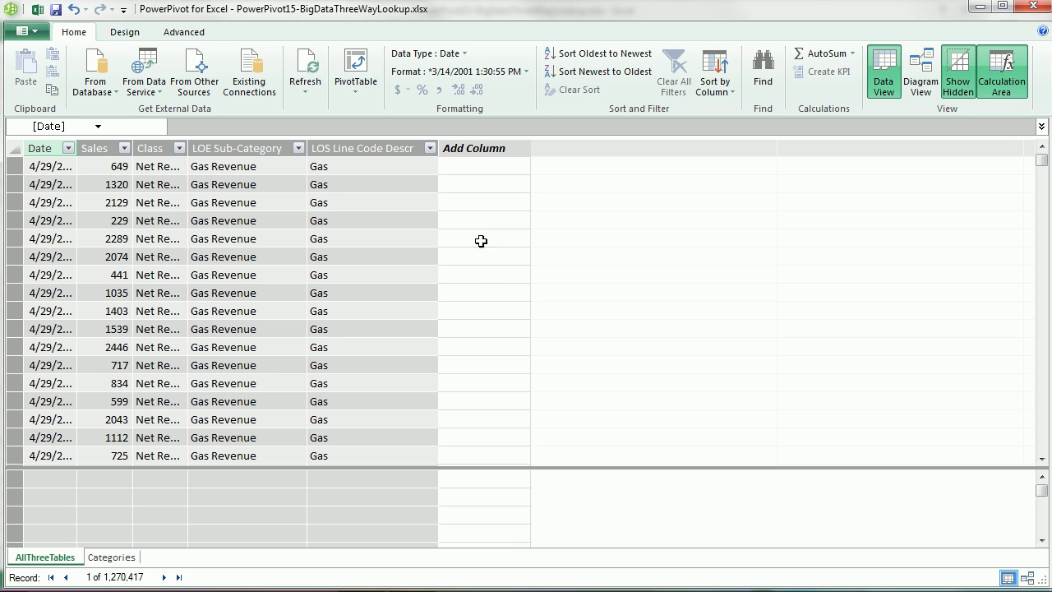
mouse_move(480, 358)
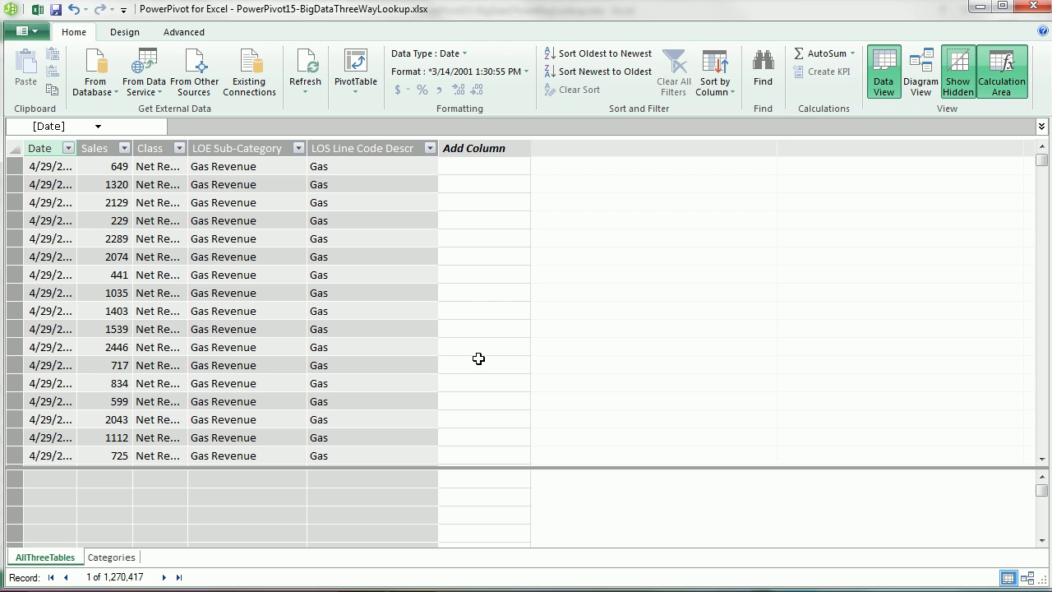
mouse_move(480, 163)
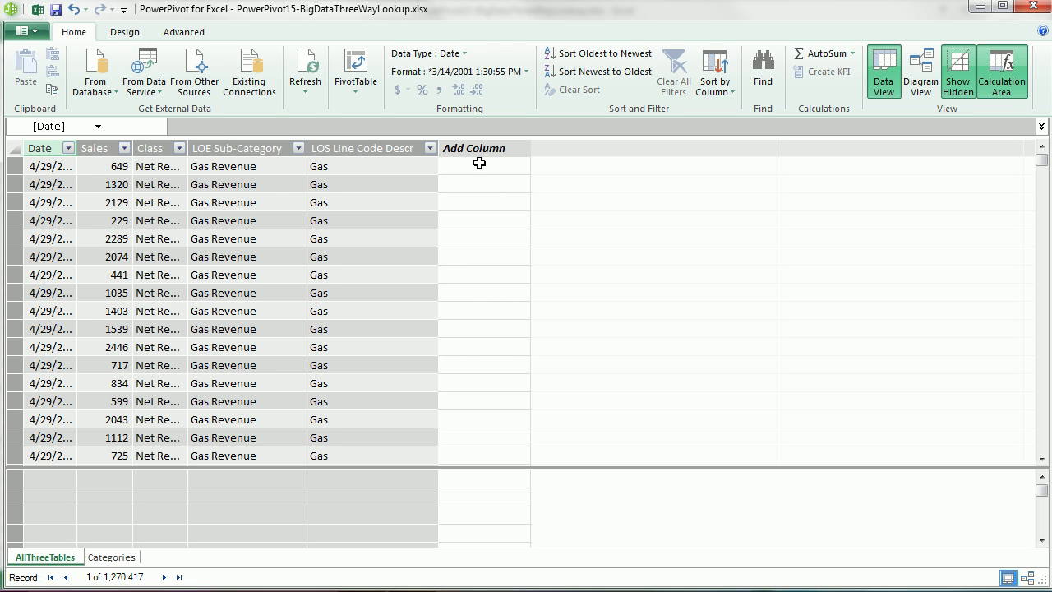
mouse_move(381, 164)
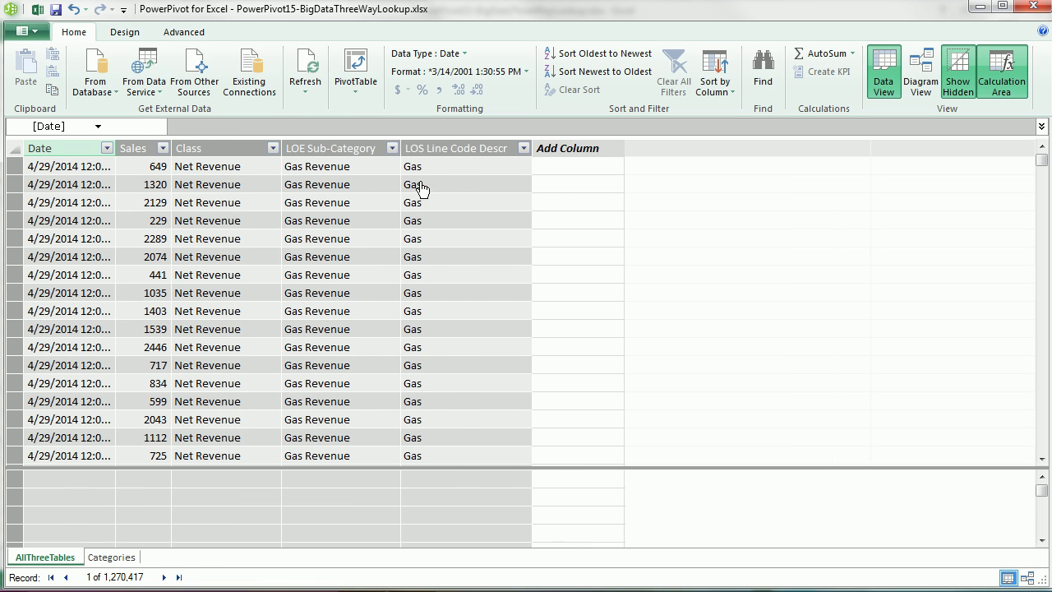
Create JoinToGetPrimary as =AllThreeTables[Class]&[LOE Sub-Category]&[LOS Line Code Descr] and widen it.
click(562, 148)
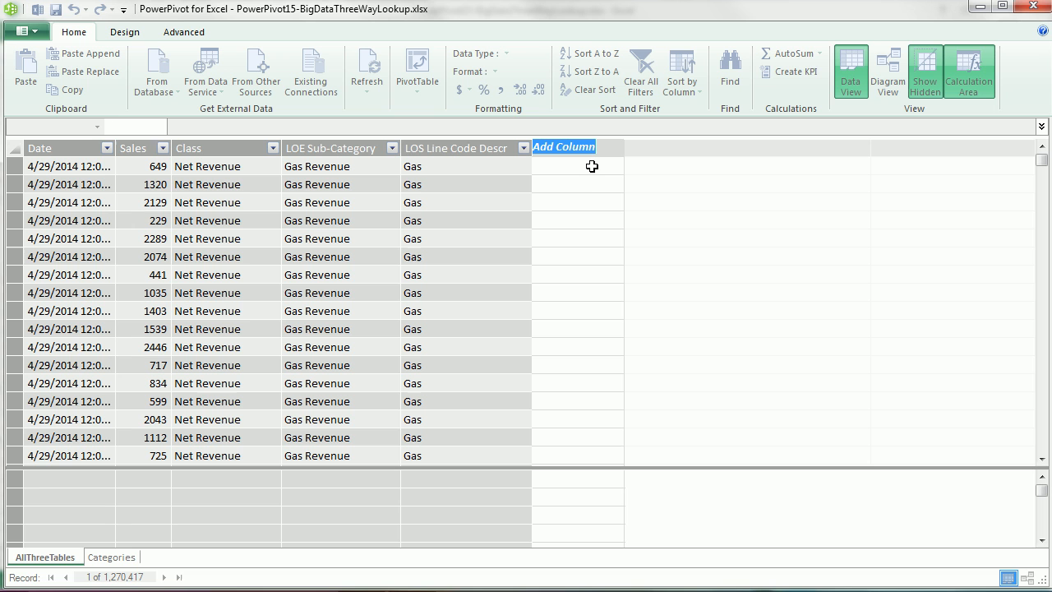
mouse_move(592, 195)
text(JoinToGetPrimary)
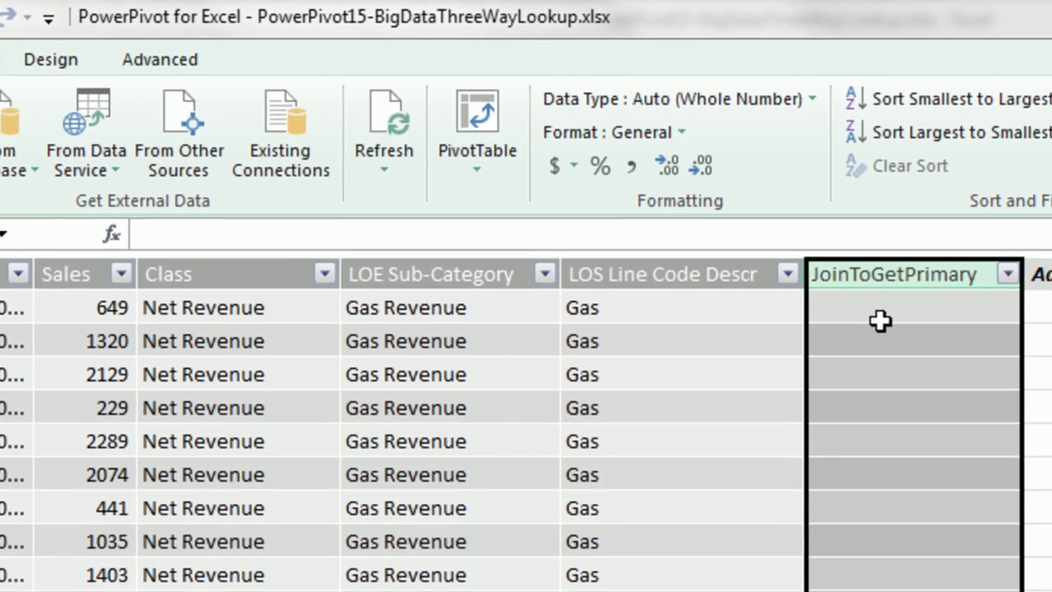
text(=al)
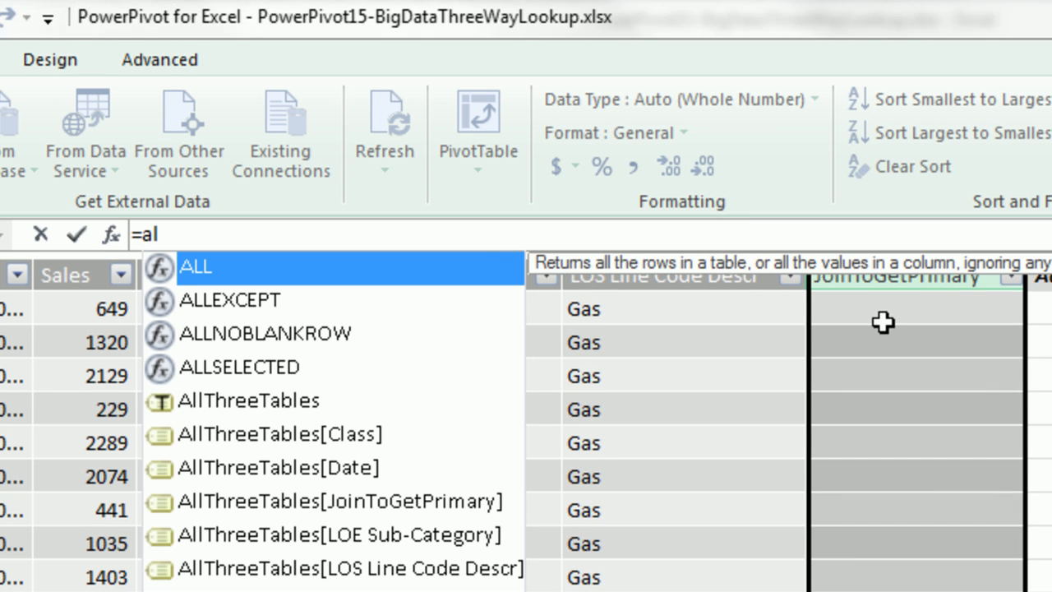
text(l)
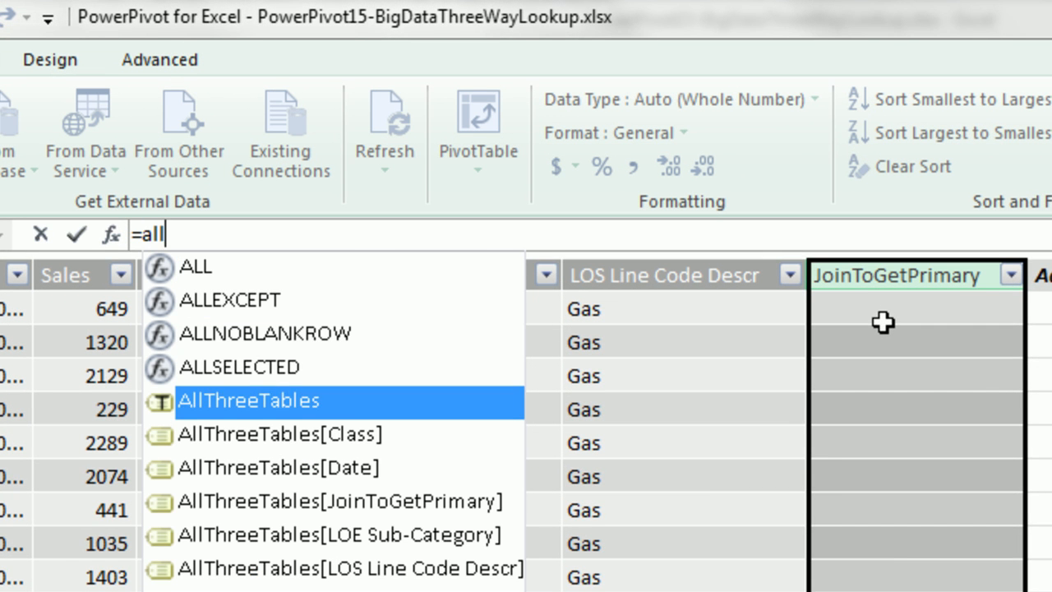
key(Down)
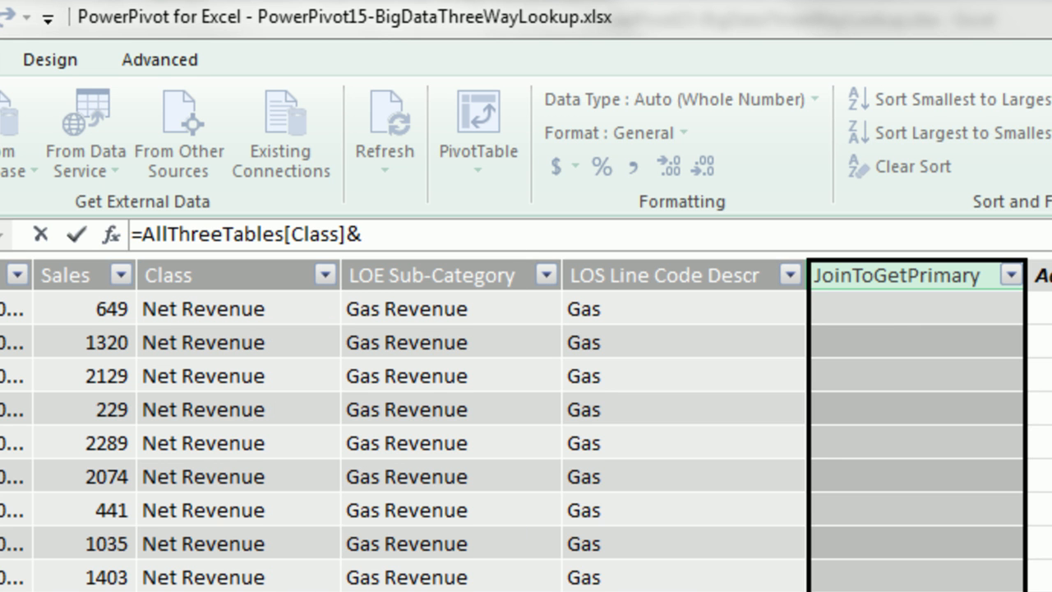
text(allt)
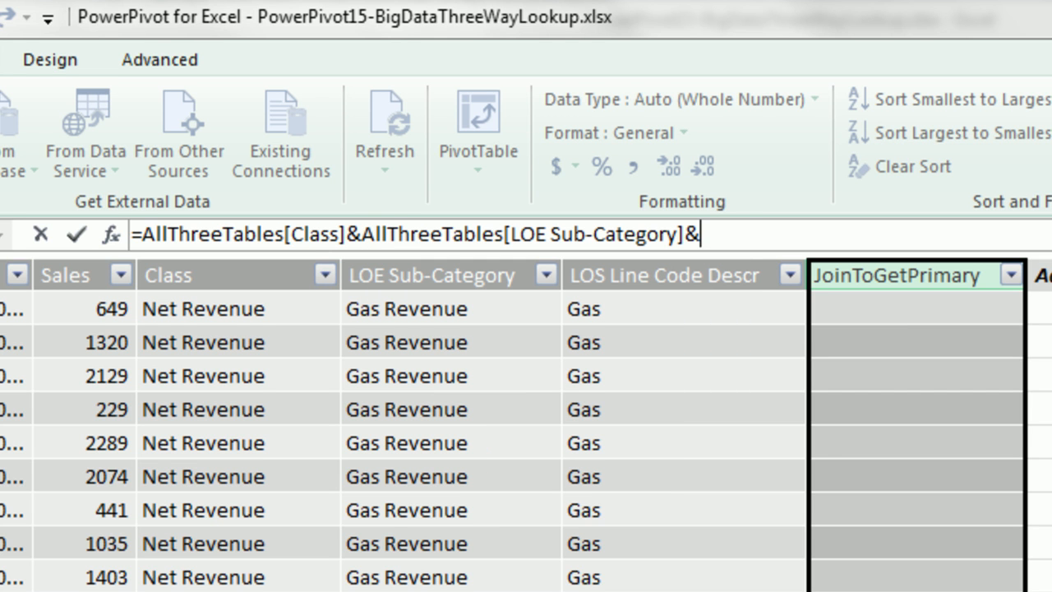
text(all)
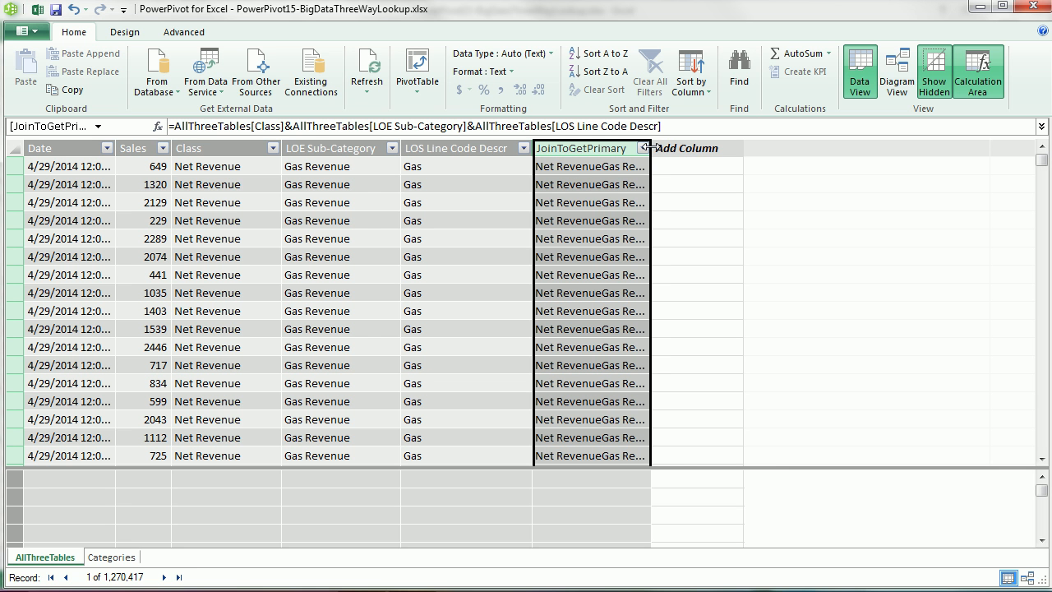
drag(651, 148, 694, 148)
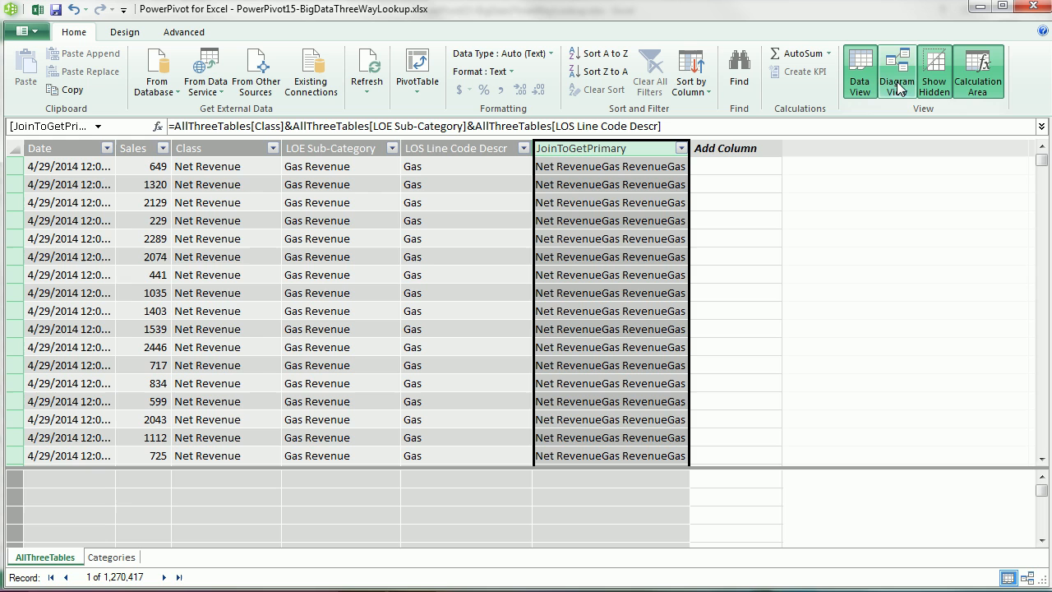
In Diagram View, link AllThreeTables JoinToGetPrimary to Categories JoinToGetPrimary, then return to Data View.
click(898, 69)
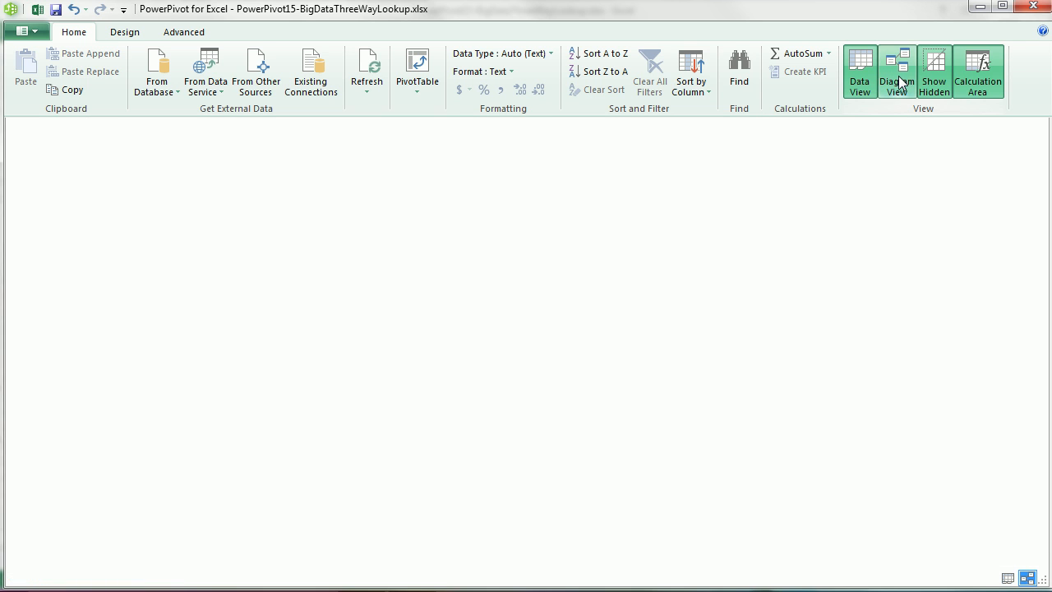
click(898, 69)
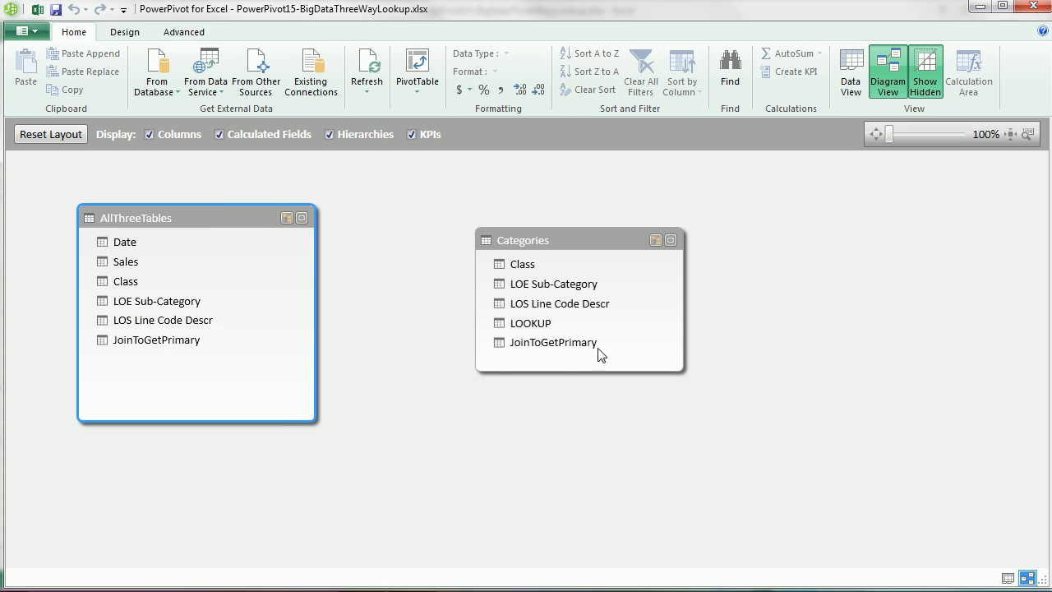
mouse_move(553, 352)
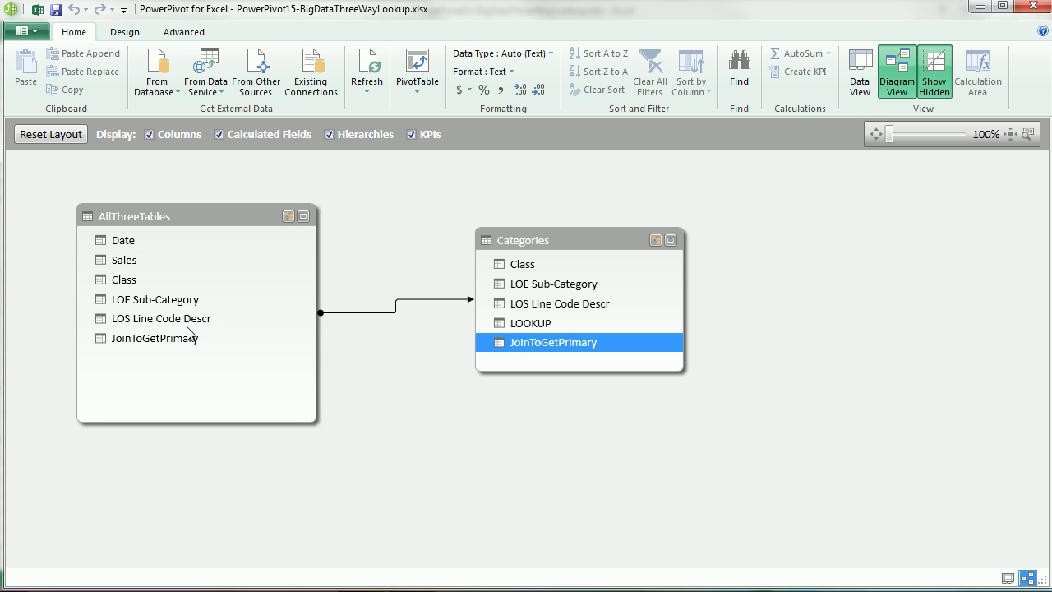
click(155, 339)
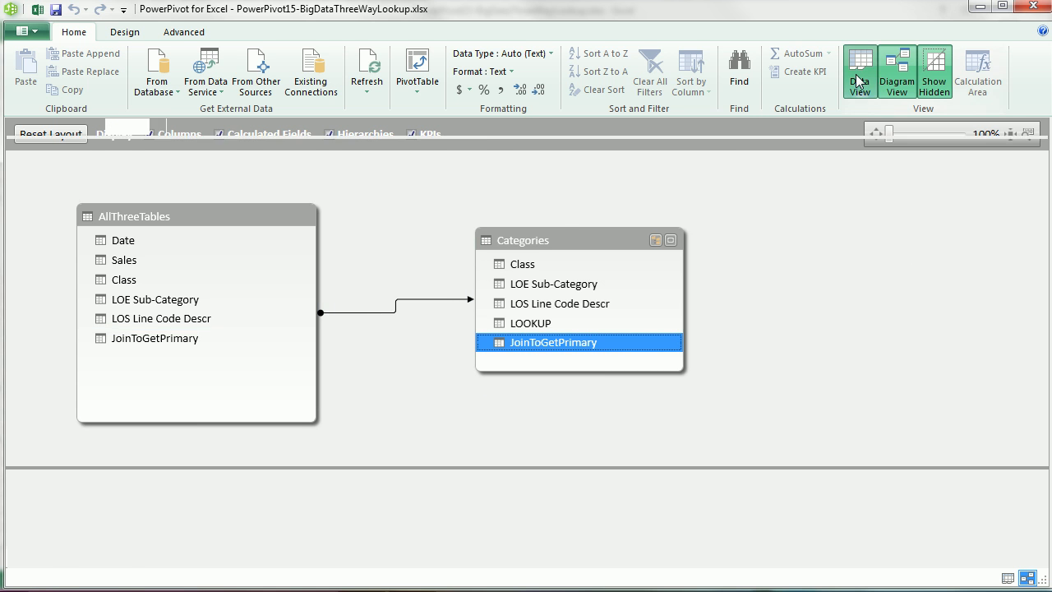
click(860, 69)
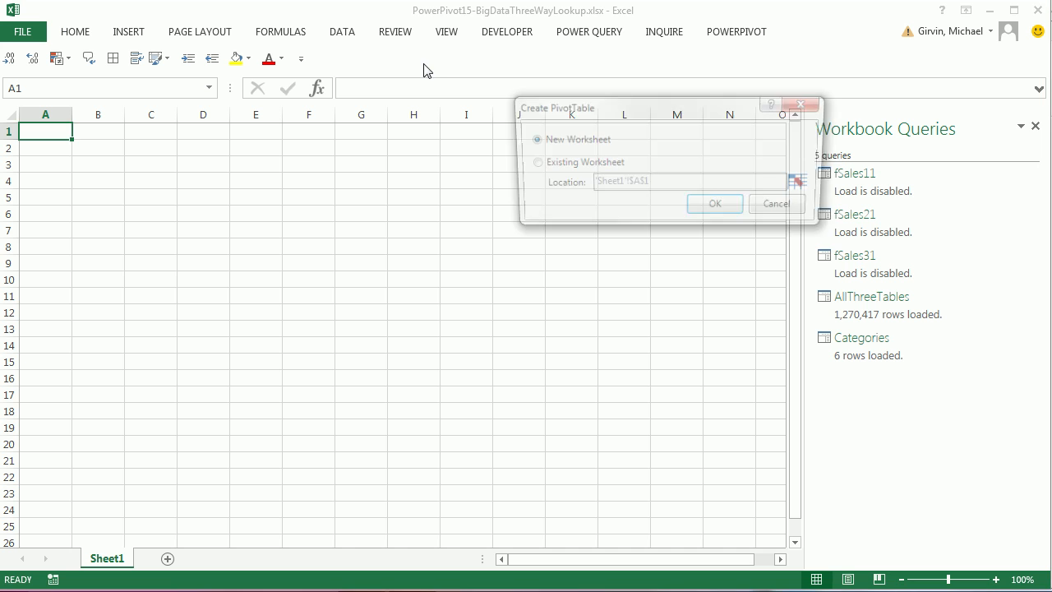
Place a new PivotTable on the existing worksheet at Sheet1!$A$1.
click(529, 162)
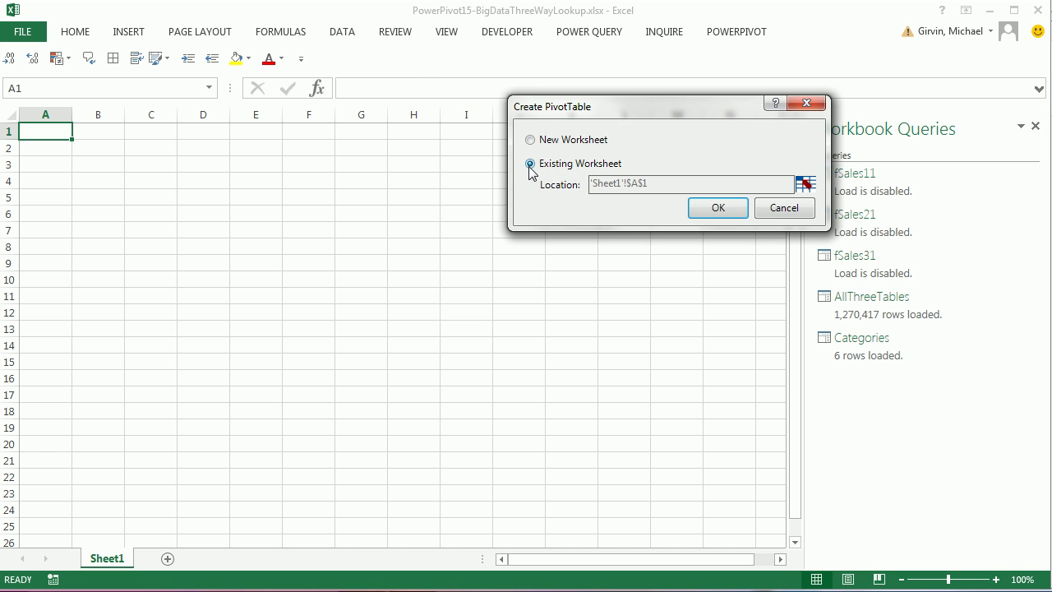
click(804, 184)
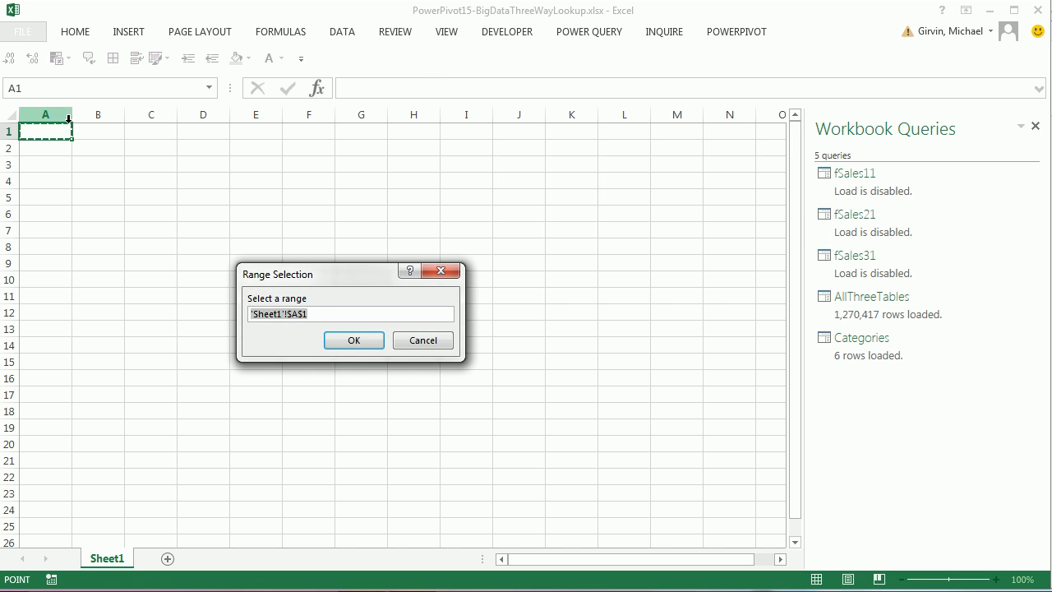
click(353, 338)
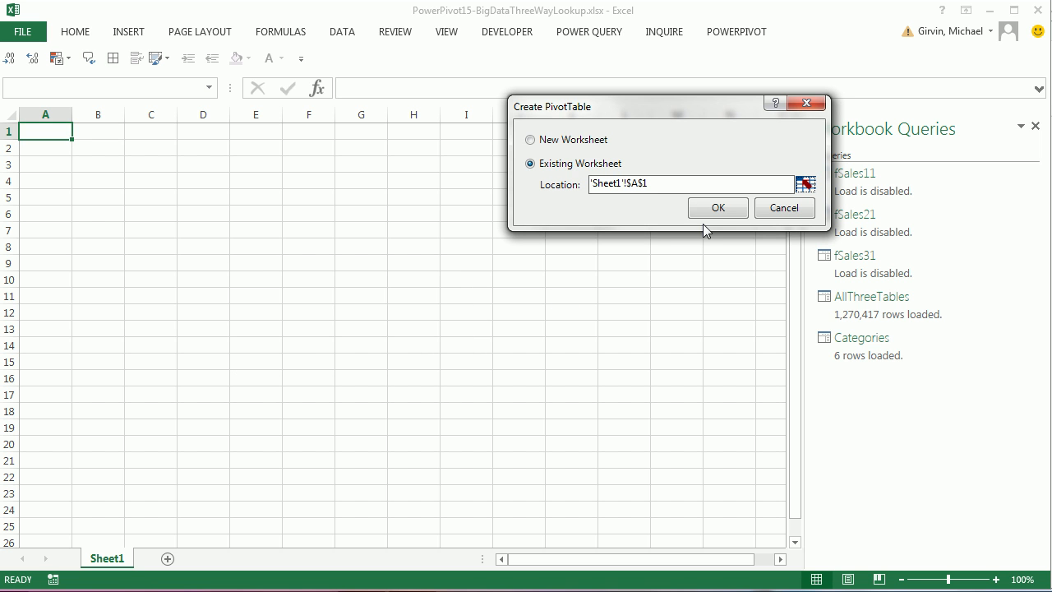
click(716, 207)
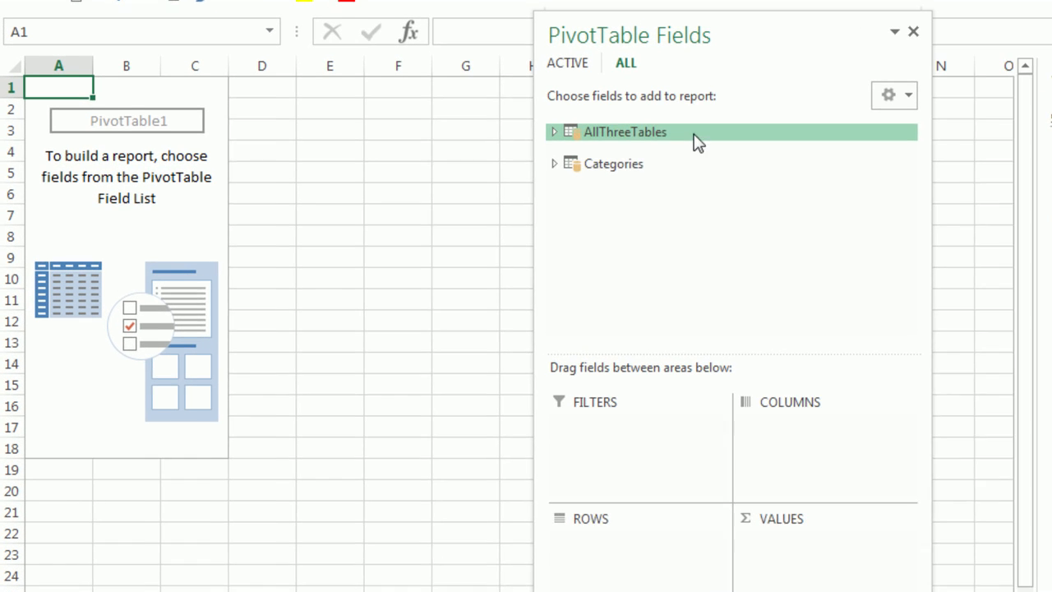
click(554, 165)
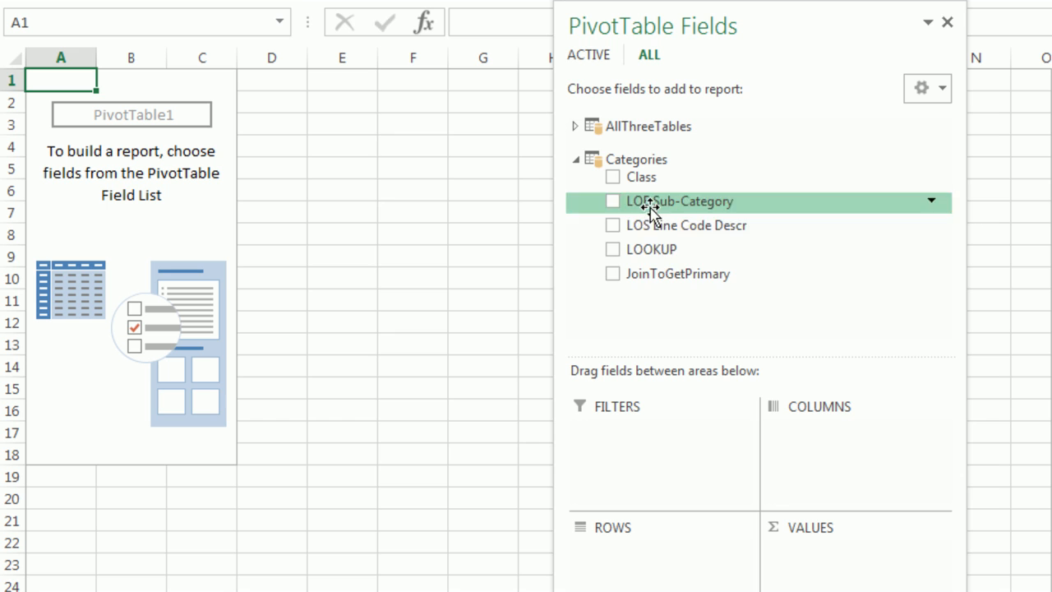
mouse_move(649, 250)
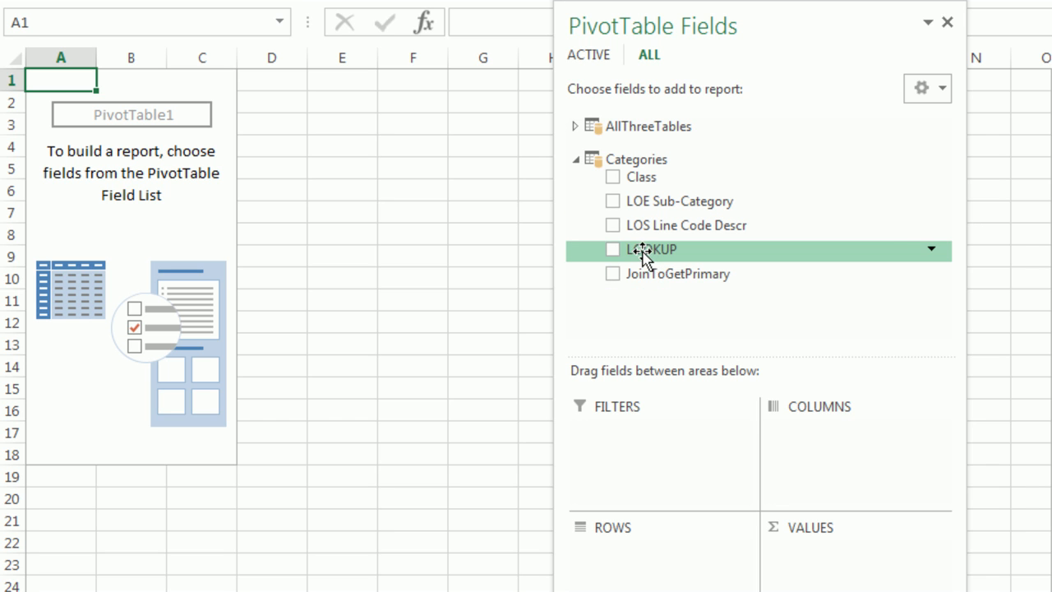
drag(649, 250, 649, 563)
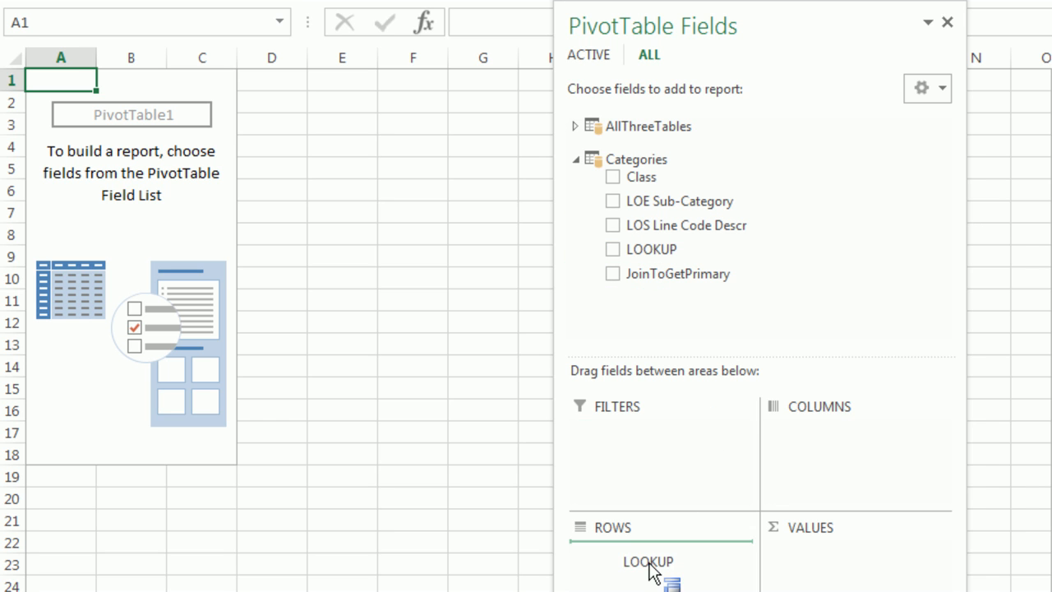
click(611, 250)
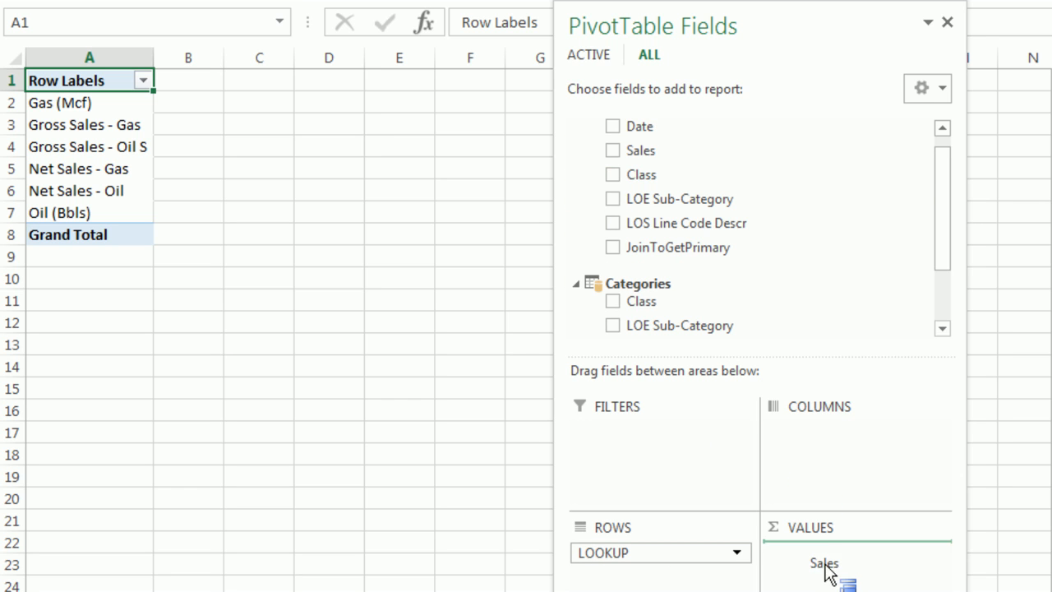
click(612, 150)
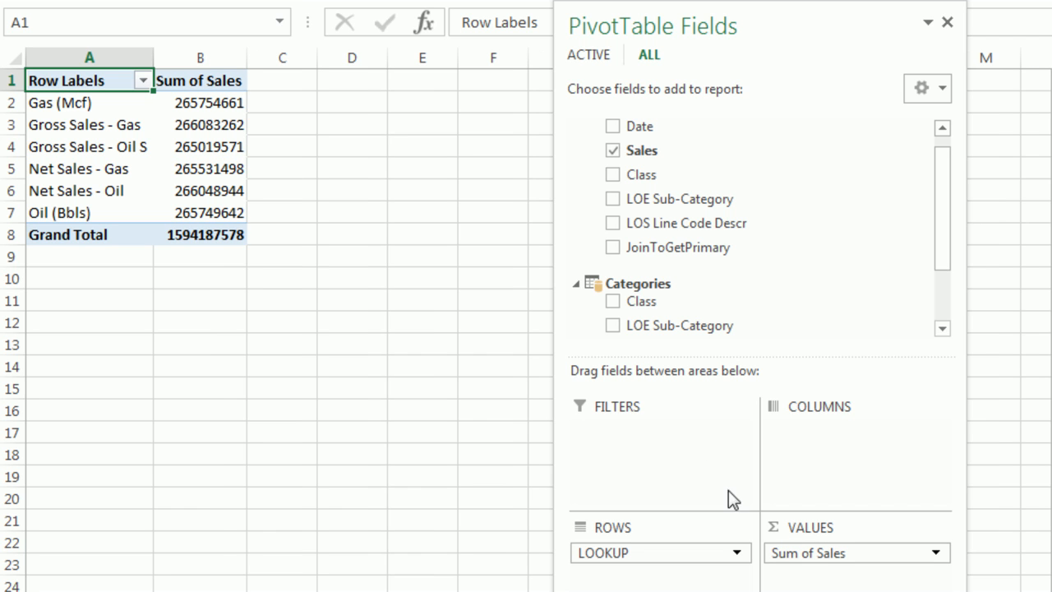
mouse_move(217, 115)
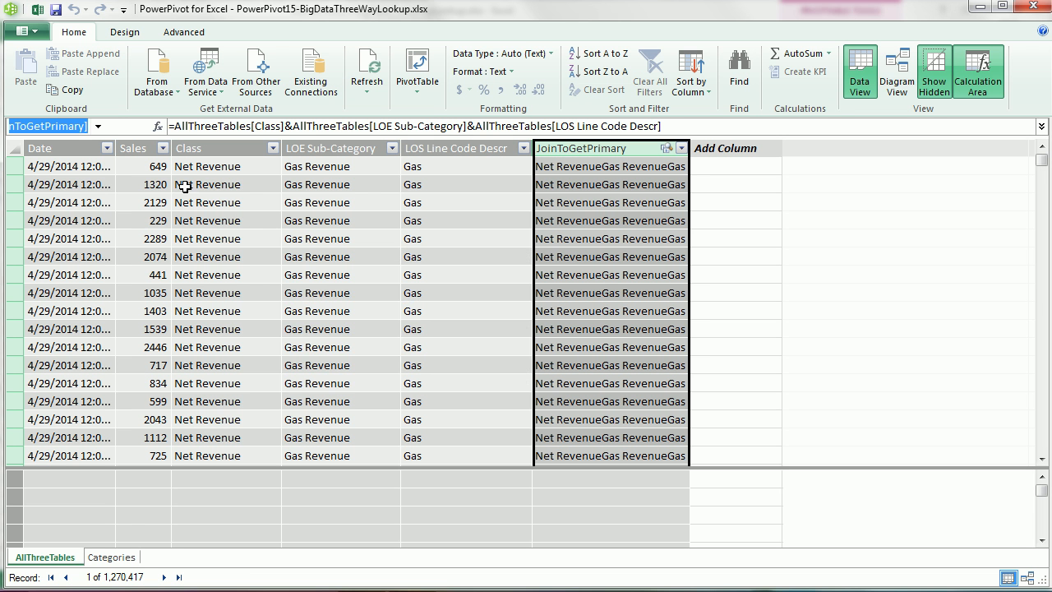
Apply $ English (United States) currency to the Sales column so totals show as $1,594,187,578.
click(155, 166)
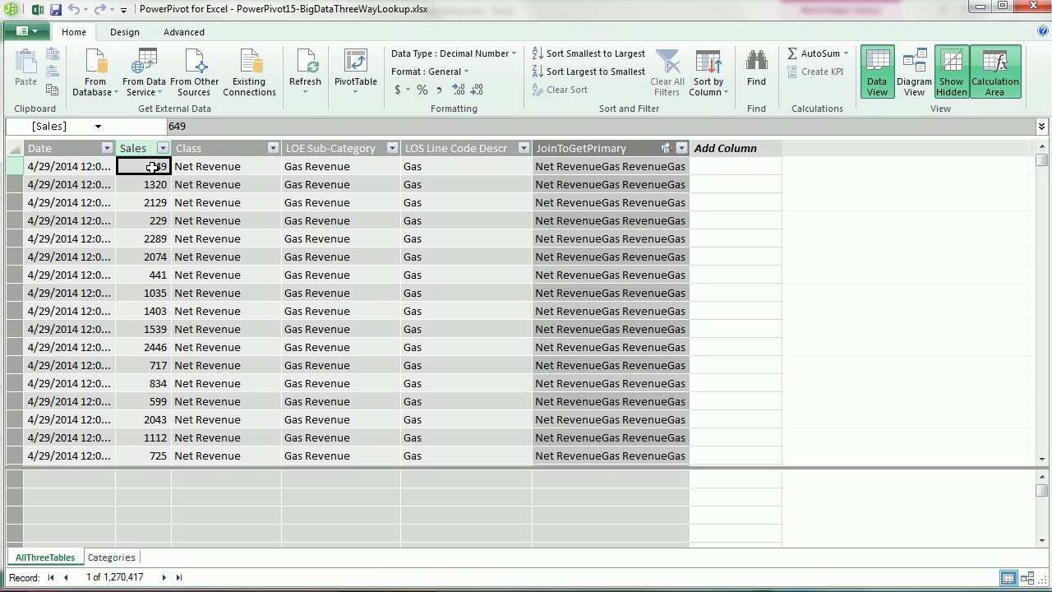
click(397, 89)
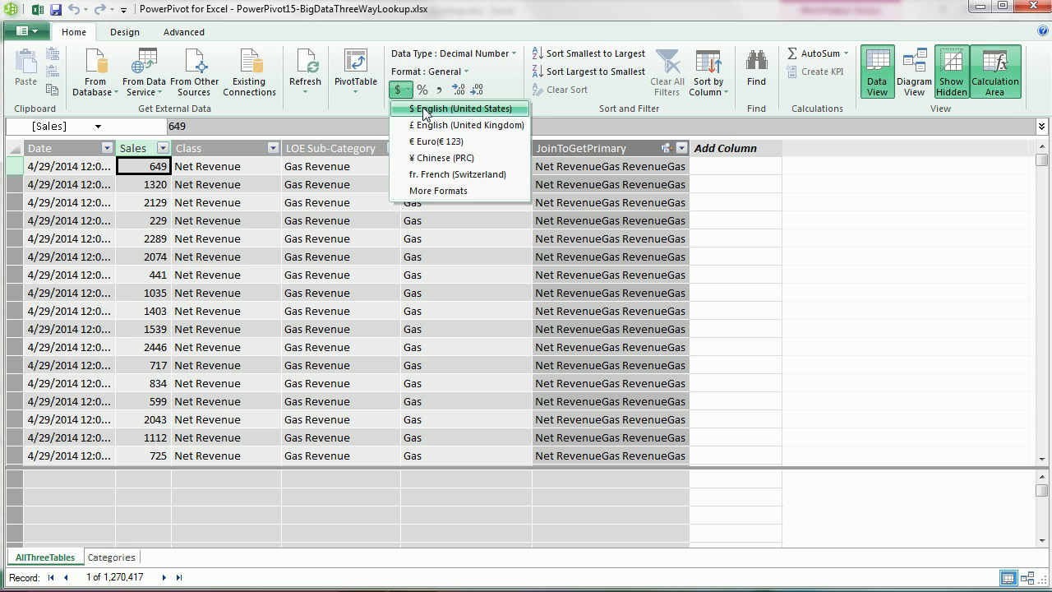
click(462, 109)
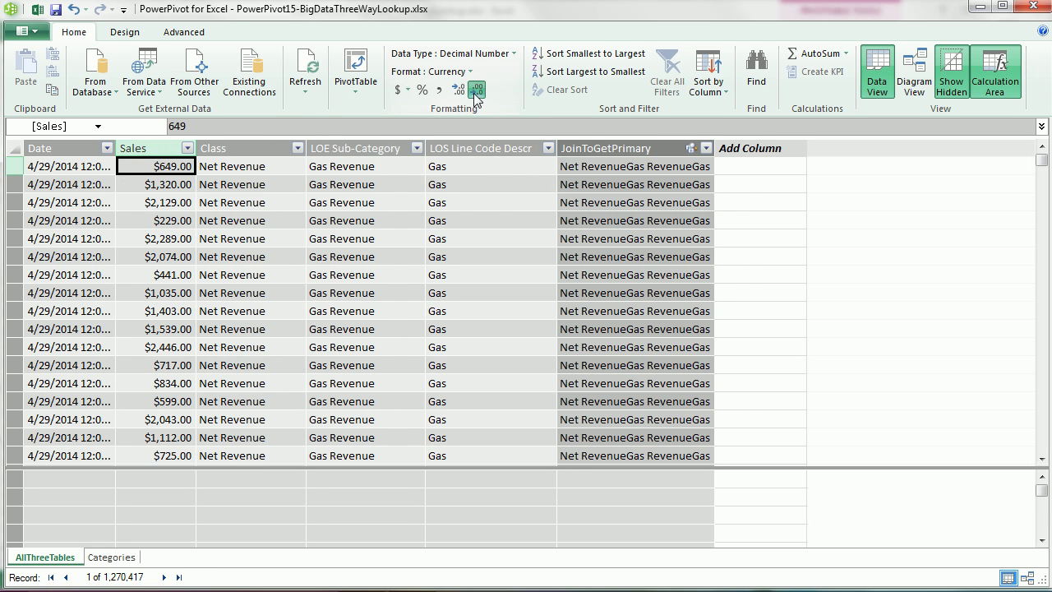
click(477, 89)
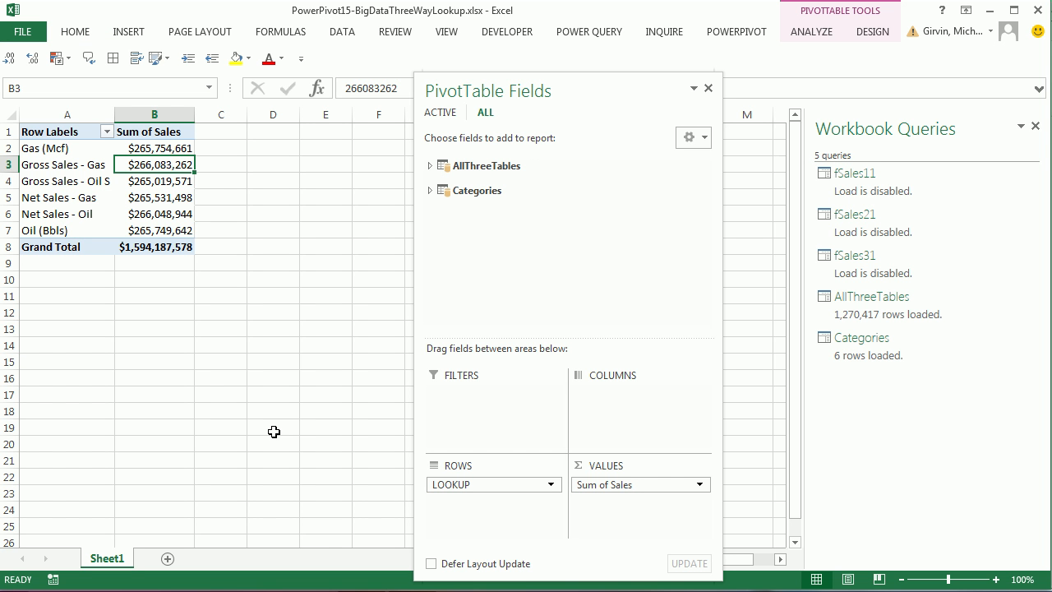
mouse_move(259, 349)
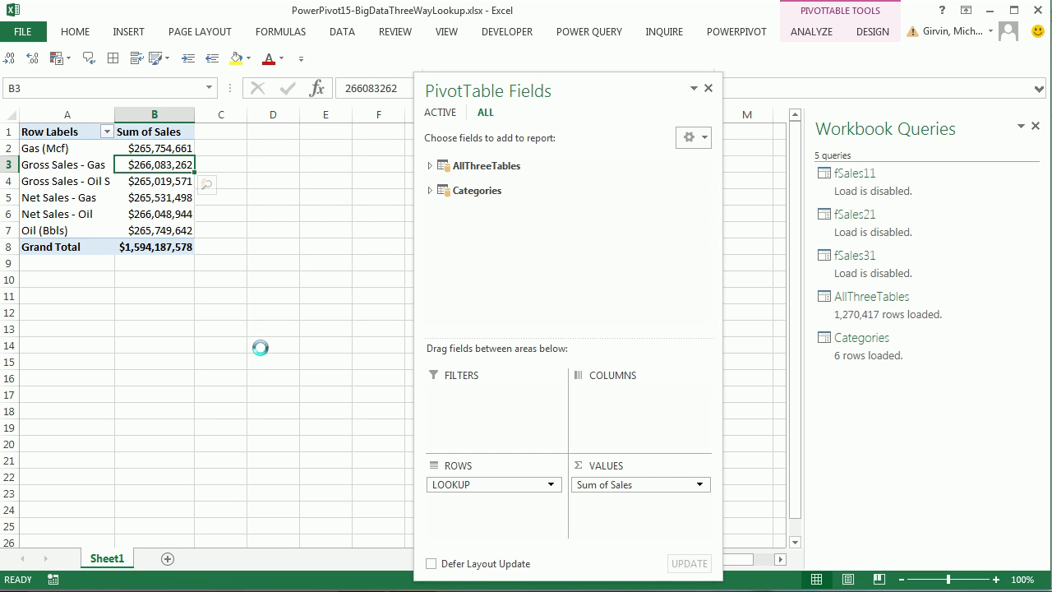
mouse_move(260, 347)
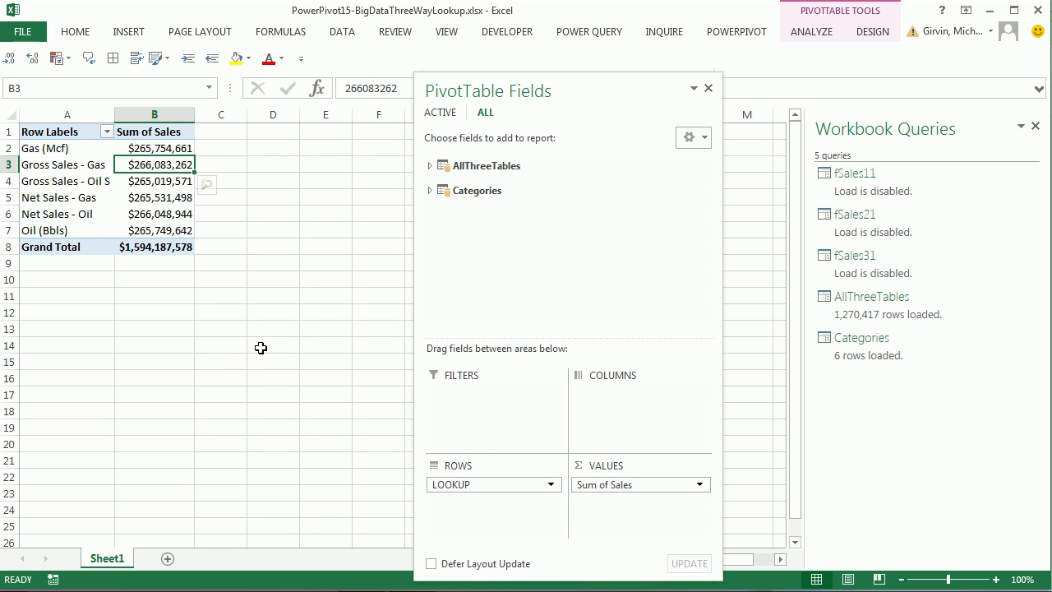
mouse_move(260, 349)
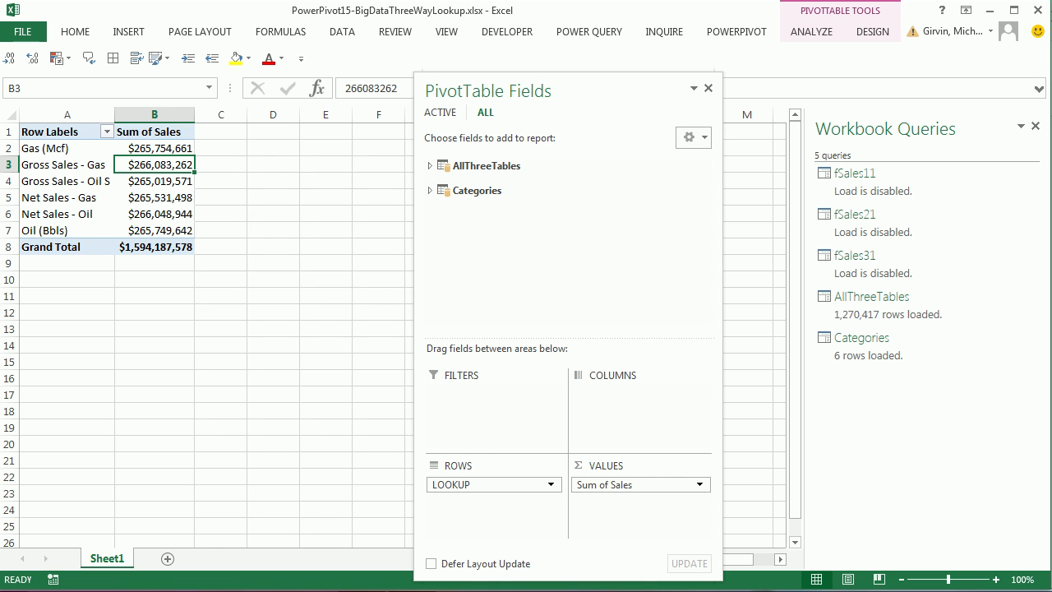